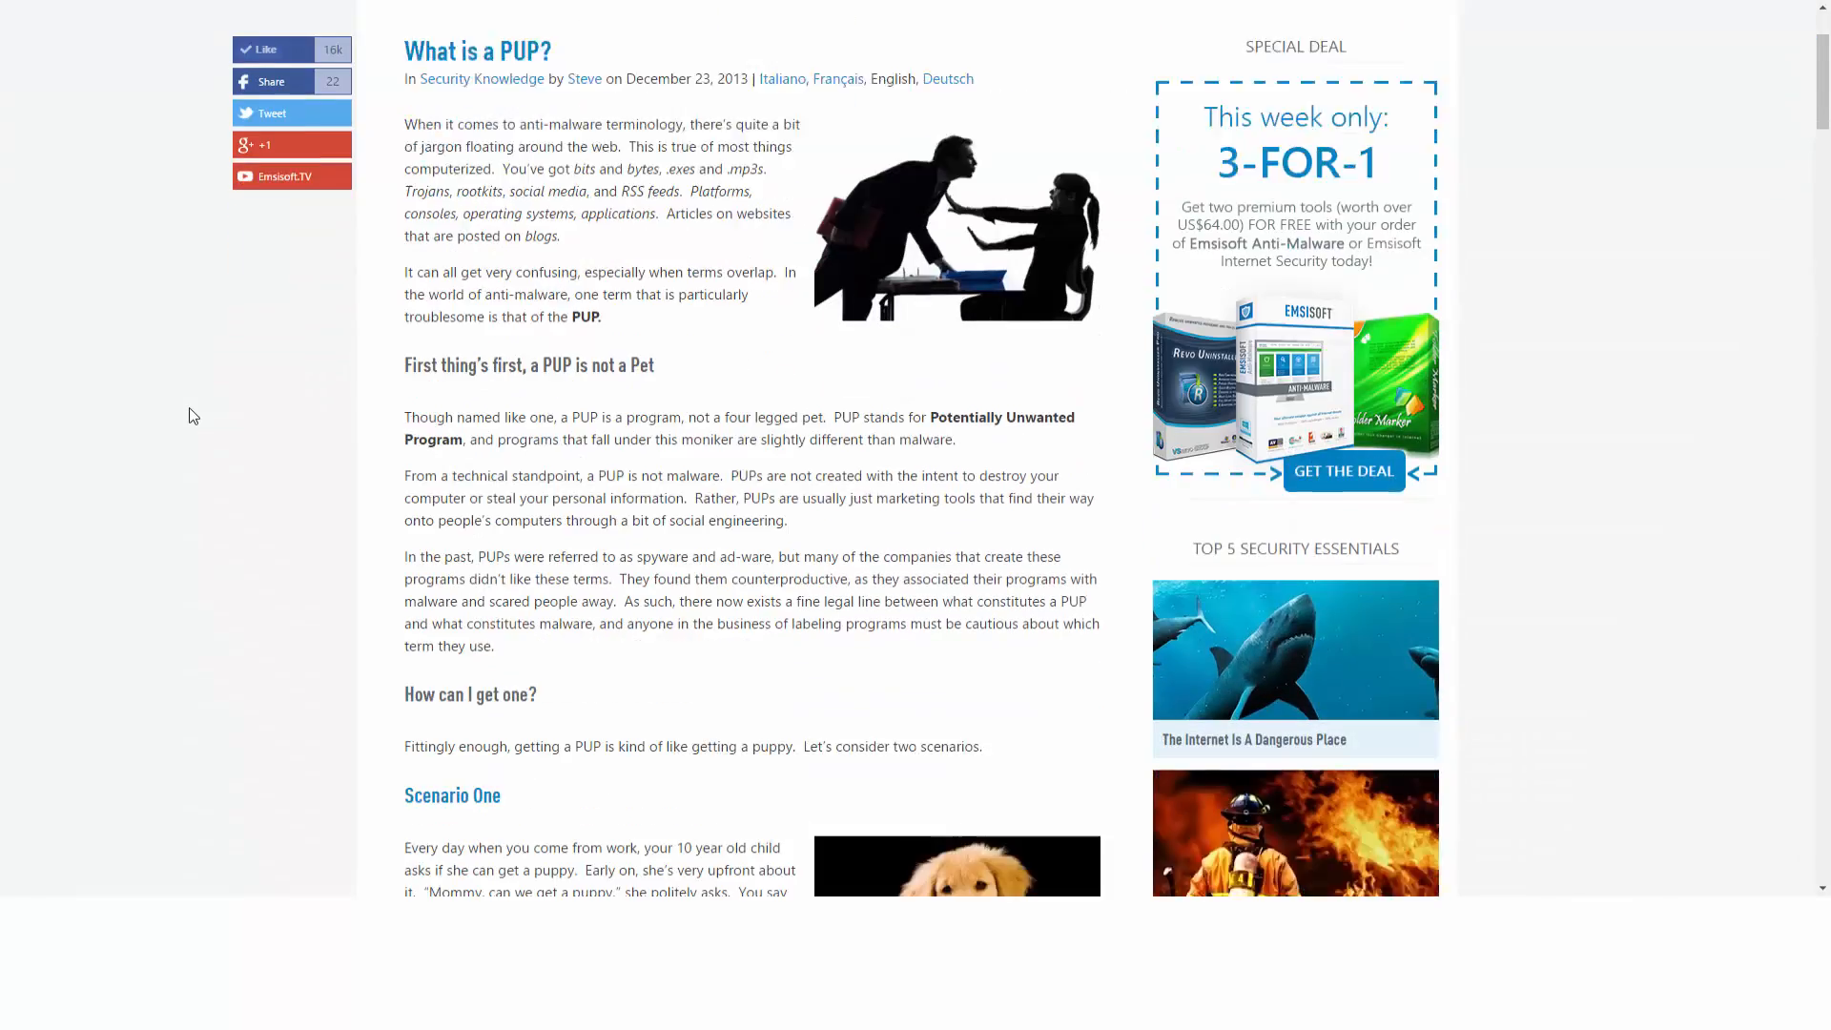
- Download the Java 8 Update 77 Windows installer from java.com, agreeing to the terms
{"action": "scroll", "scroll_direction": "down", "scroll_amount": 3}
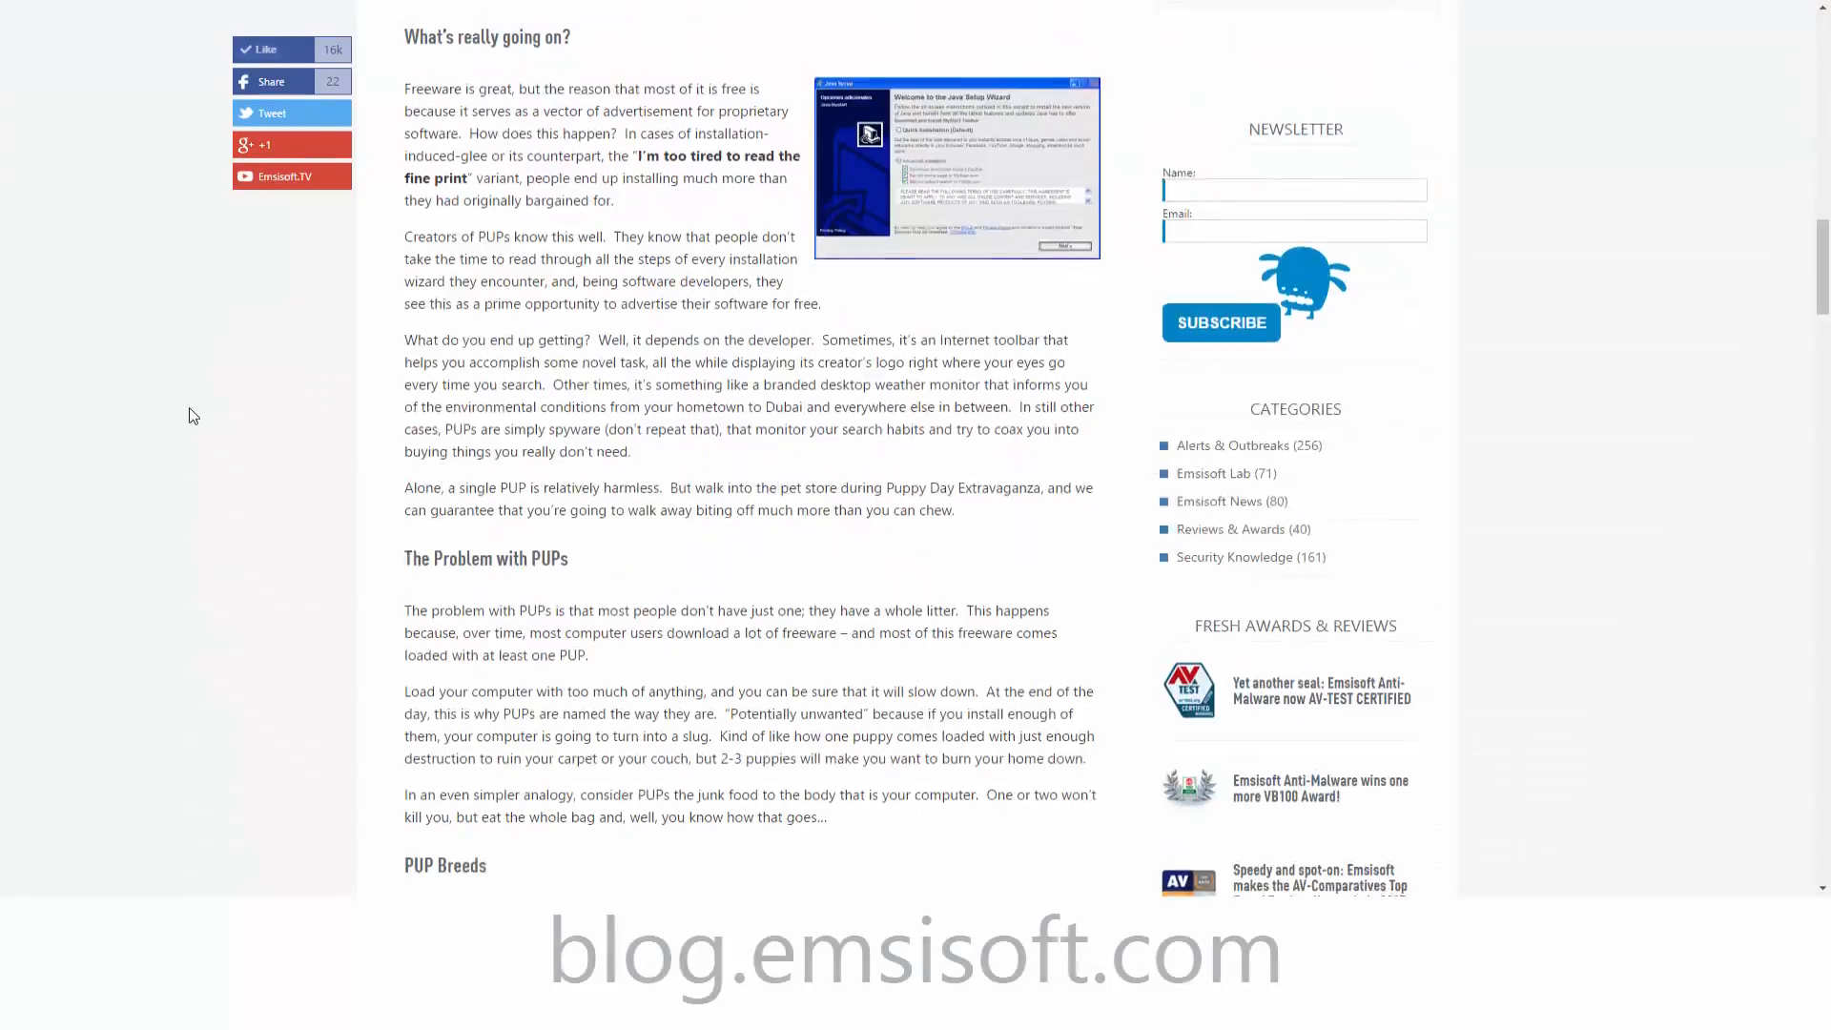
{"action": "scroll", "scroll_direction": "down", "scroll_amount": 3}
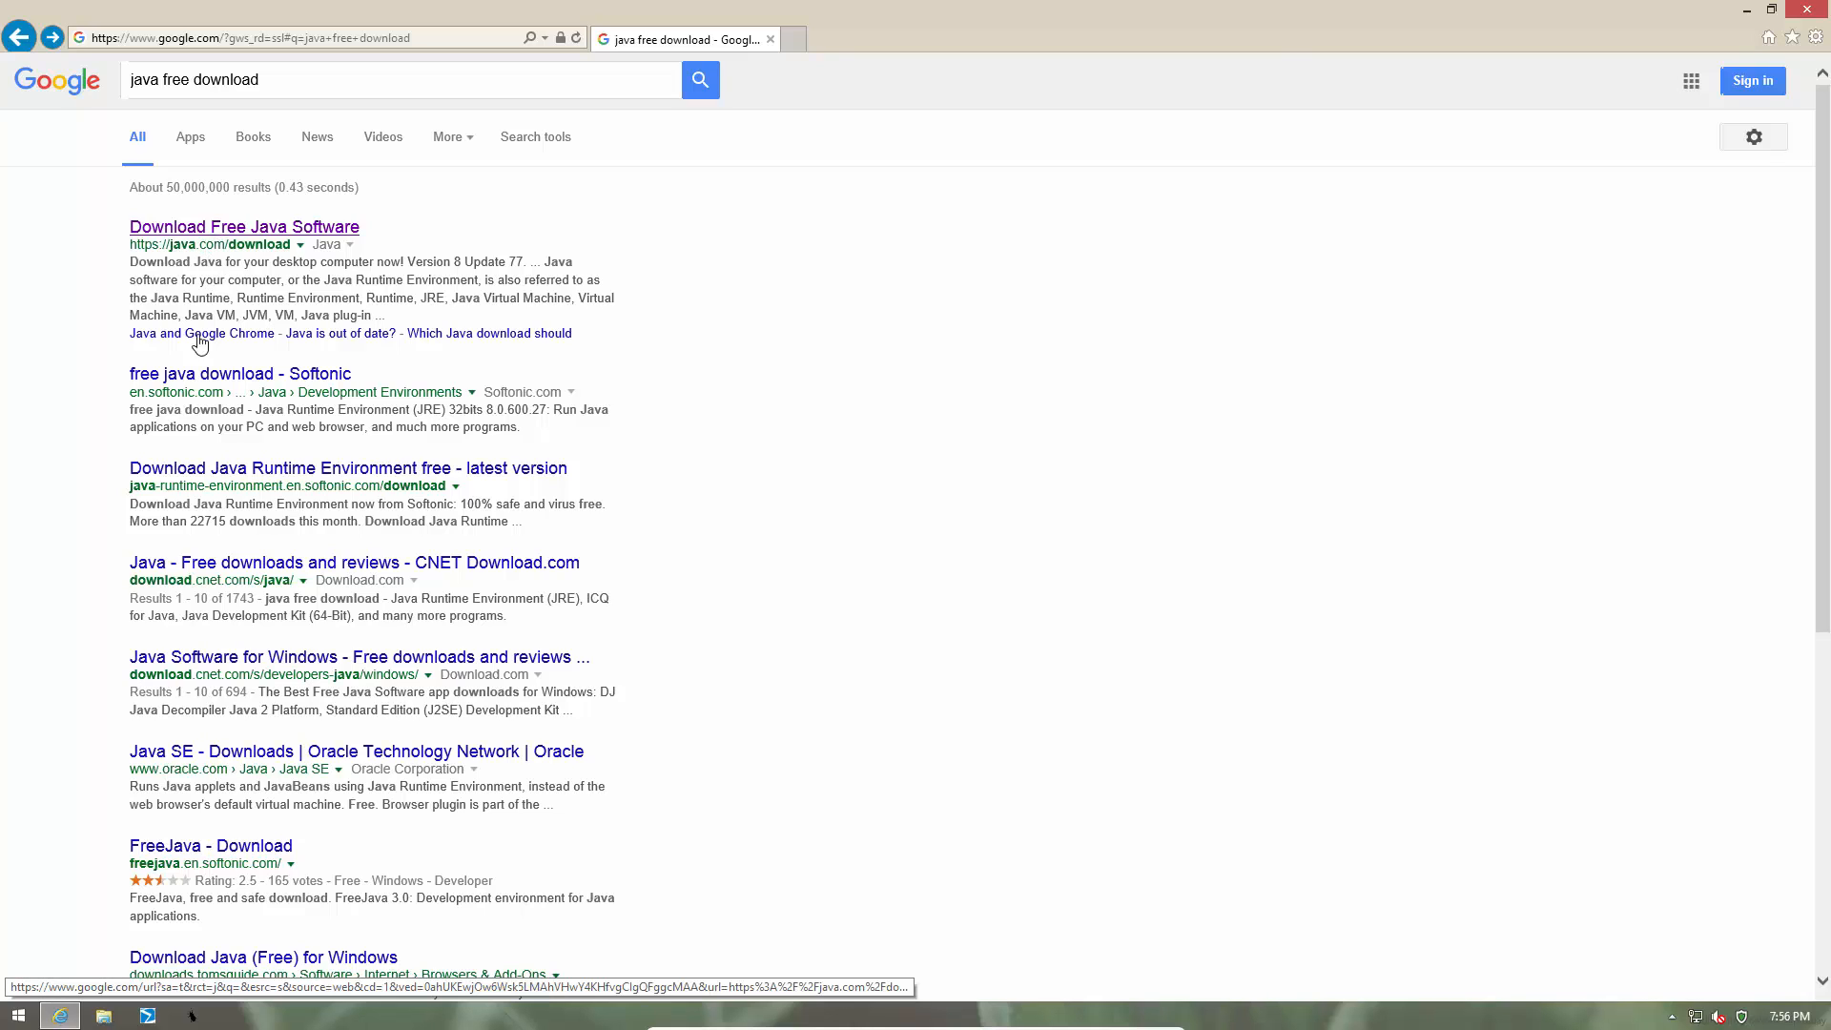
{"action": "left_click", "coordinate": [243, 227]}
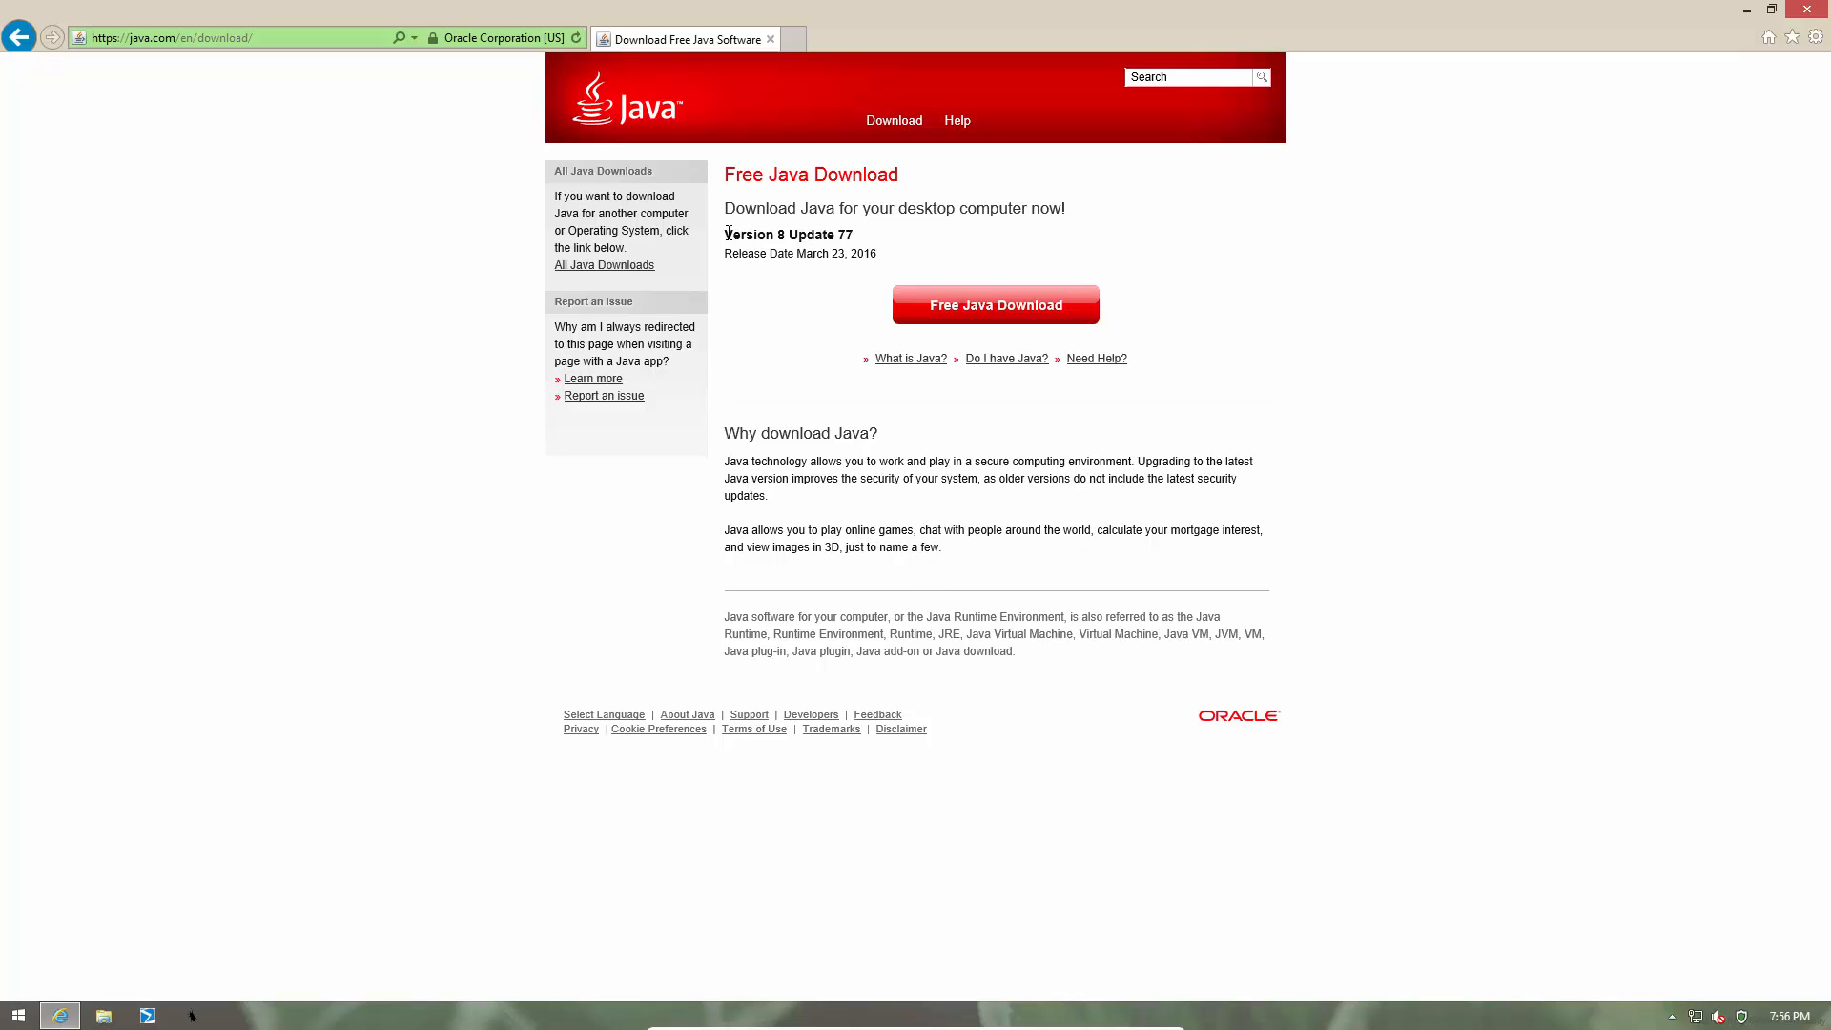
{"action": "mouse_move", "coordinate": [805, 364]}
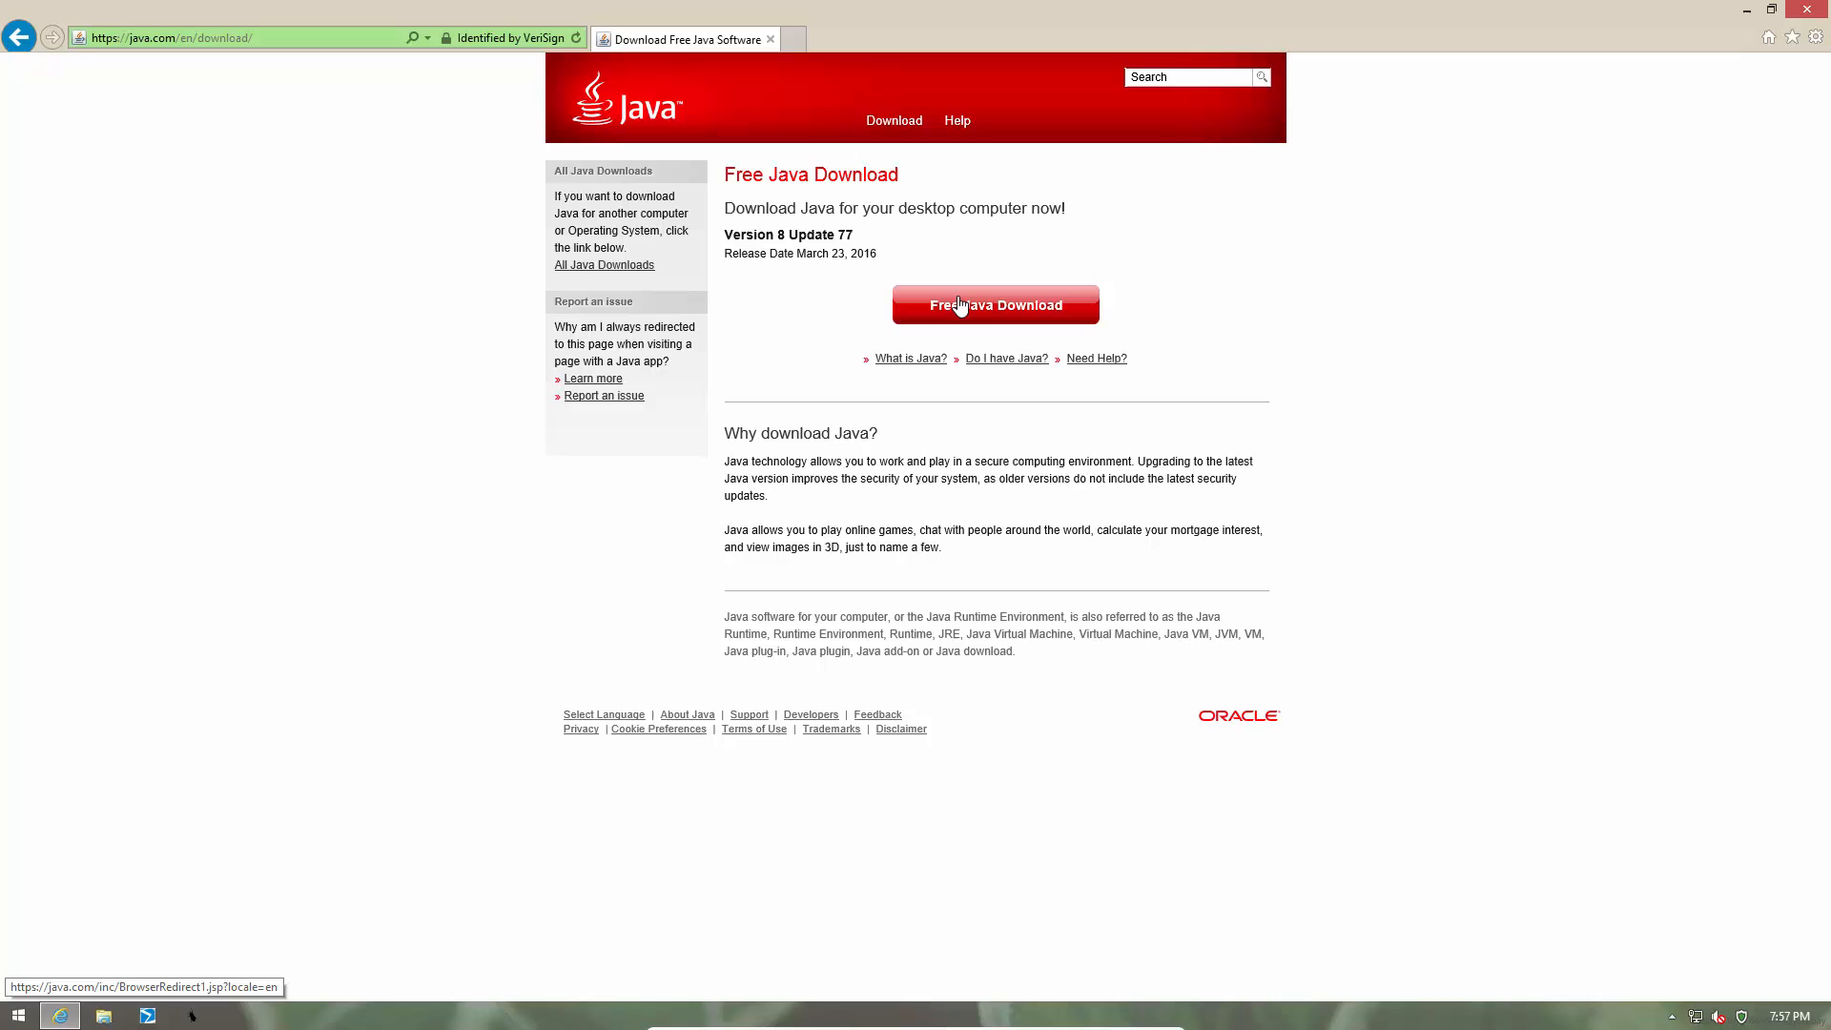
{"action": "left_click", "coordinate": [994, 305]}
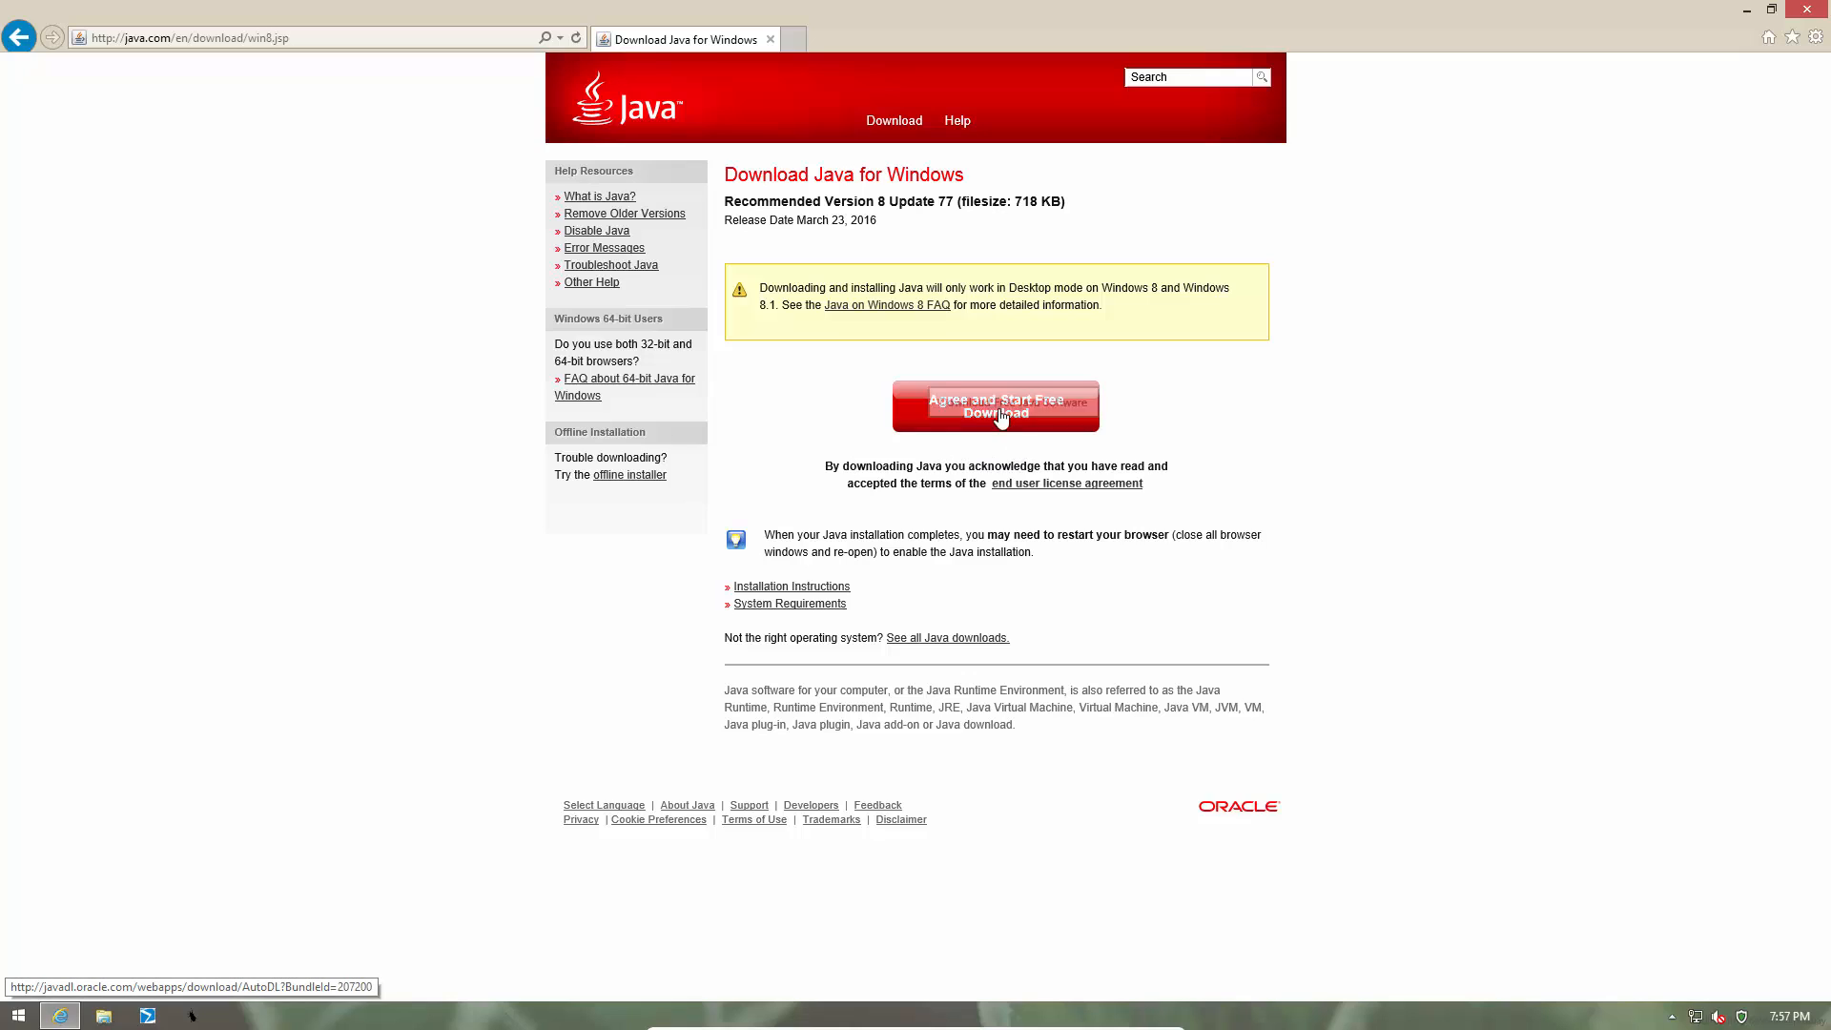
{"action": "mouse_move", "coordinate": [961, 417]}
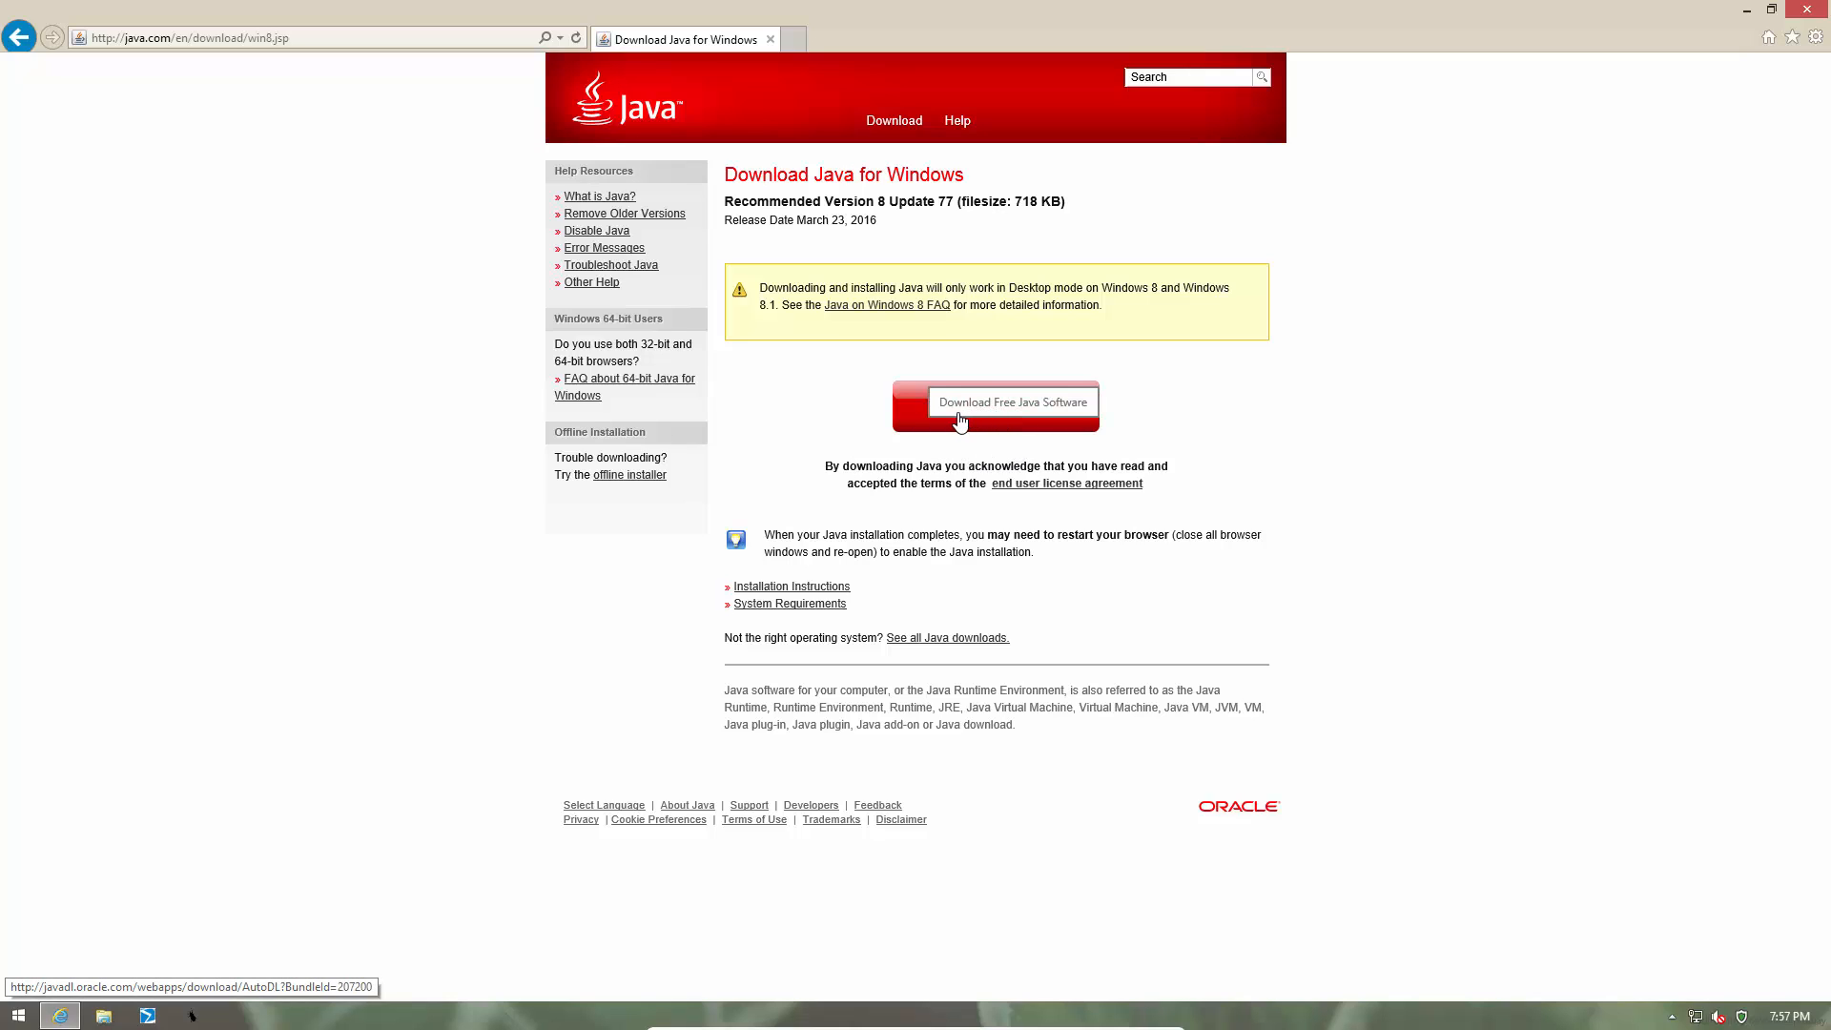
{"action": "left_click", "coordinate": [995, 406]}
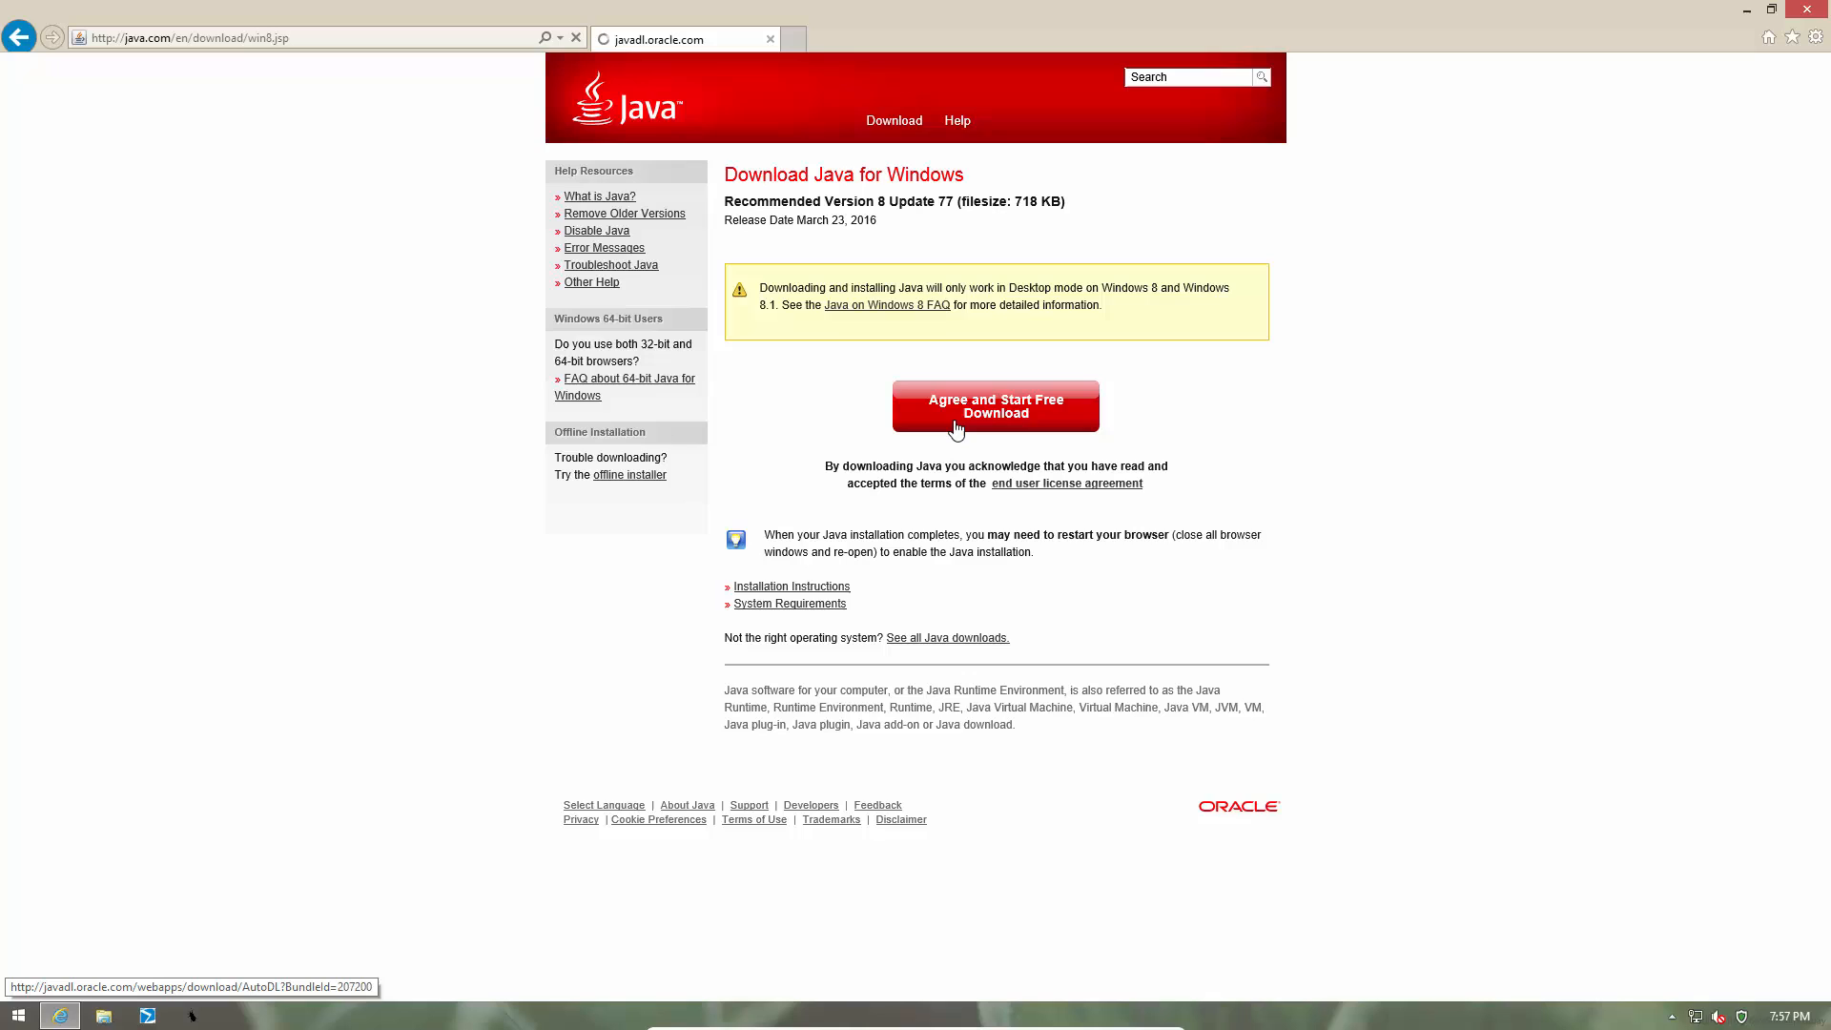
{"action": "left_click", "coordinate": [993, 405]}
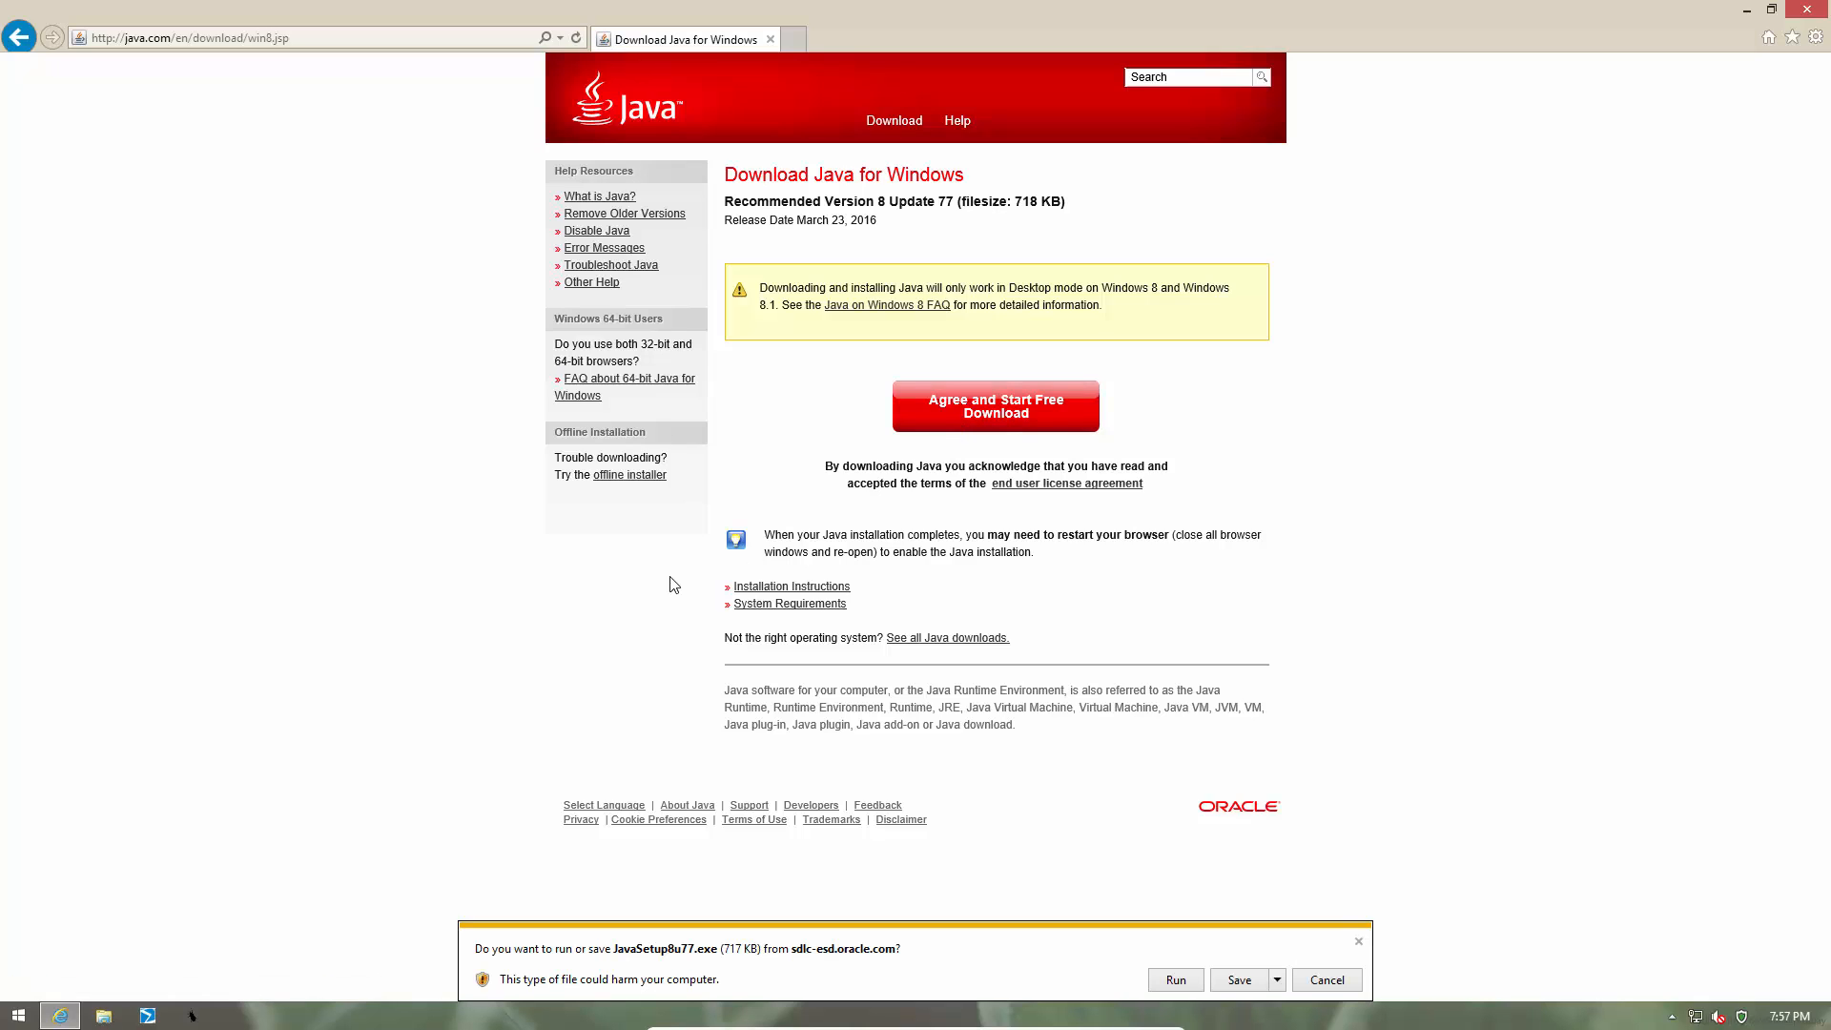
{"action": "mouse_move", "coordinate": [696, 973]}
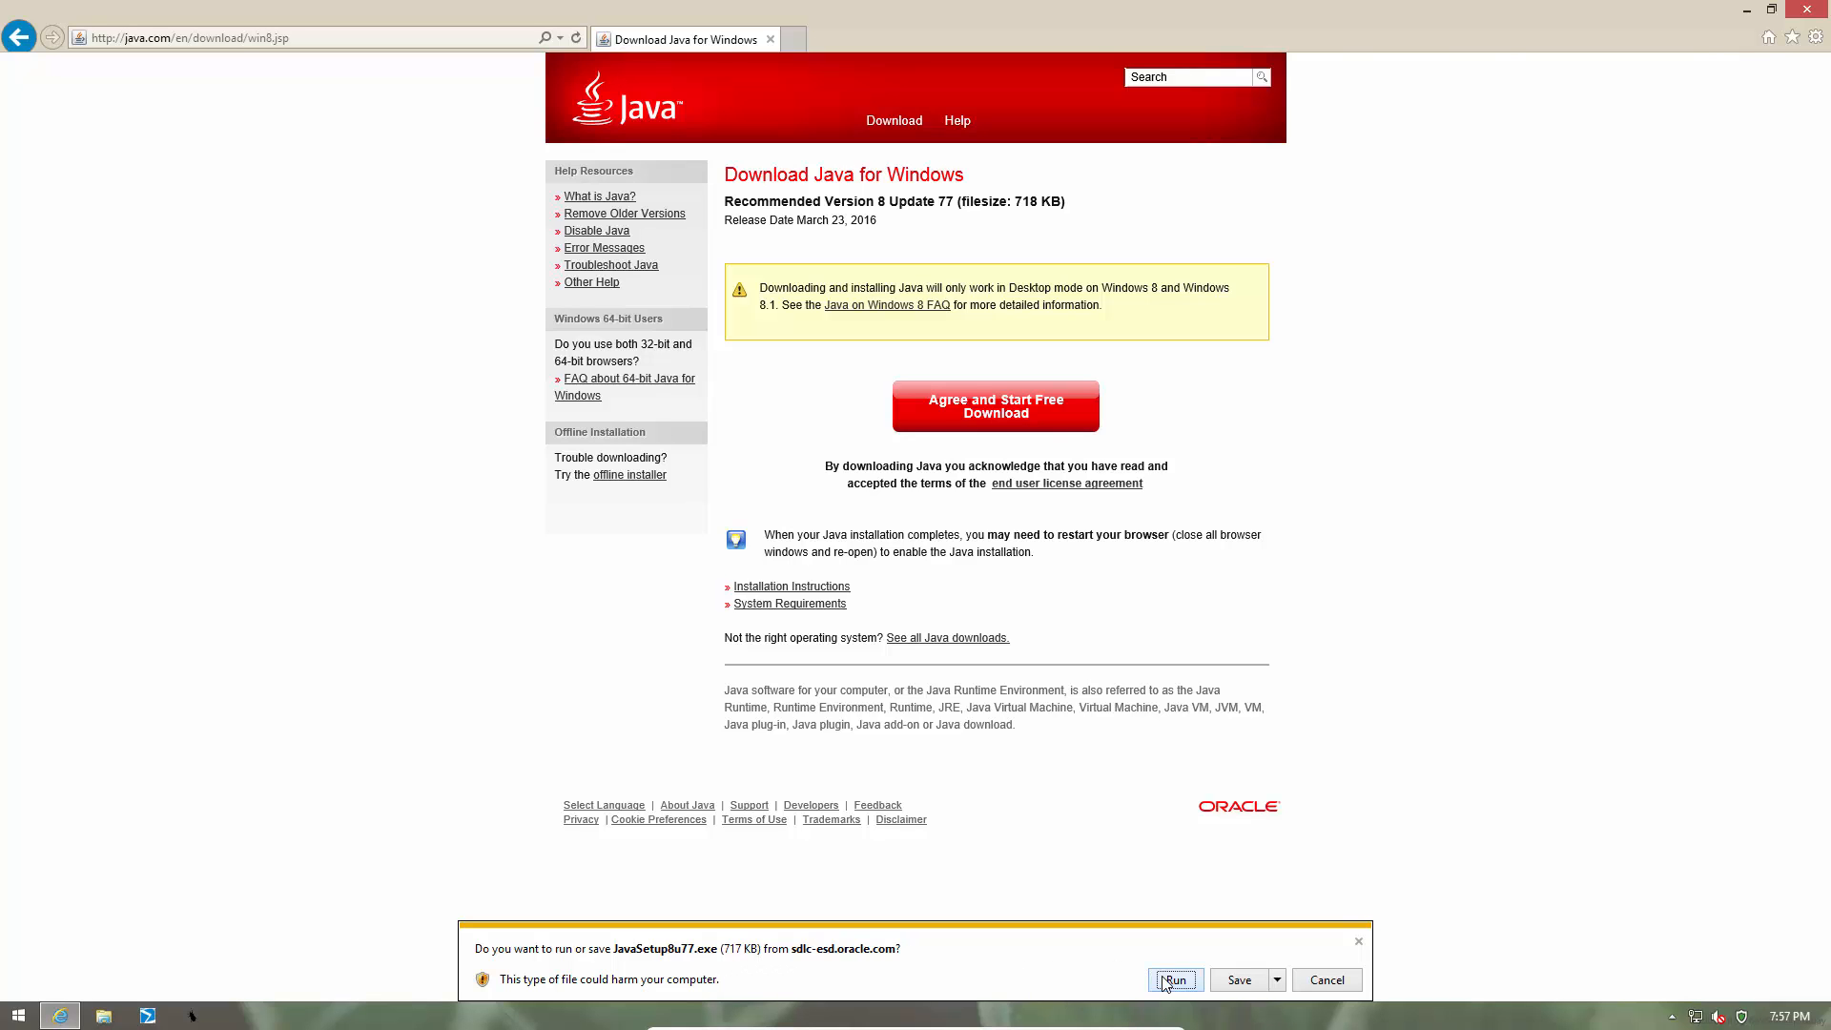
- Run JavaSetup8u77.exe and accept the license on the Welcome to Java screen
{"action": "left_click", "coordinate": [1175, 979]}
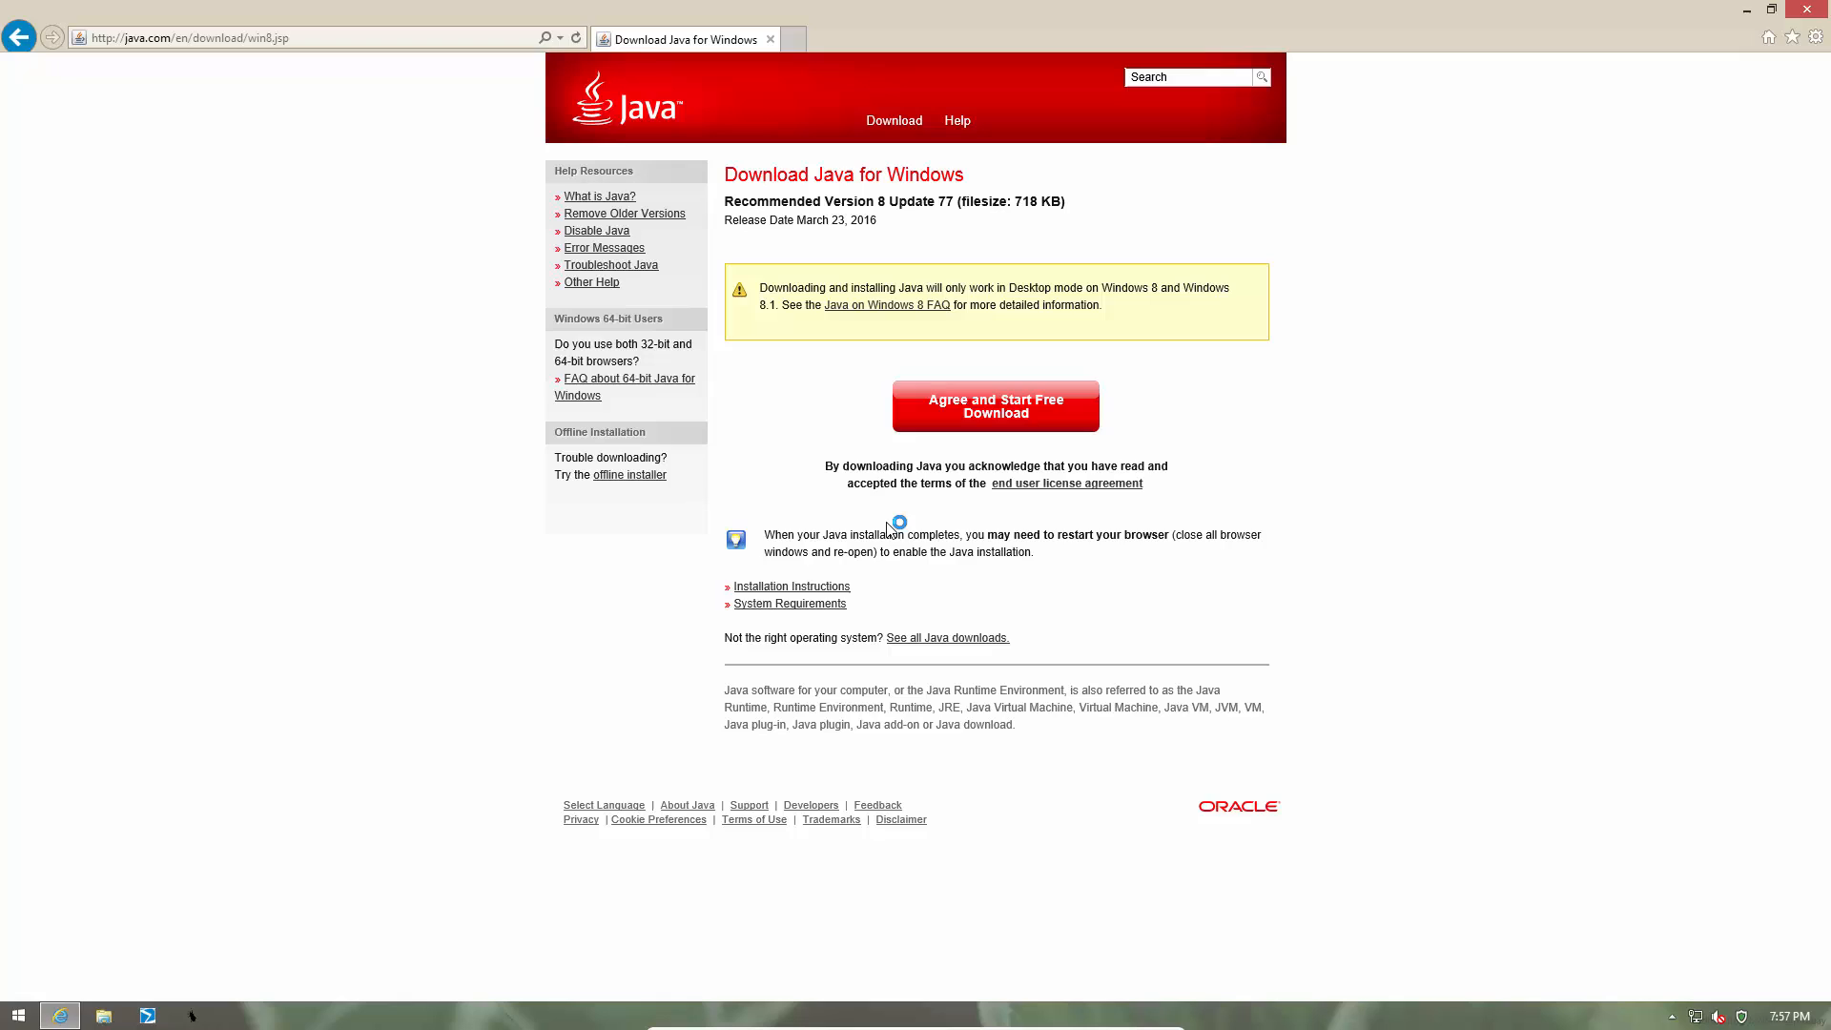
{"action": "left_click", "coordinate": [994, 406]}
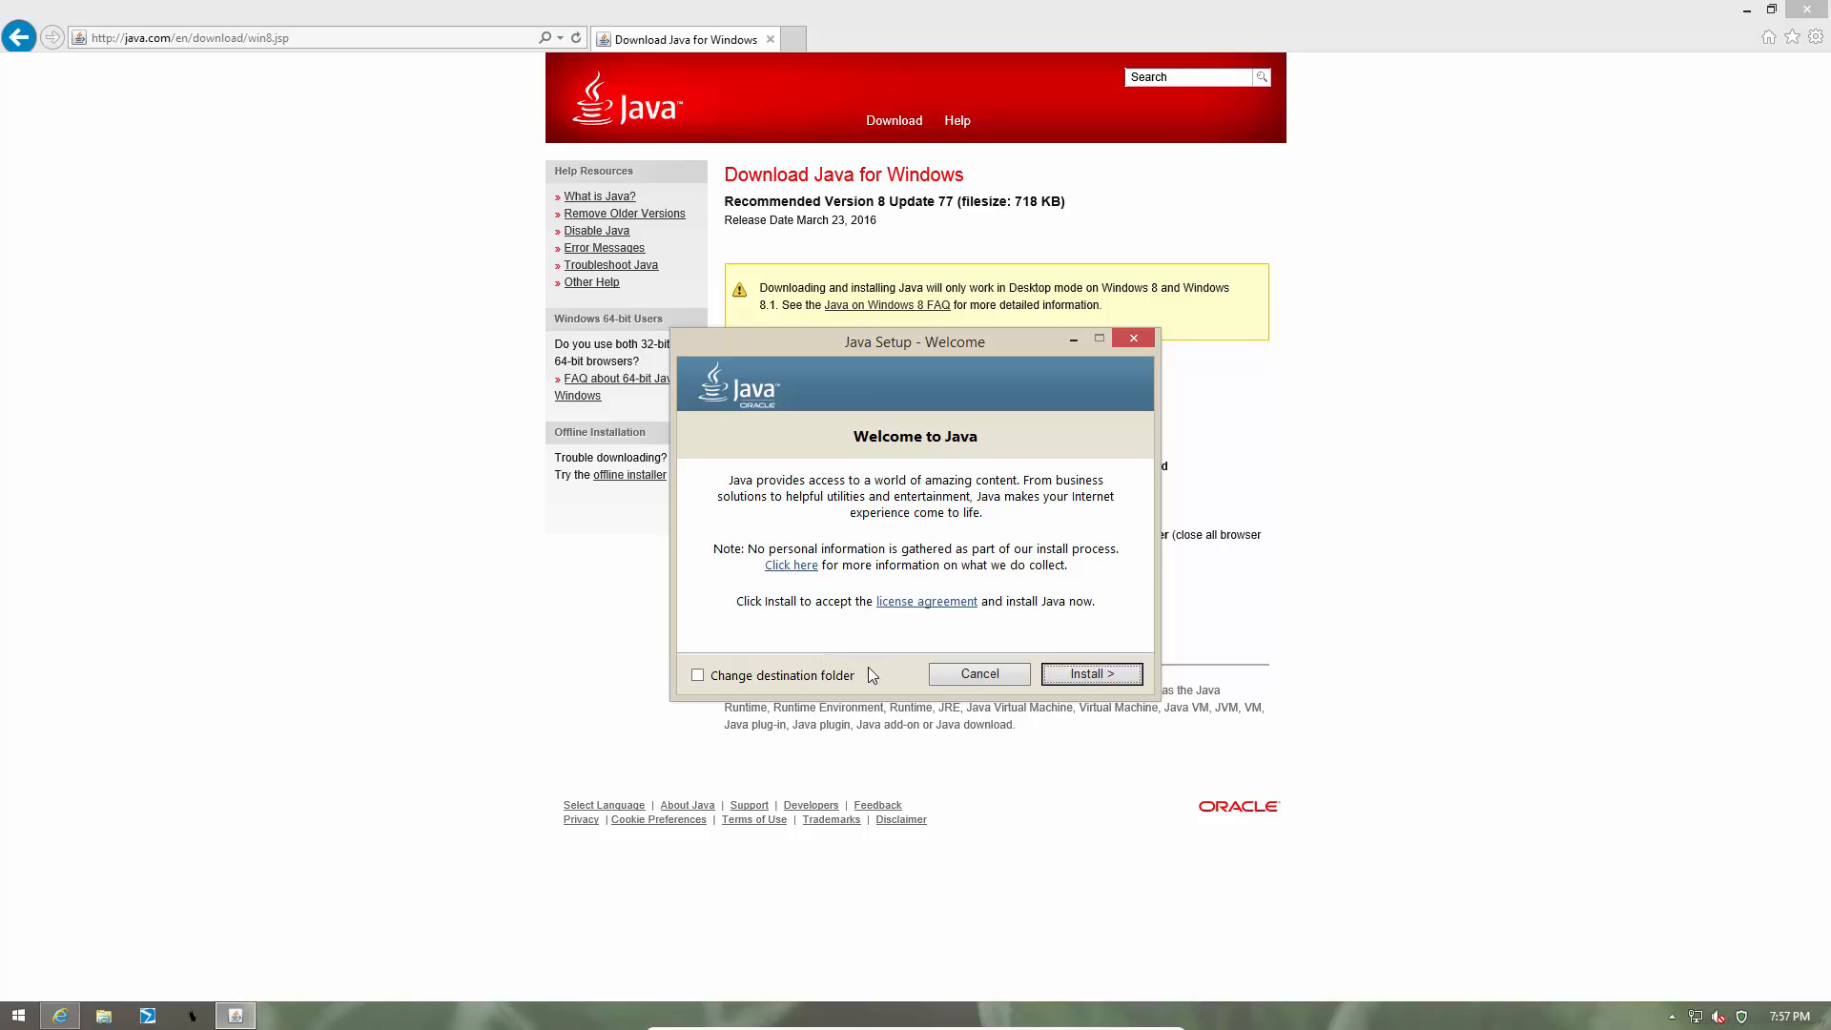
{"action": "mouse_move", "coordinate": [1089, 688]}
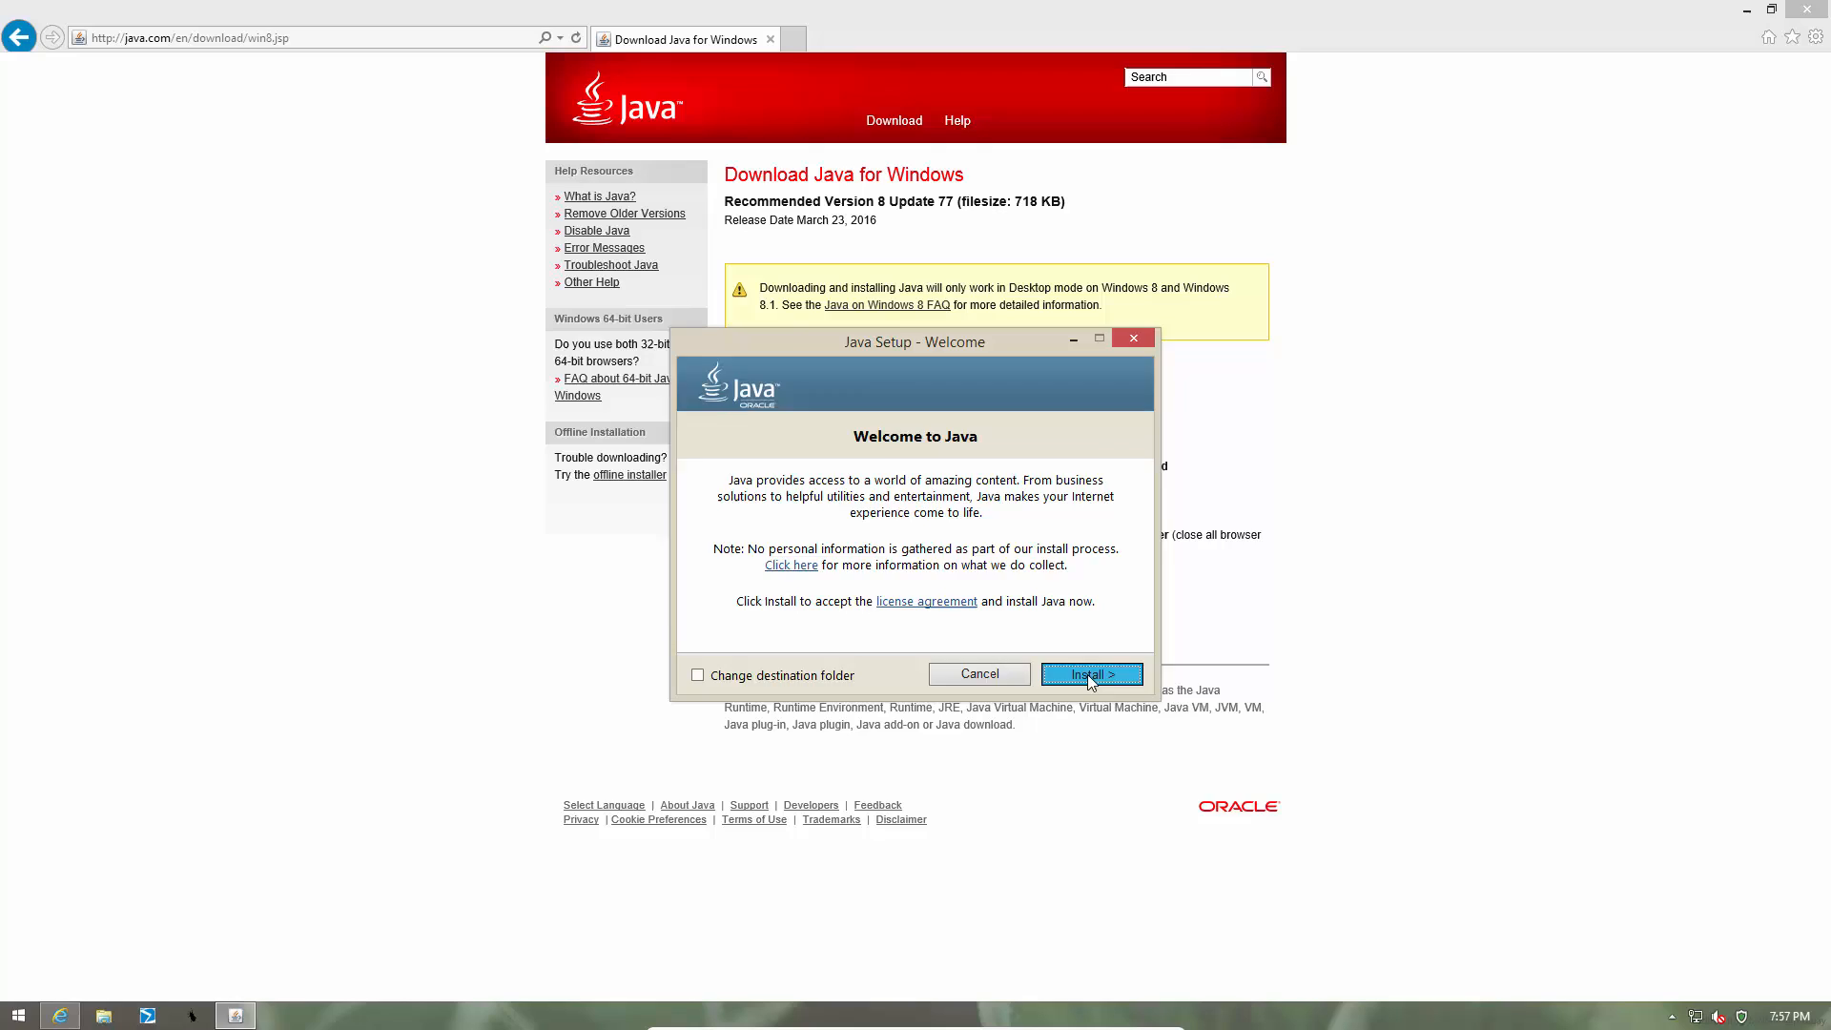
{"action": "left_click", "coordinate": [1089, 674]}
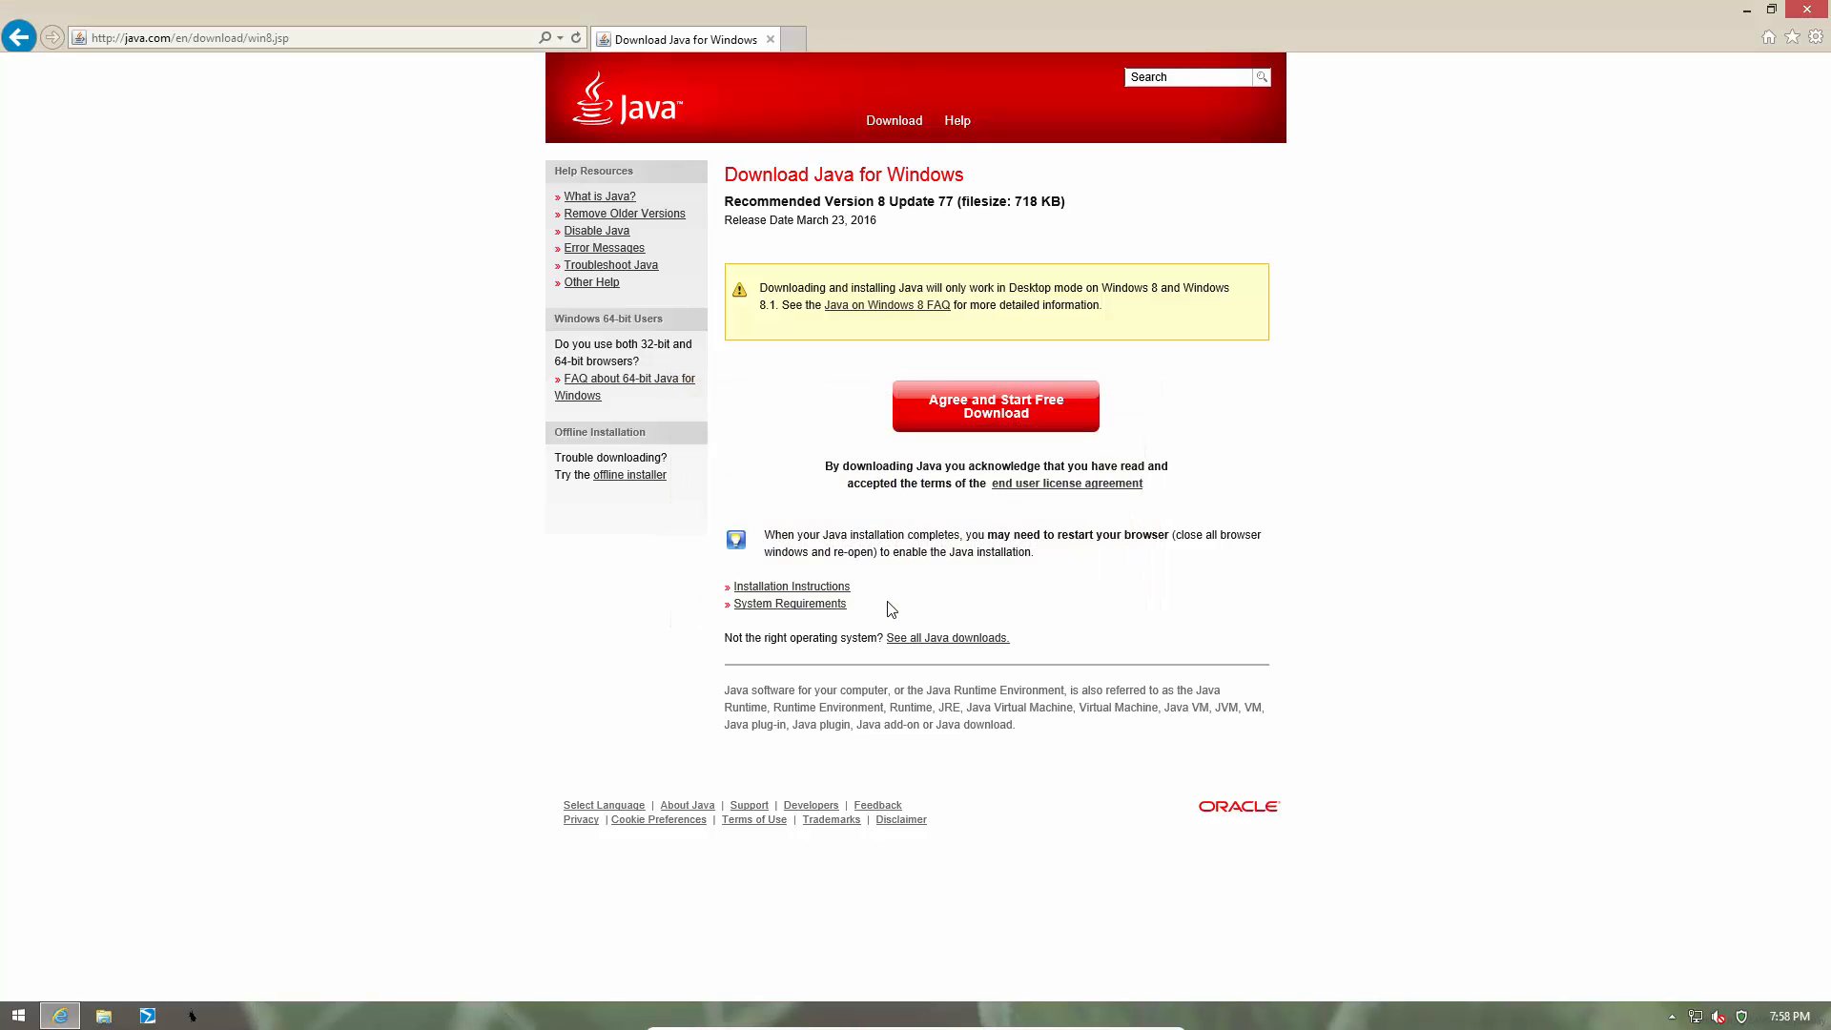
{"action": "left_click", "coordinate": [994, 405]}
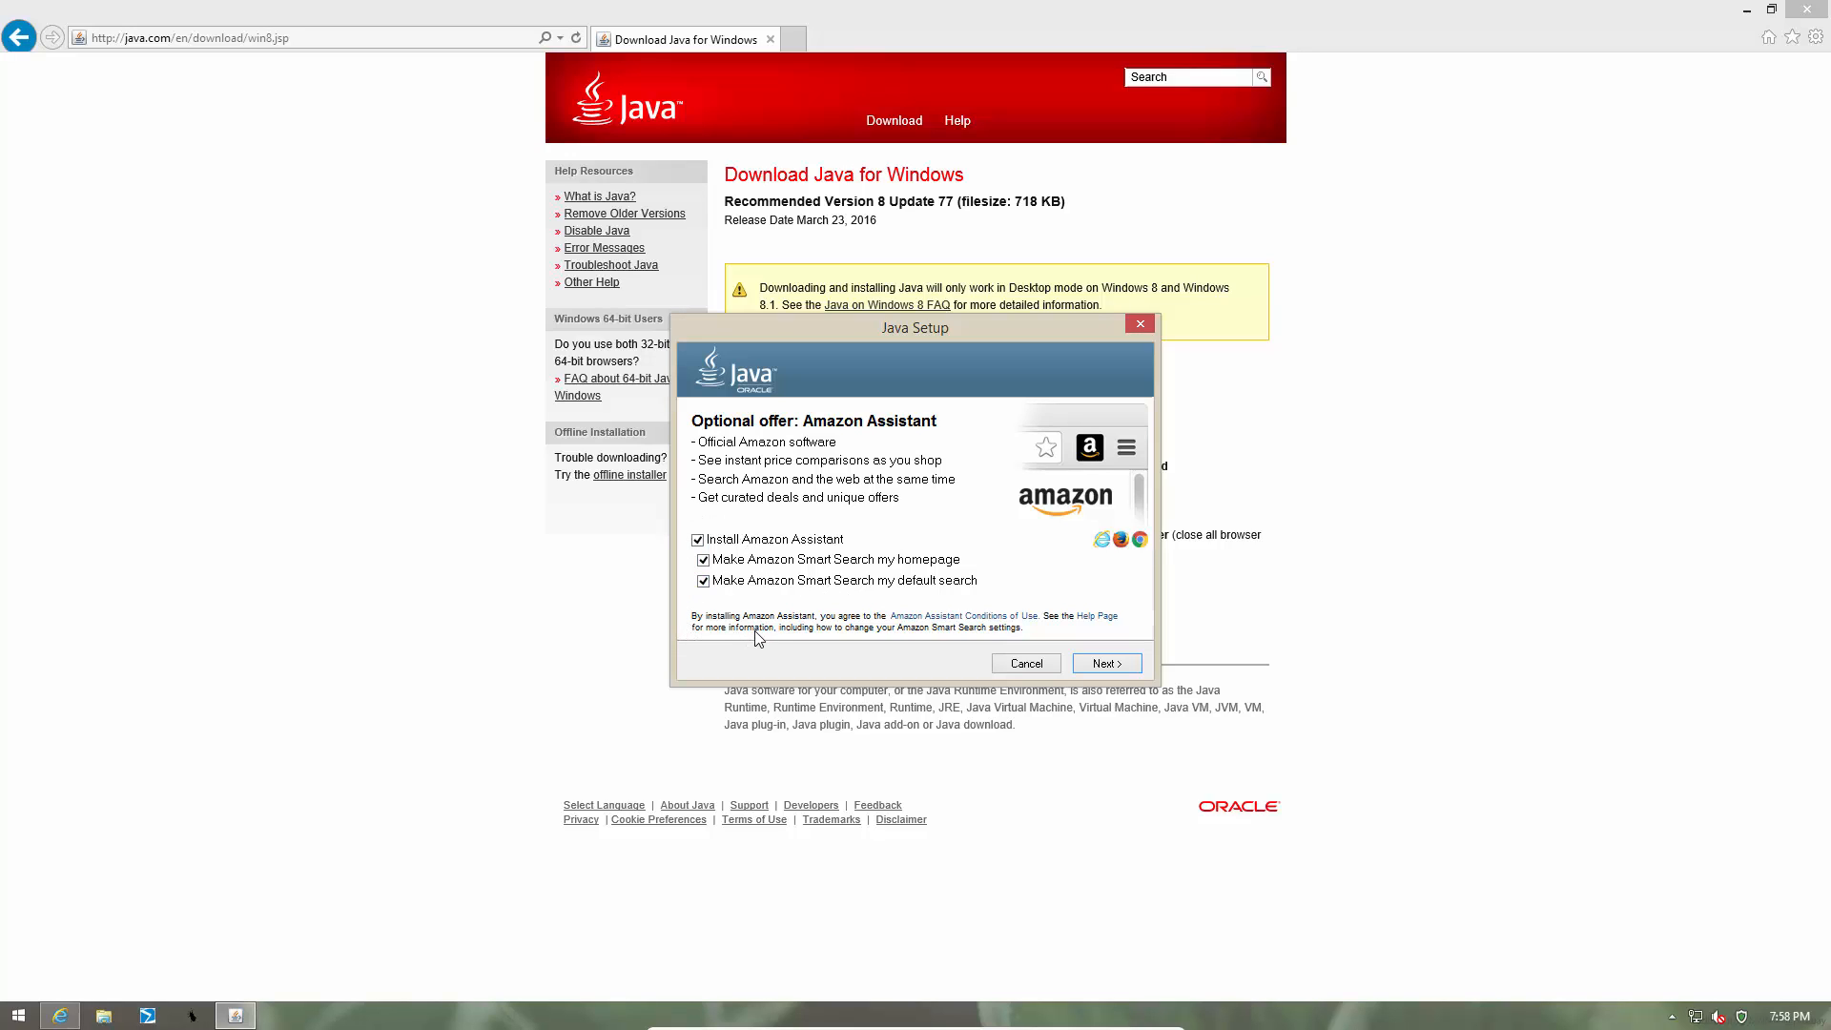
{"action": "mouse_move", "coordinate": [665, 686]}
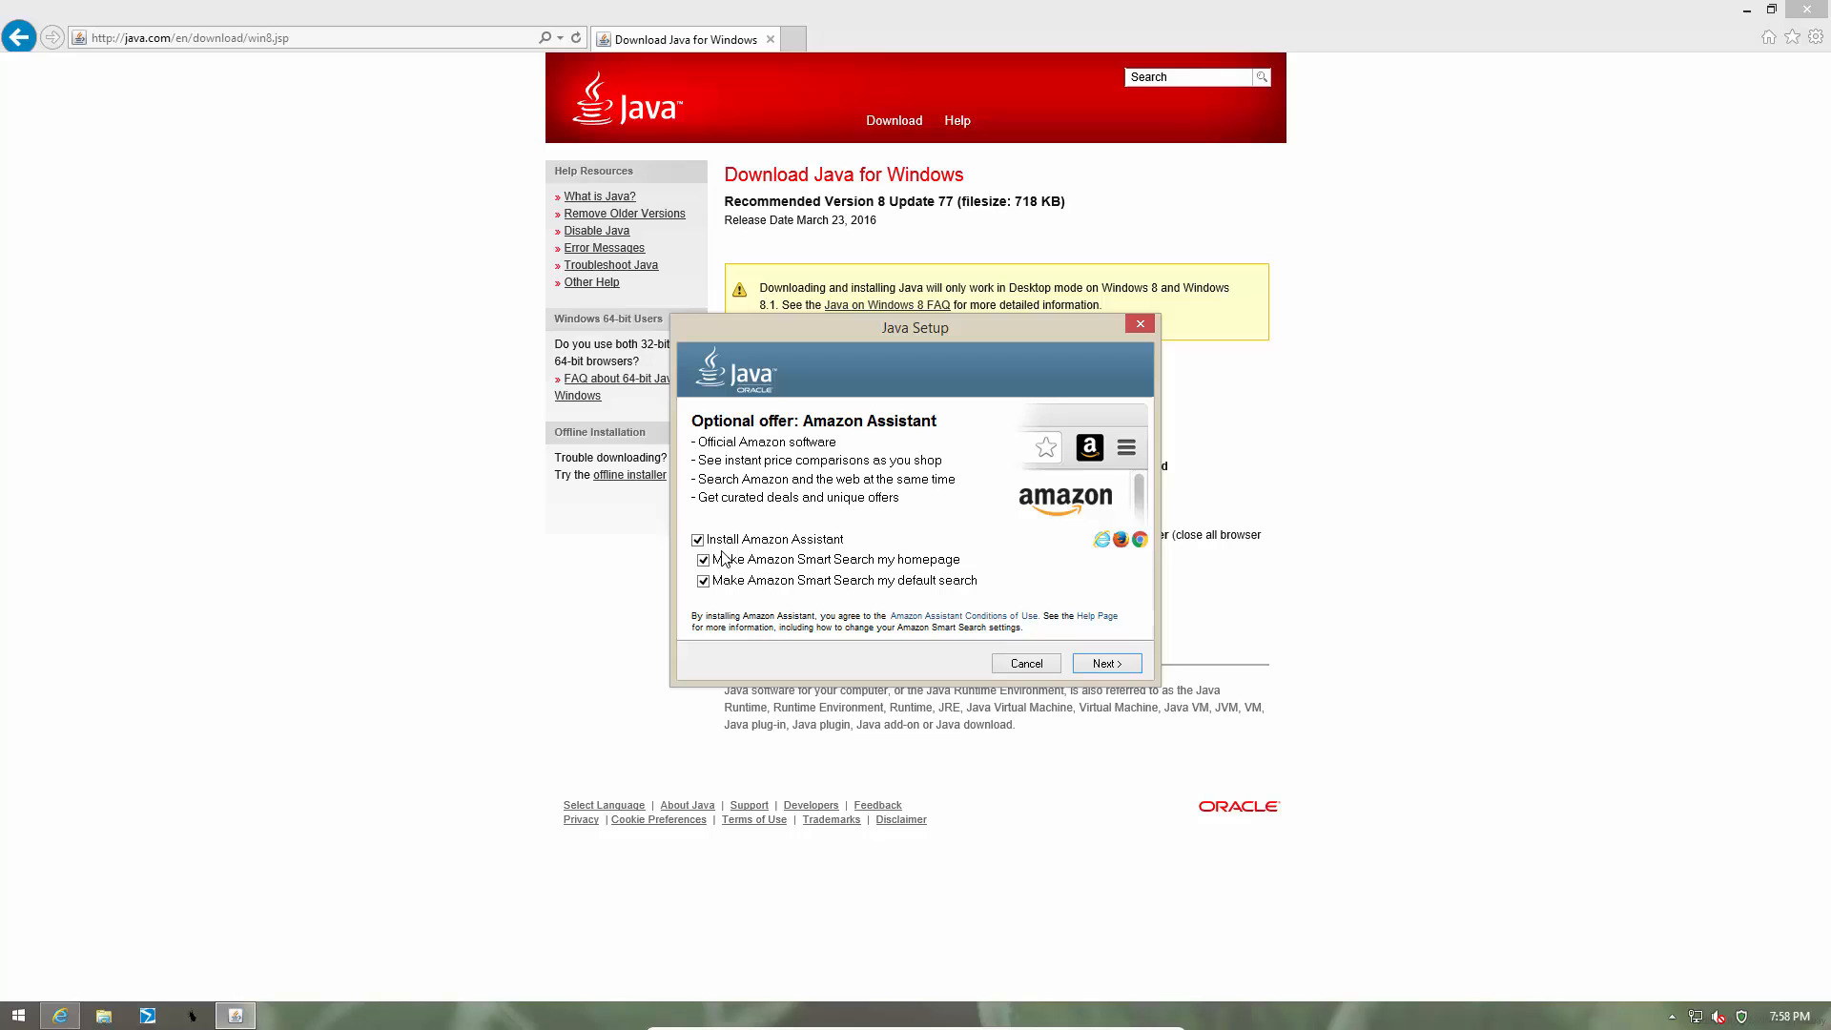
- Leave the Amazon Assistant offer boxes checked and continue with Next
{"action": "left_click_drag", "start_coordinate": [914, 327], "coordinate": [1196, 381]}
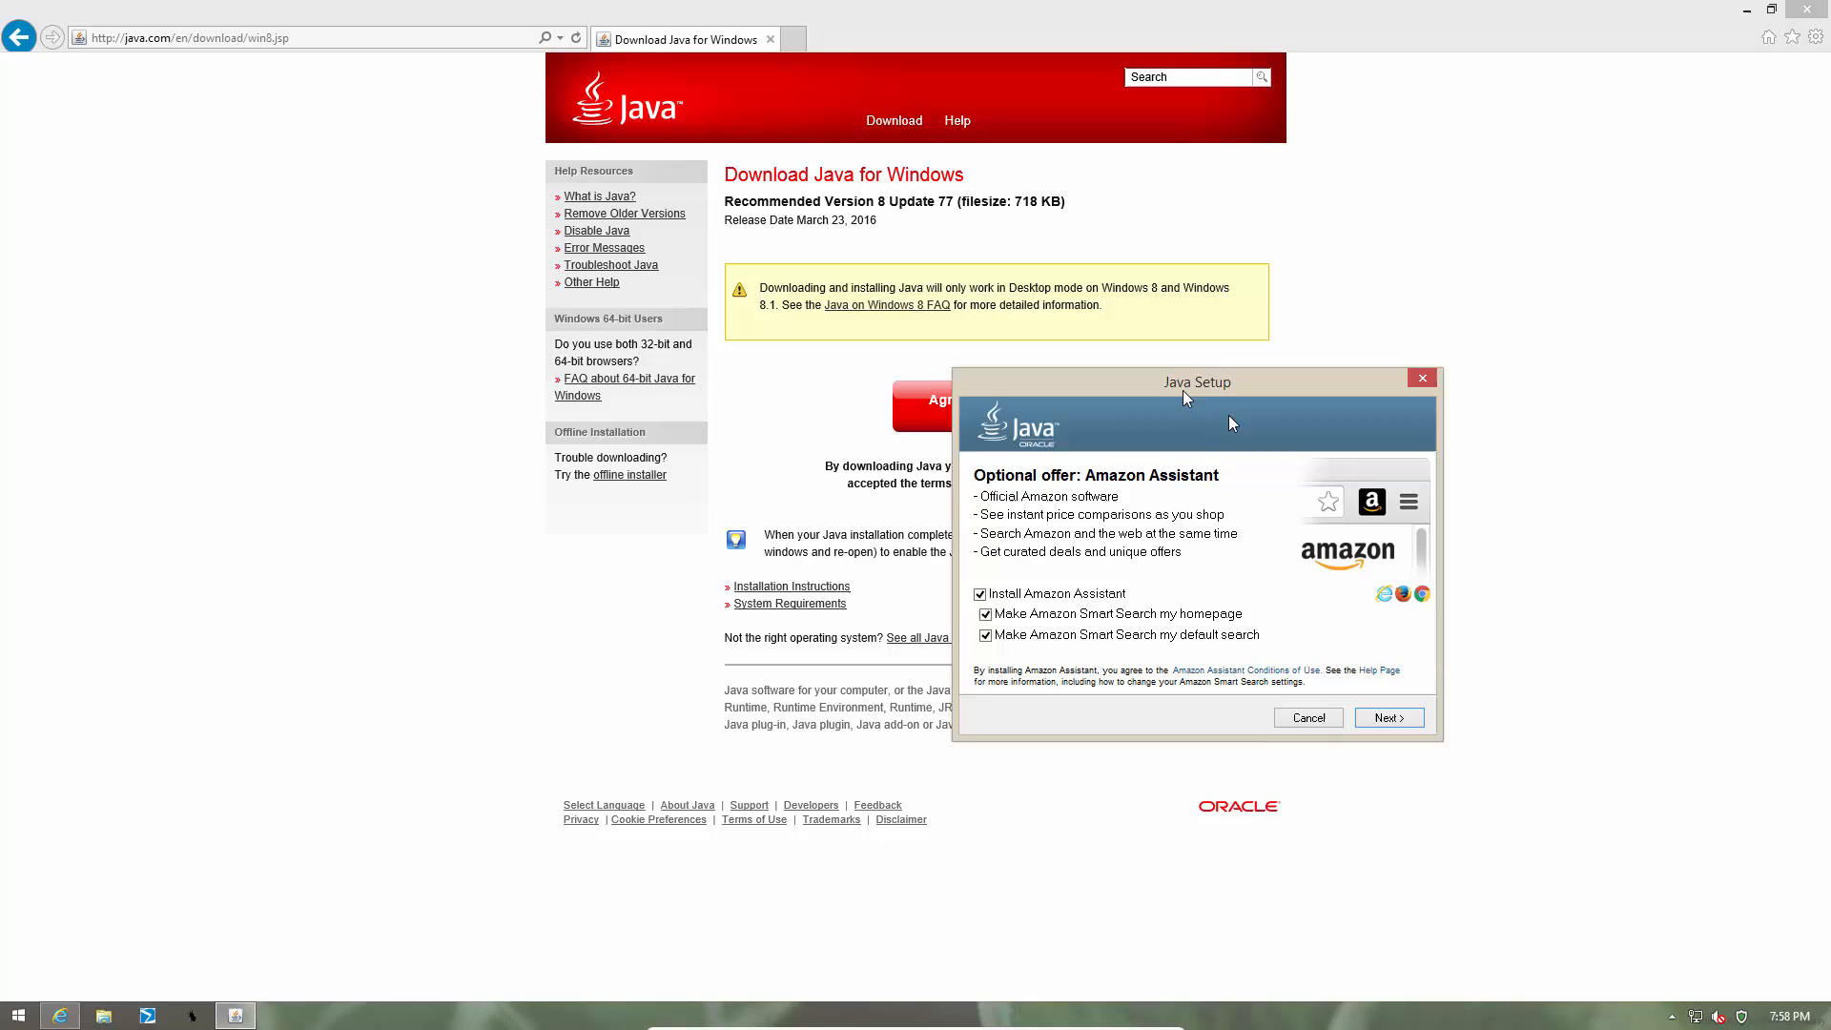
{"action": "left_click_drag", "start_coordinate": [1186, 381], "coordinate": [1437, 552]}
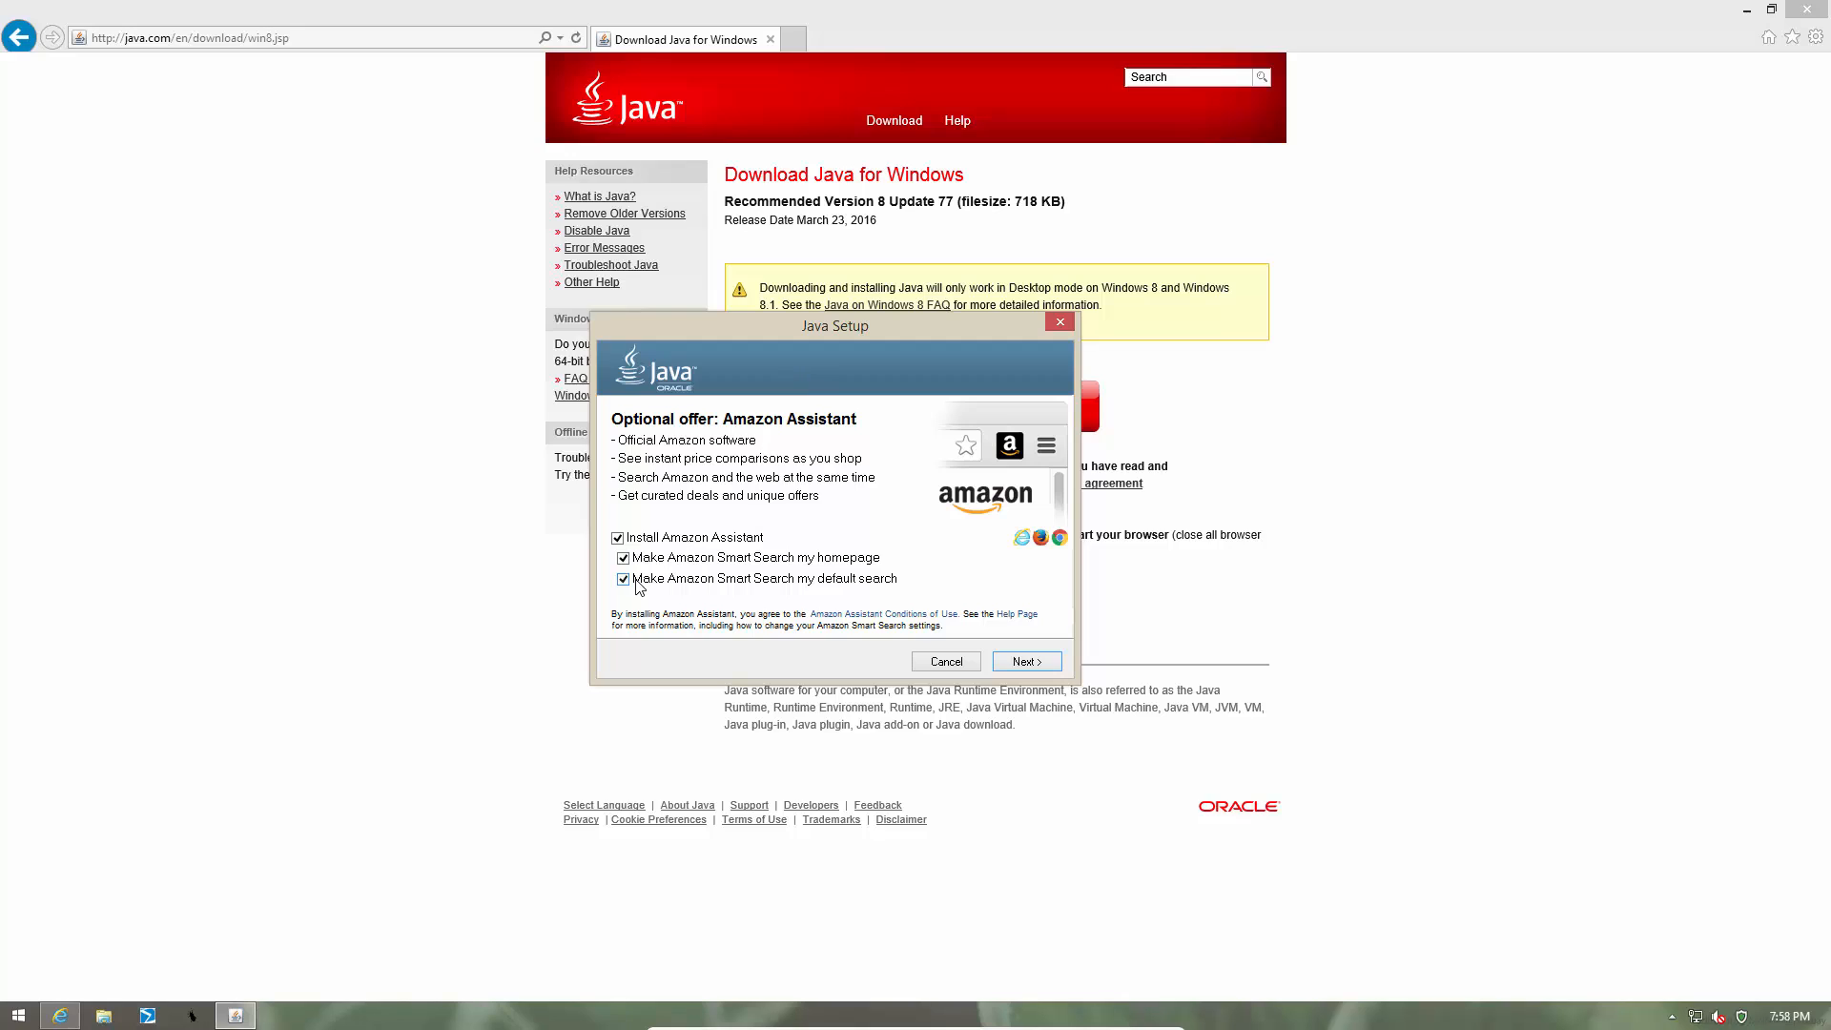
{"action": "left_click", "coordinate": [623, 536]}
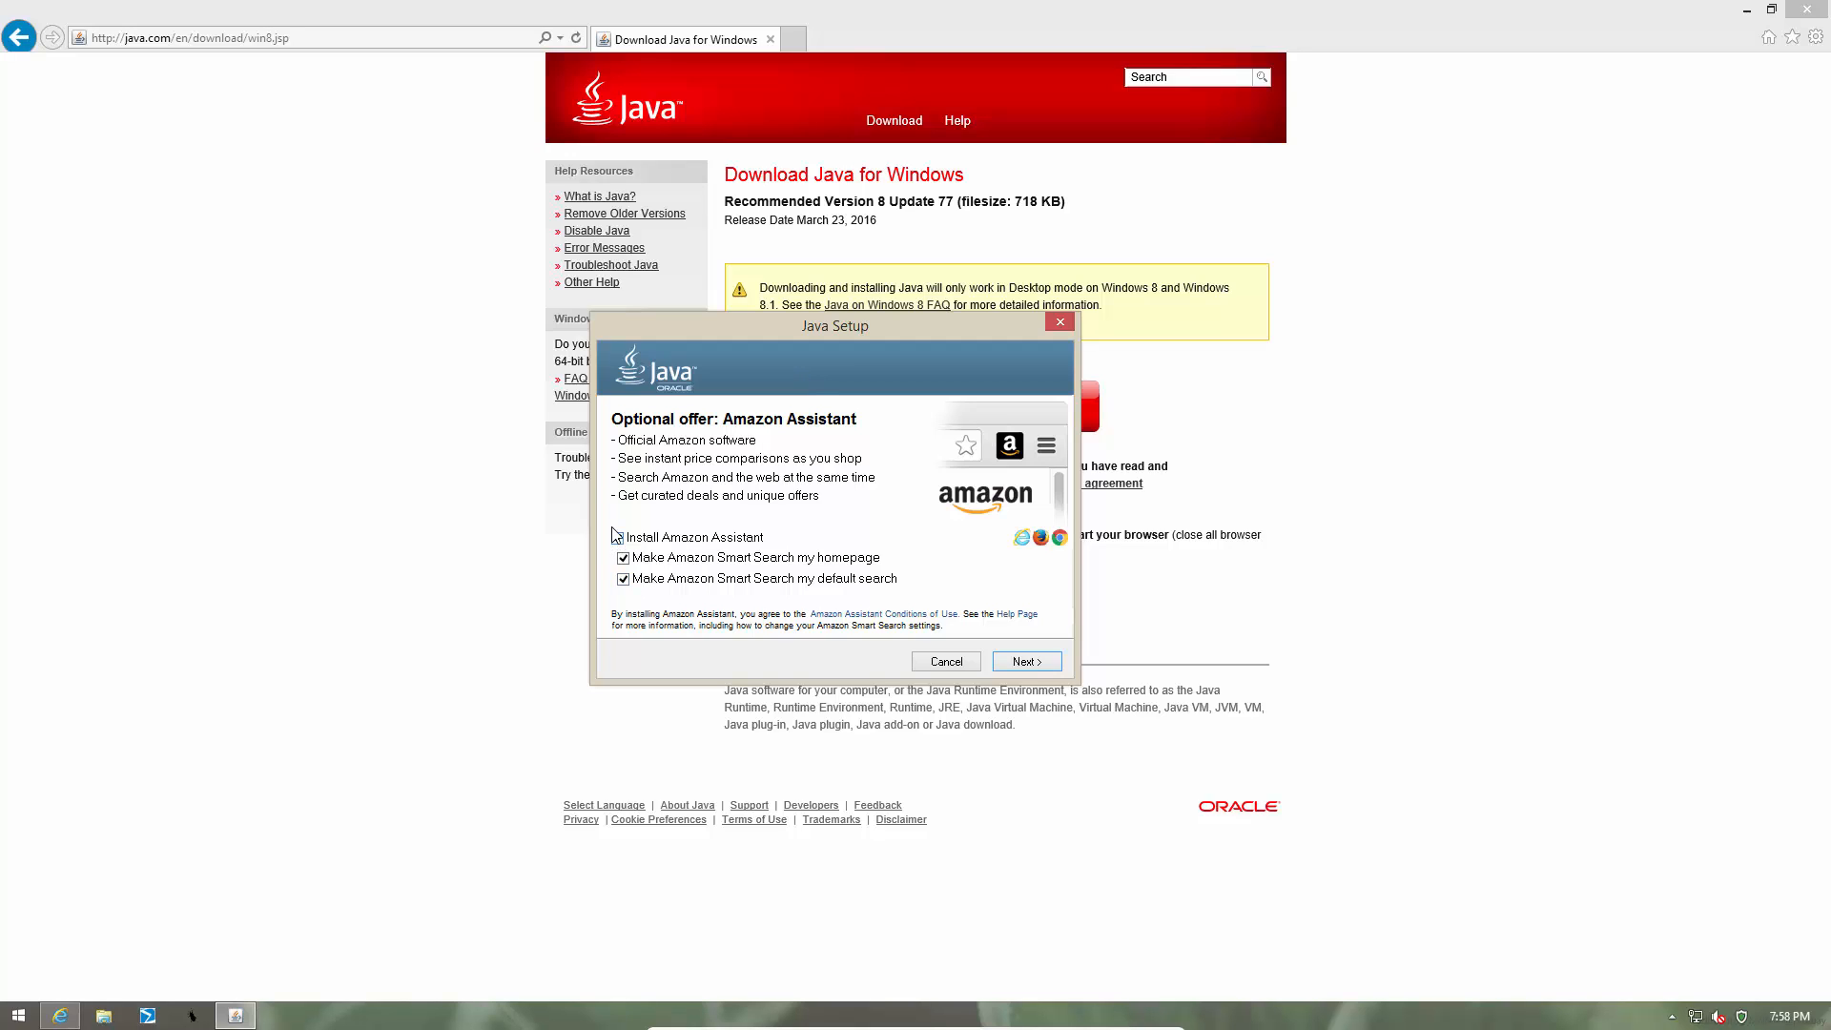
{"action": "left_click", "coordinate": [623, 536]}
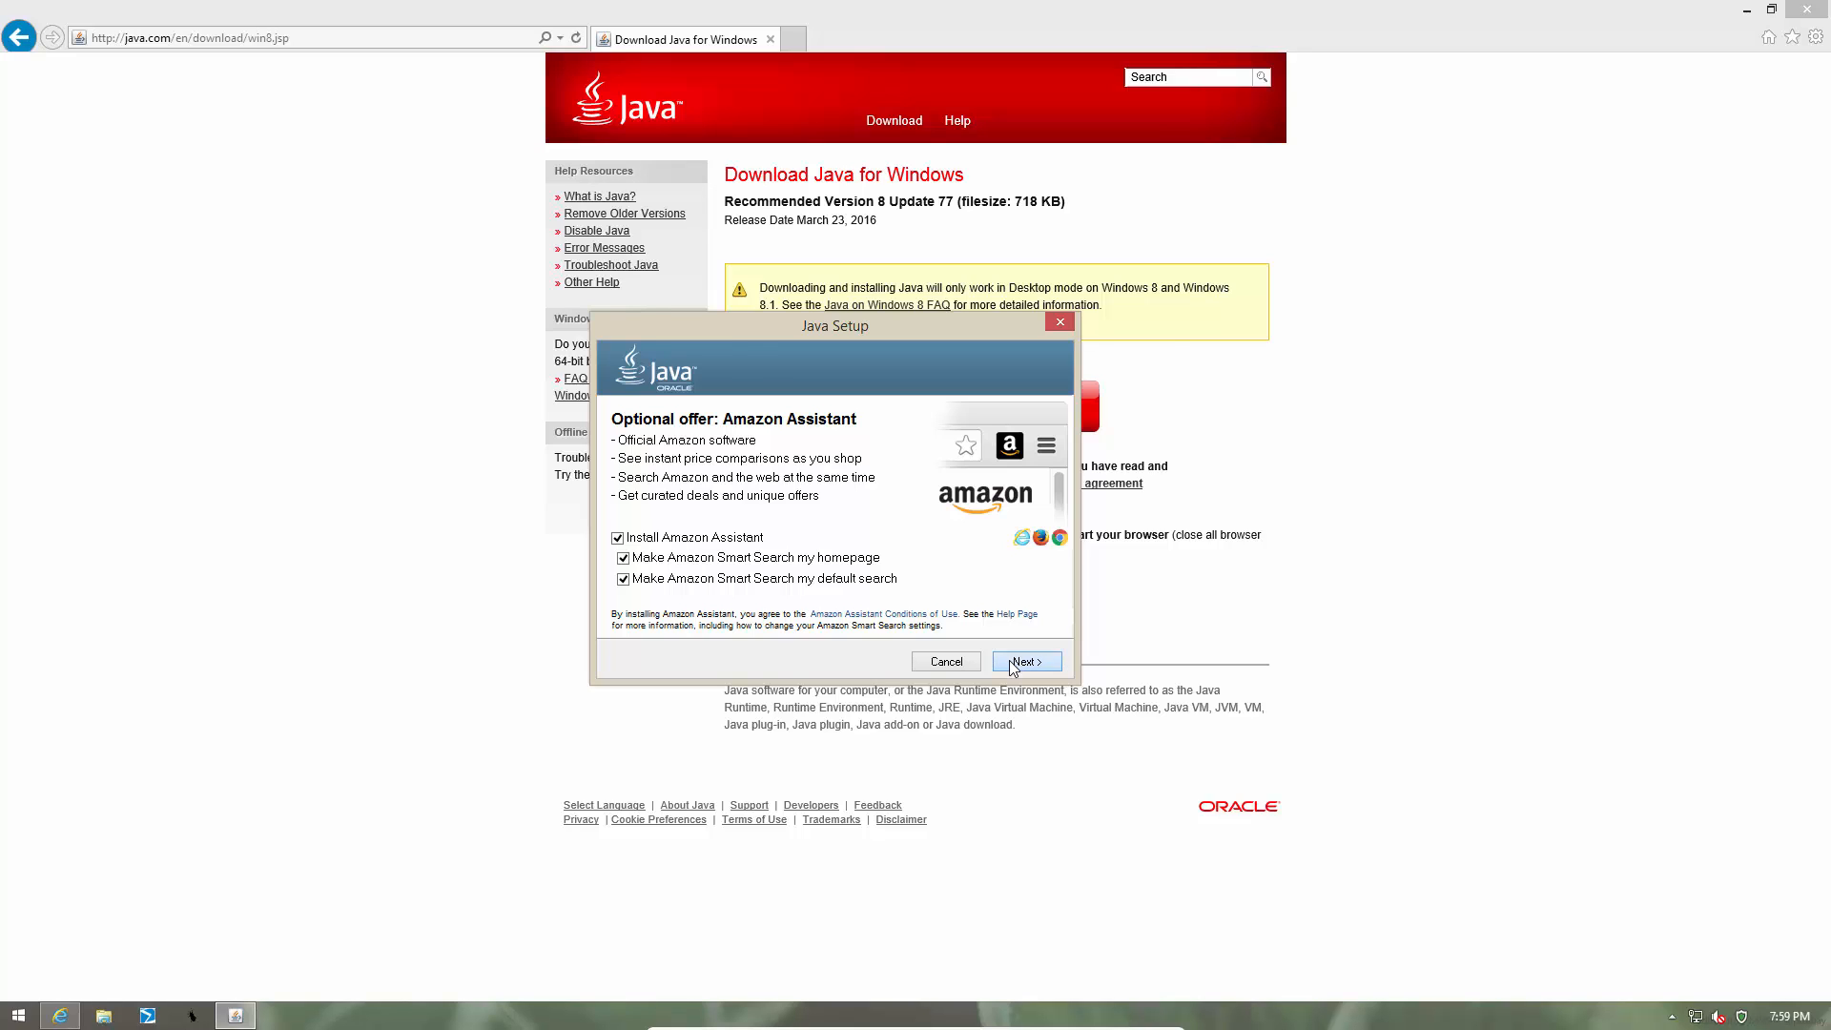
{"action": "left_click", "coordinate": [1023, 661]}
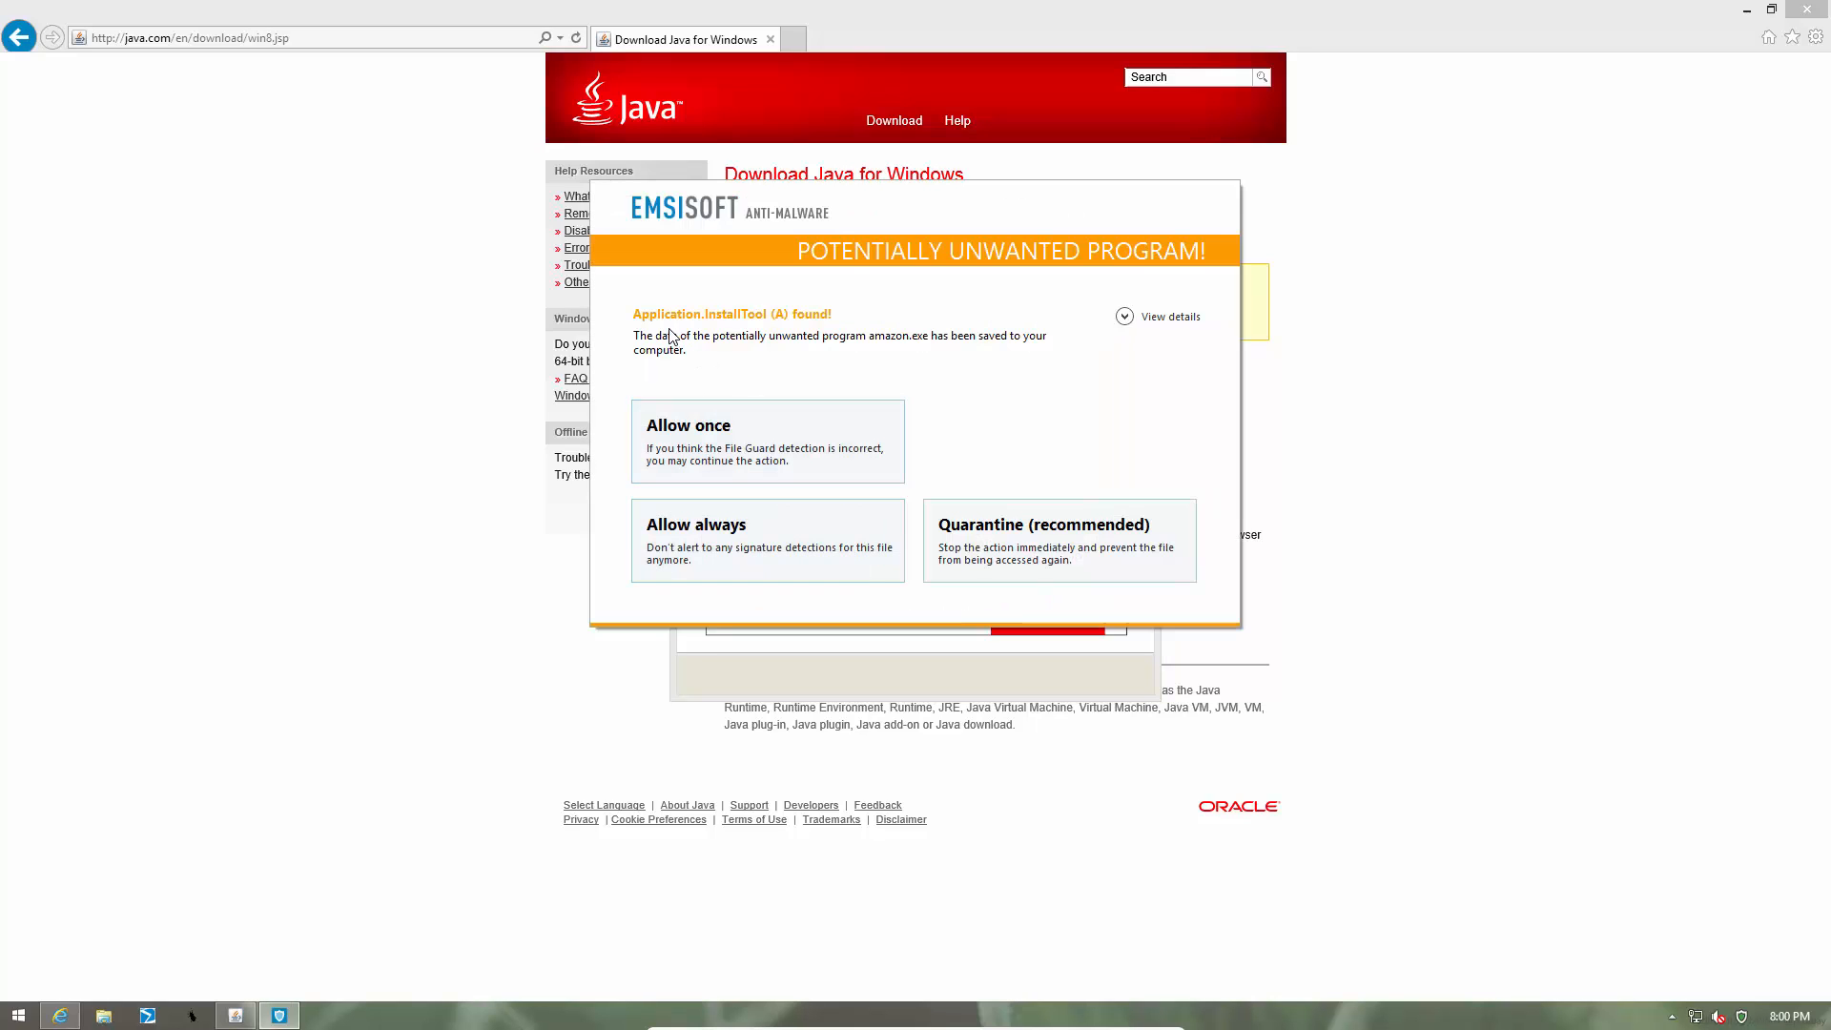
{"action": "mouse_move", "coordinate": [782, 333]}
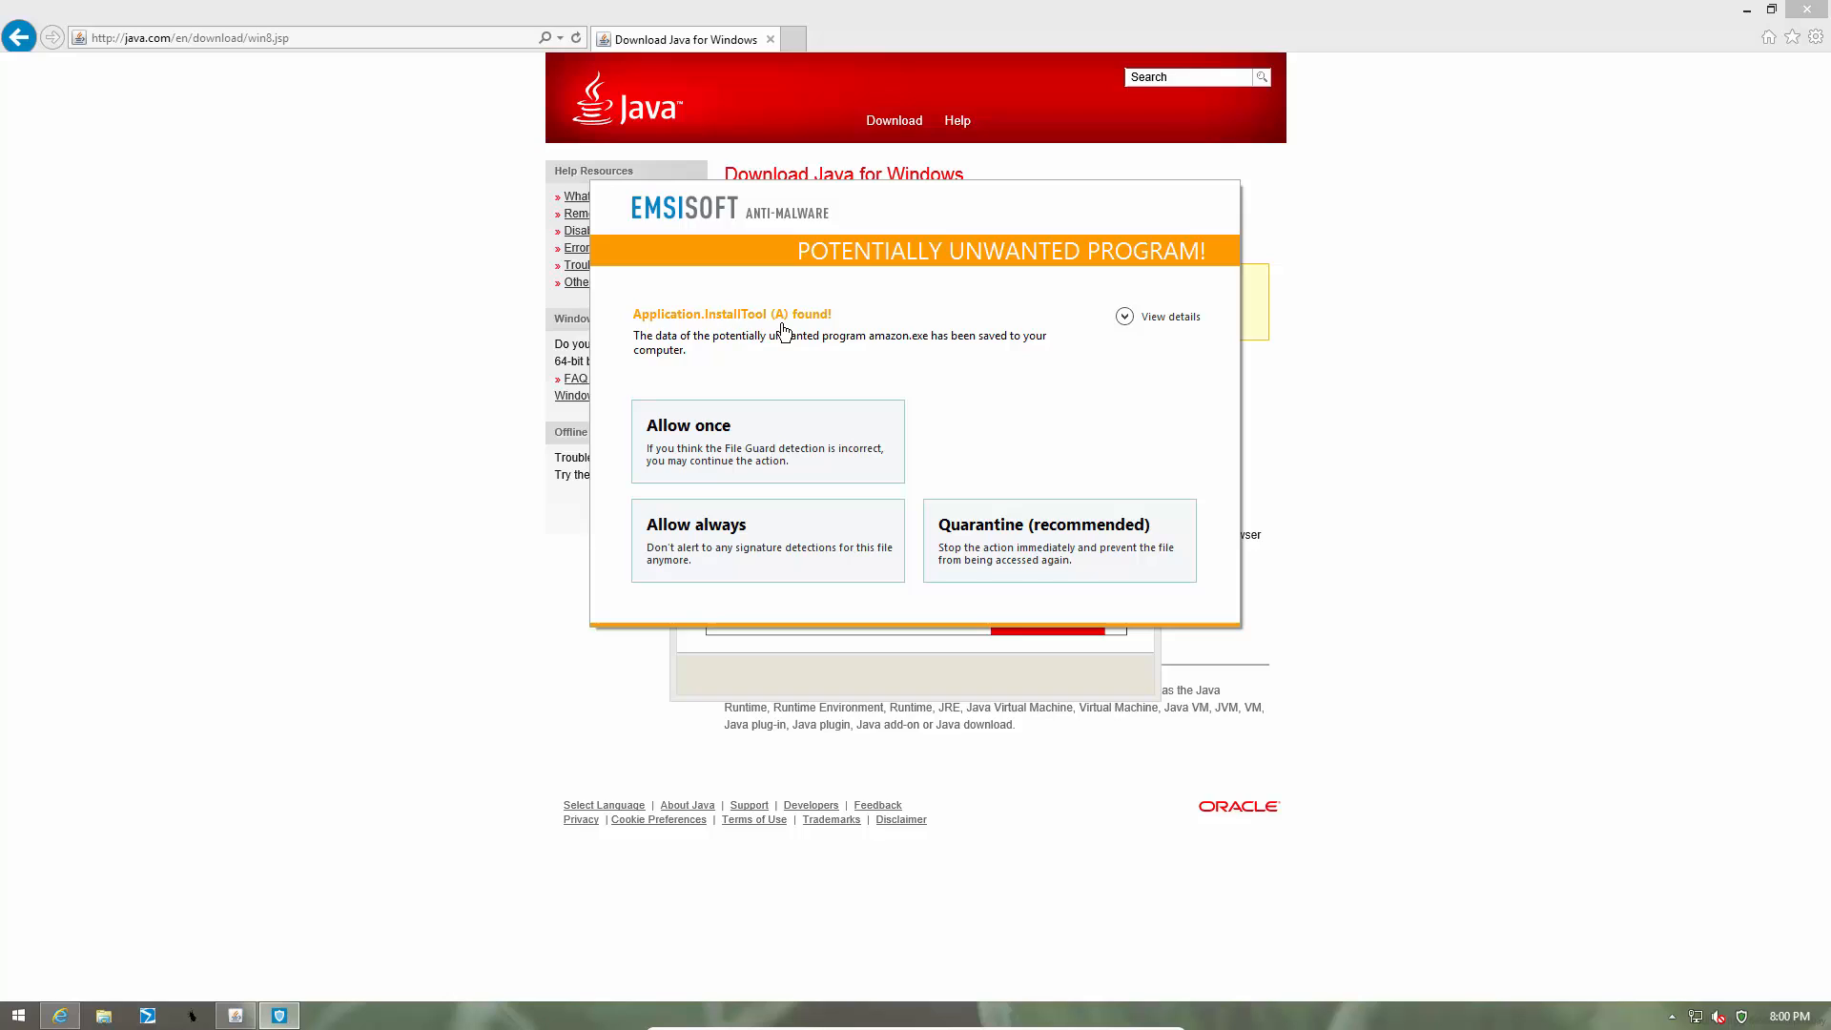
{"action": "mouse_move", "coordinate": [602, 246]}
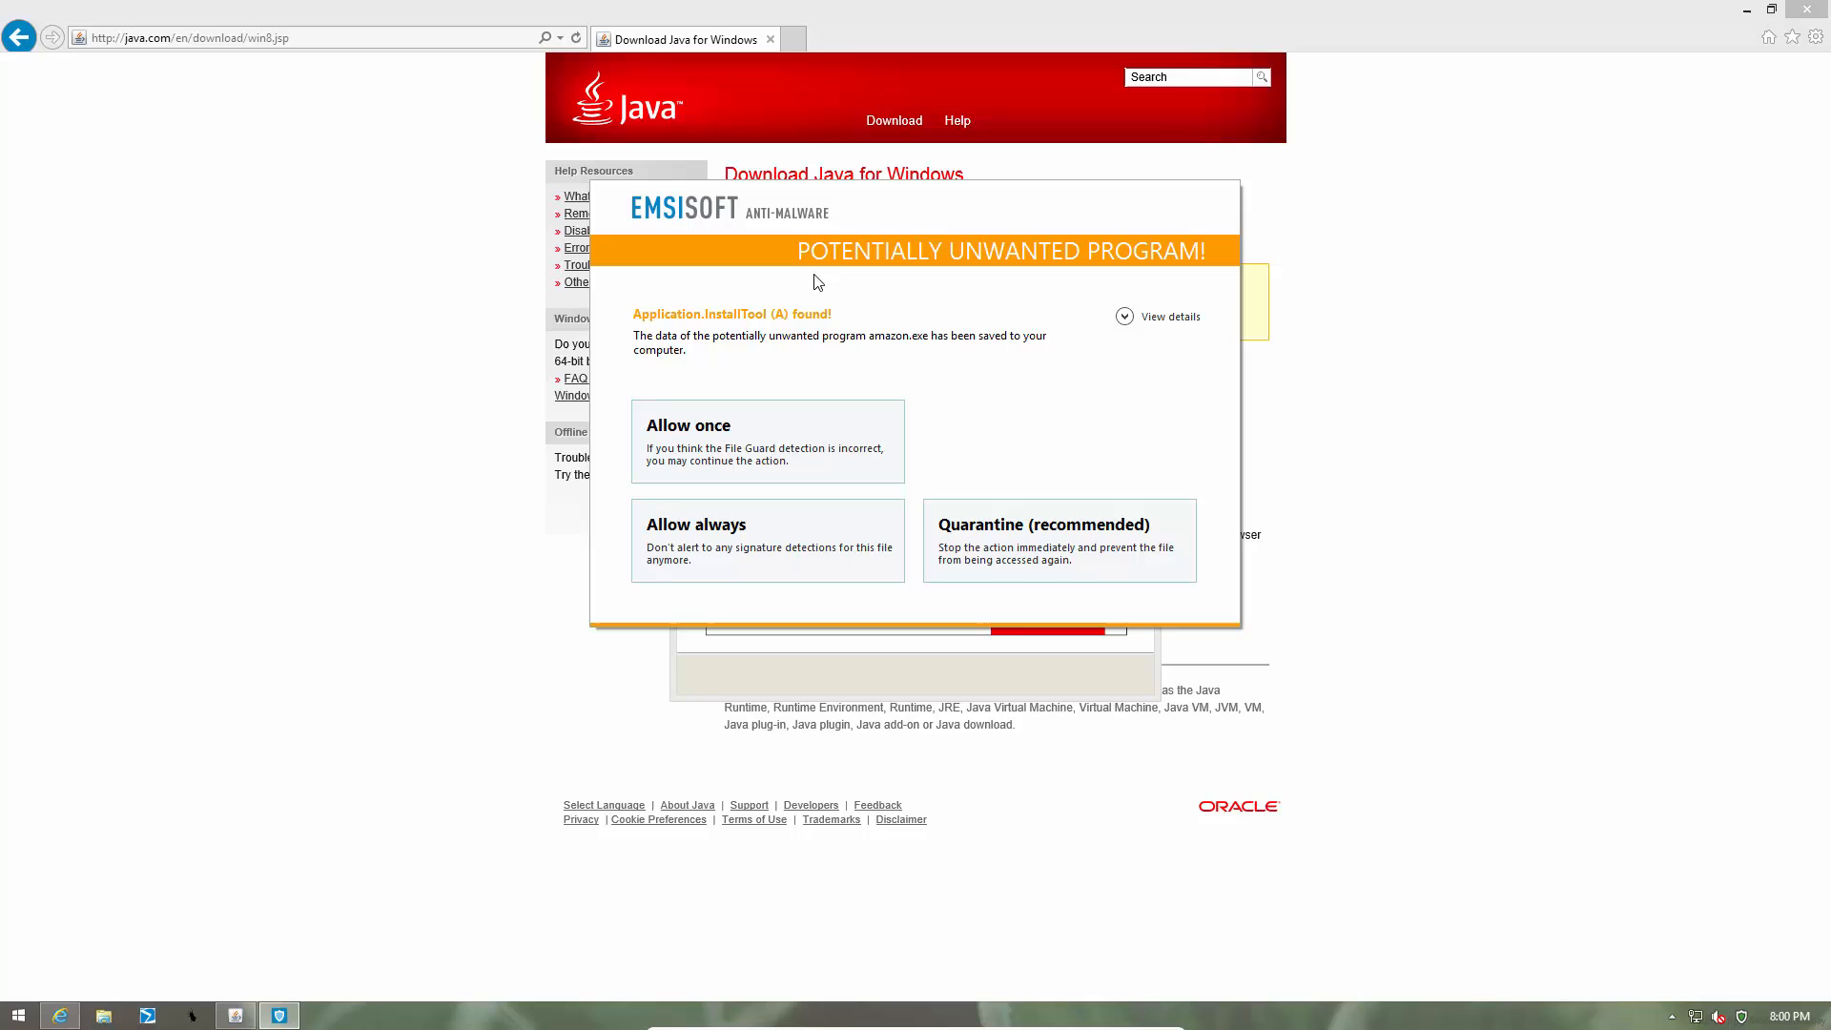
{"action": "mouse_move", "coordinate": [727, 287]}
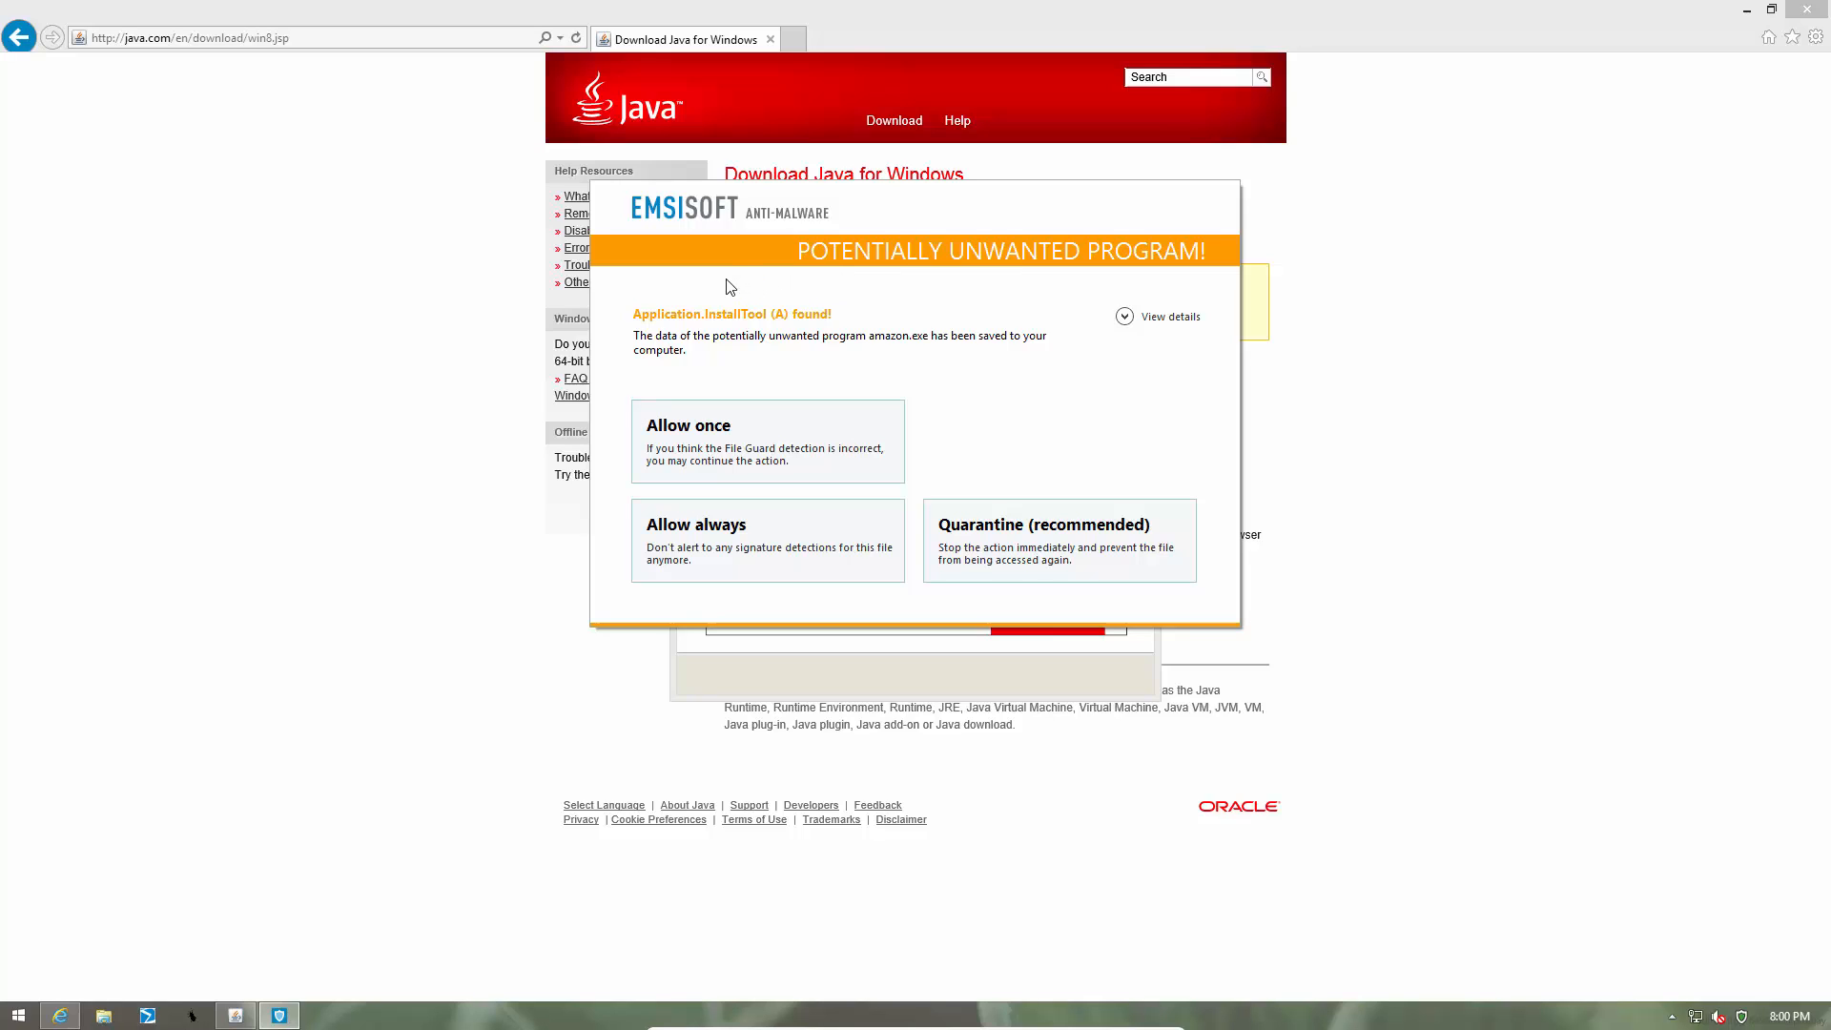
{"action": "mouse_move", "coordinate": [983, 275]}
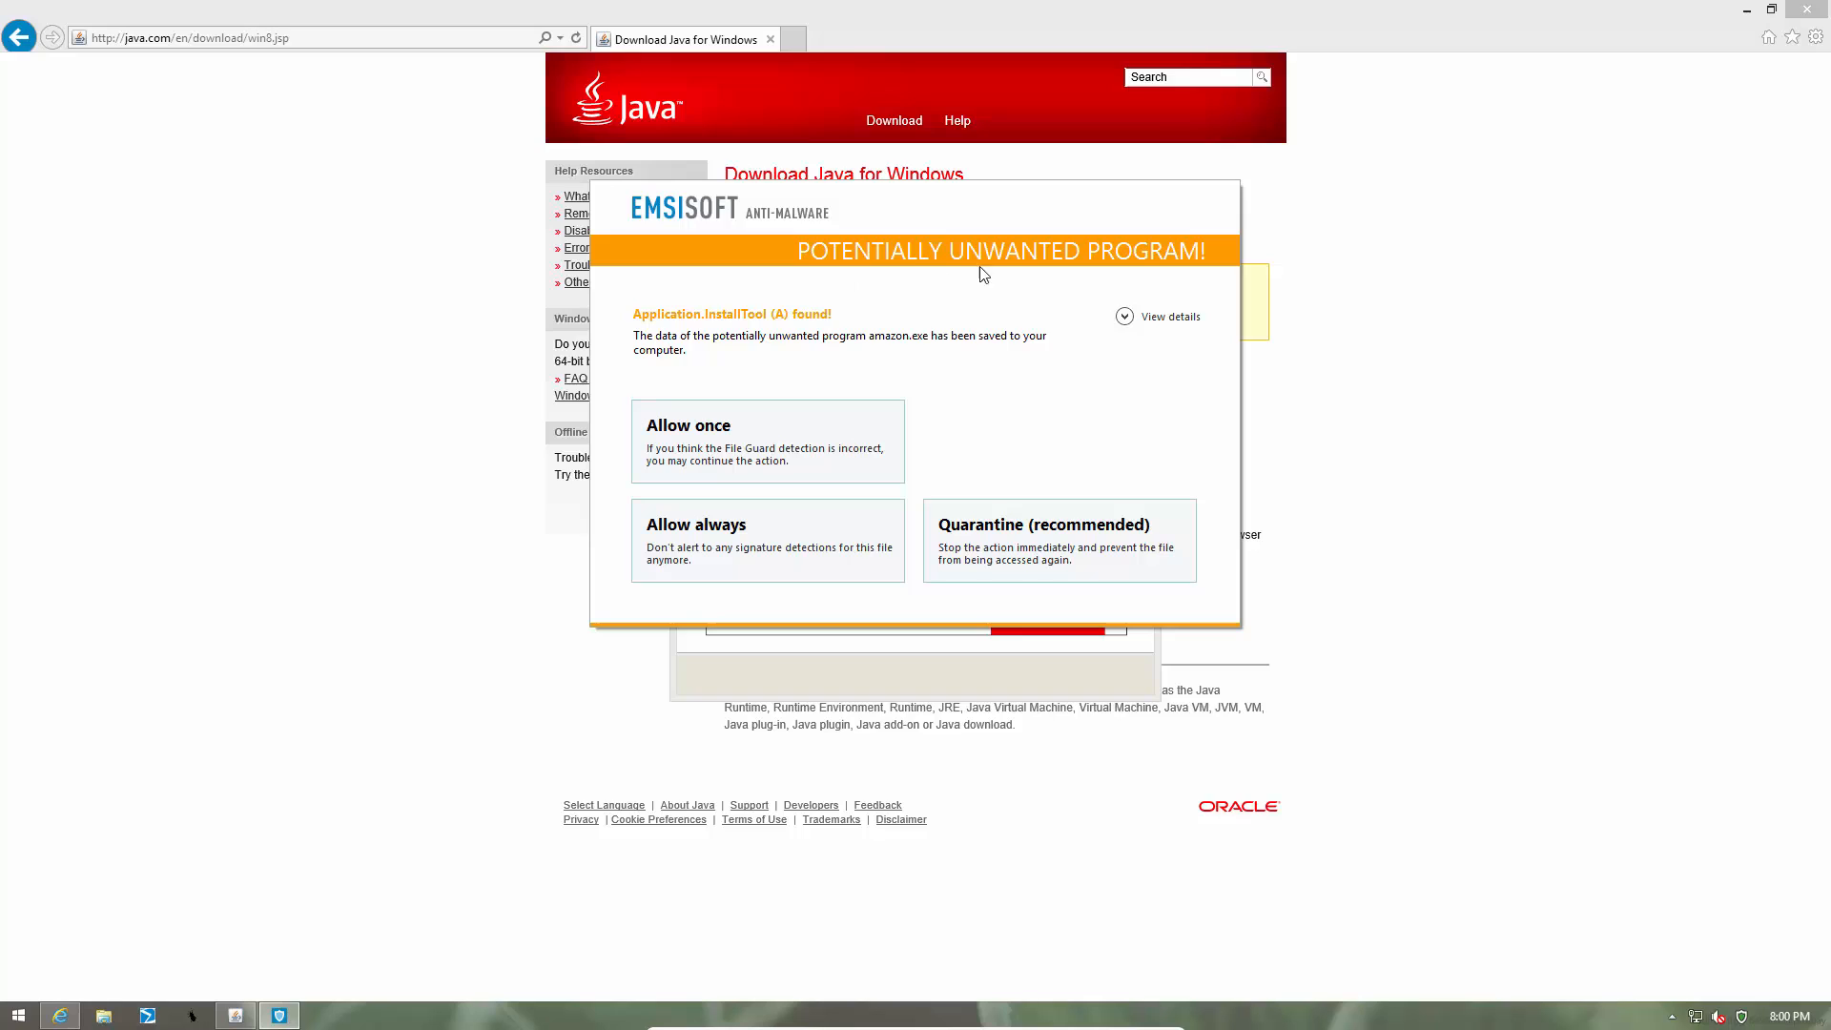
{"action": "mouse_move", "coordinate": [859, 312]}
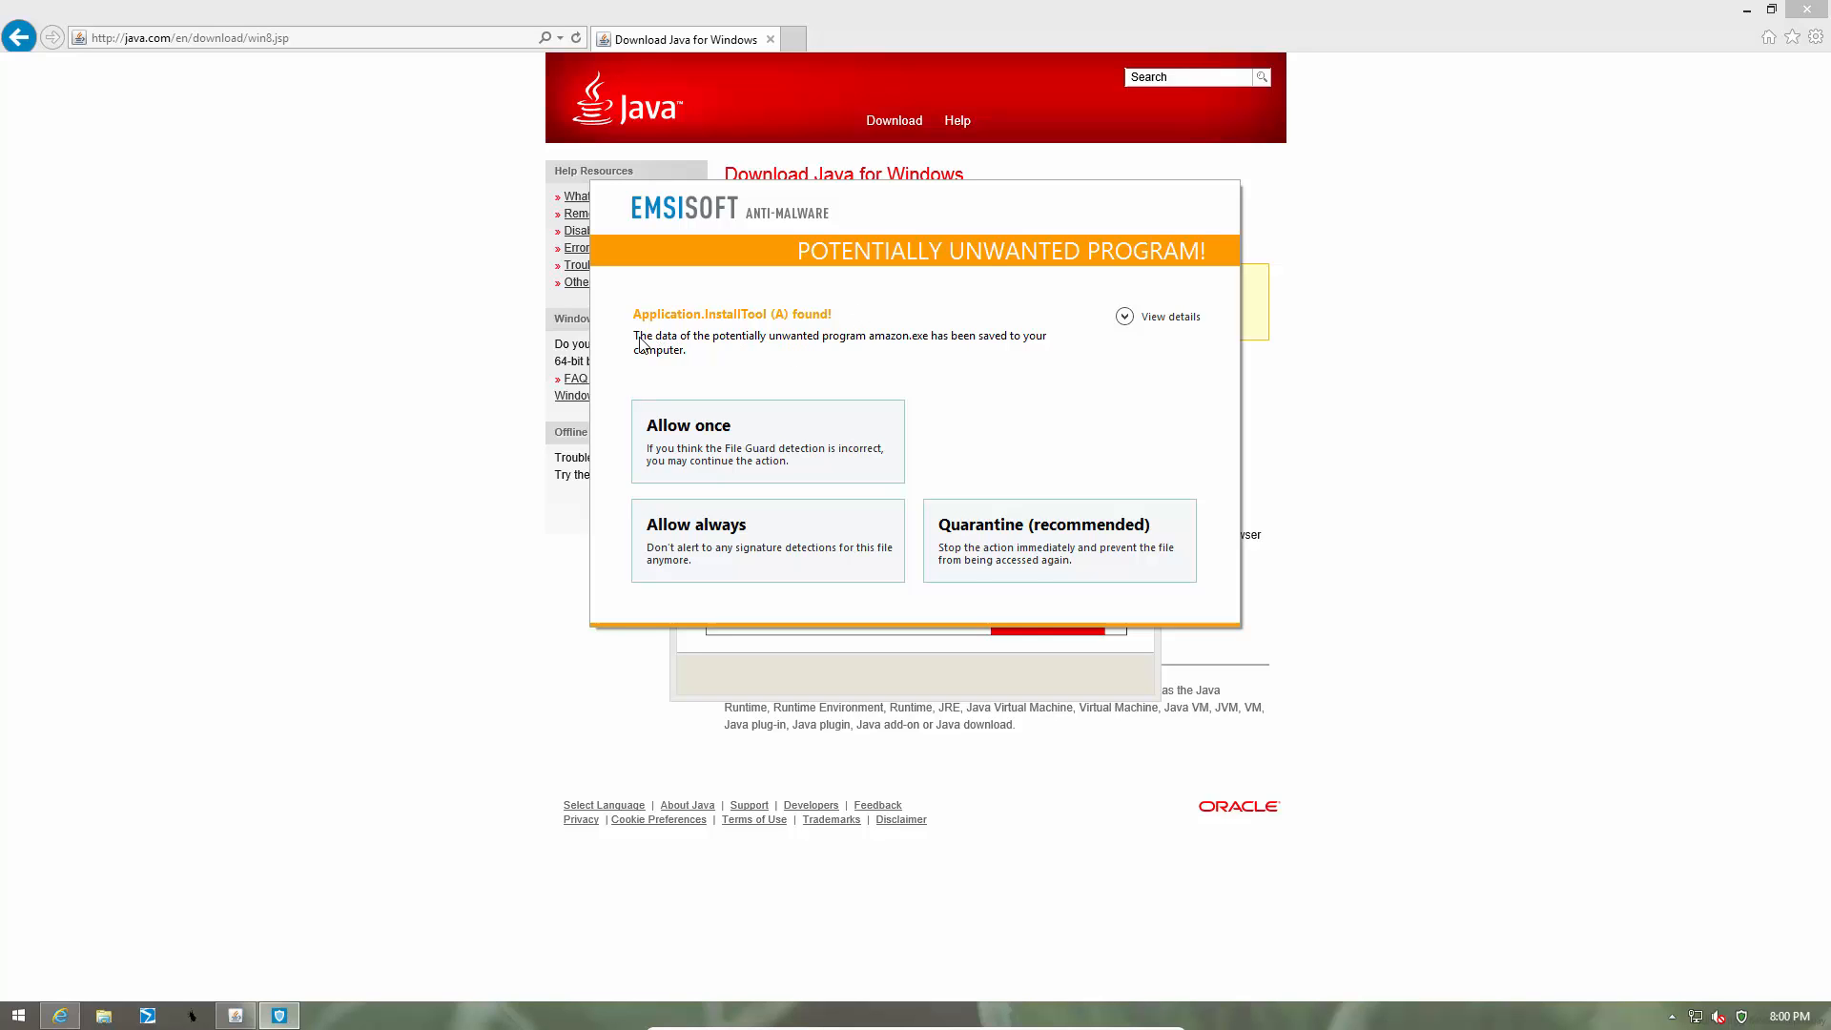
{"action": "mouse_move", "coordinate": [1007, 615]}
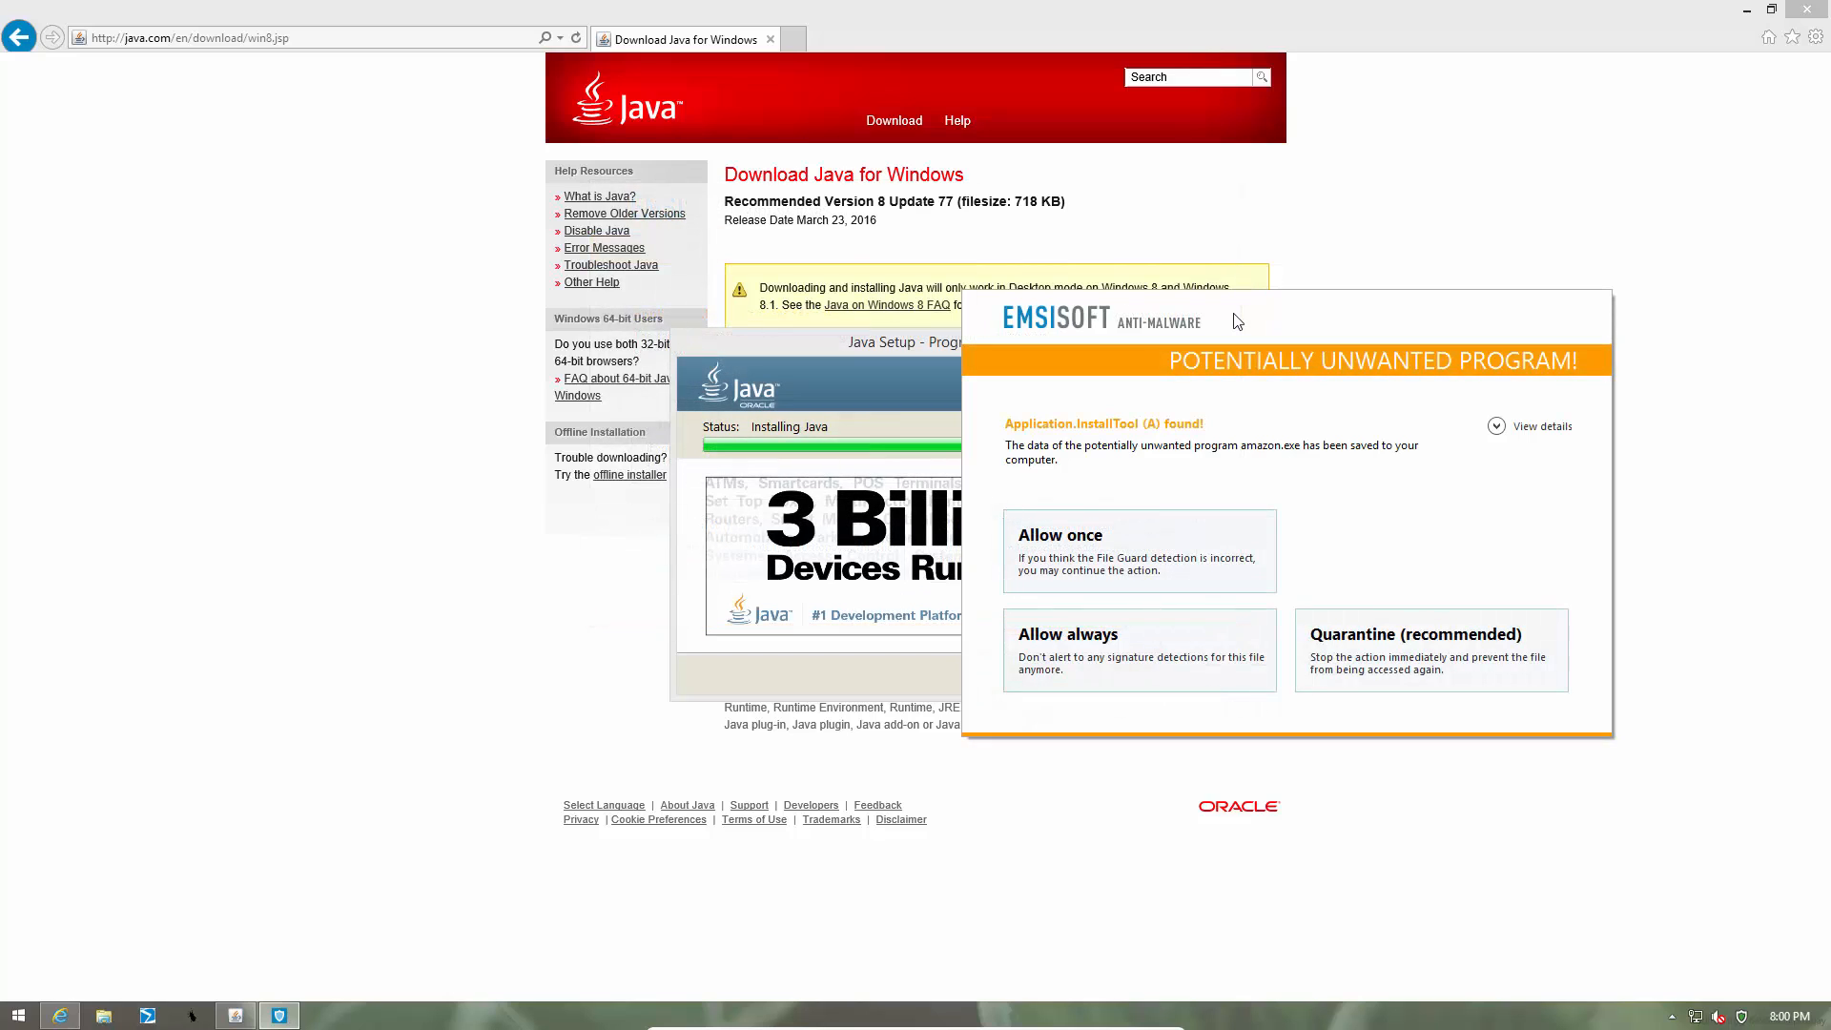
{"action": "mouse_move", "coordinate": [1096, 502]}
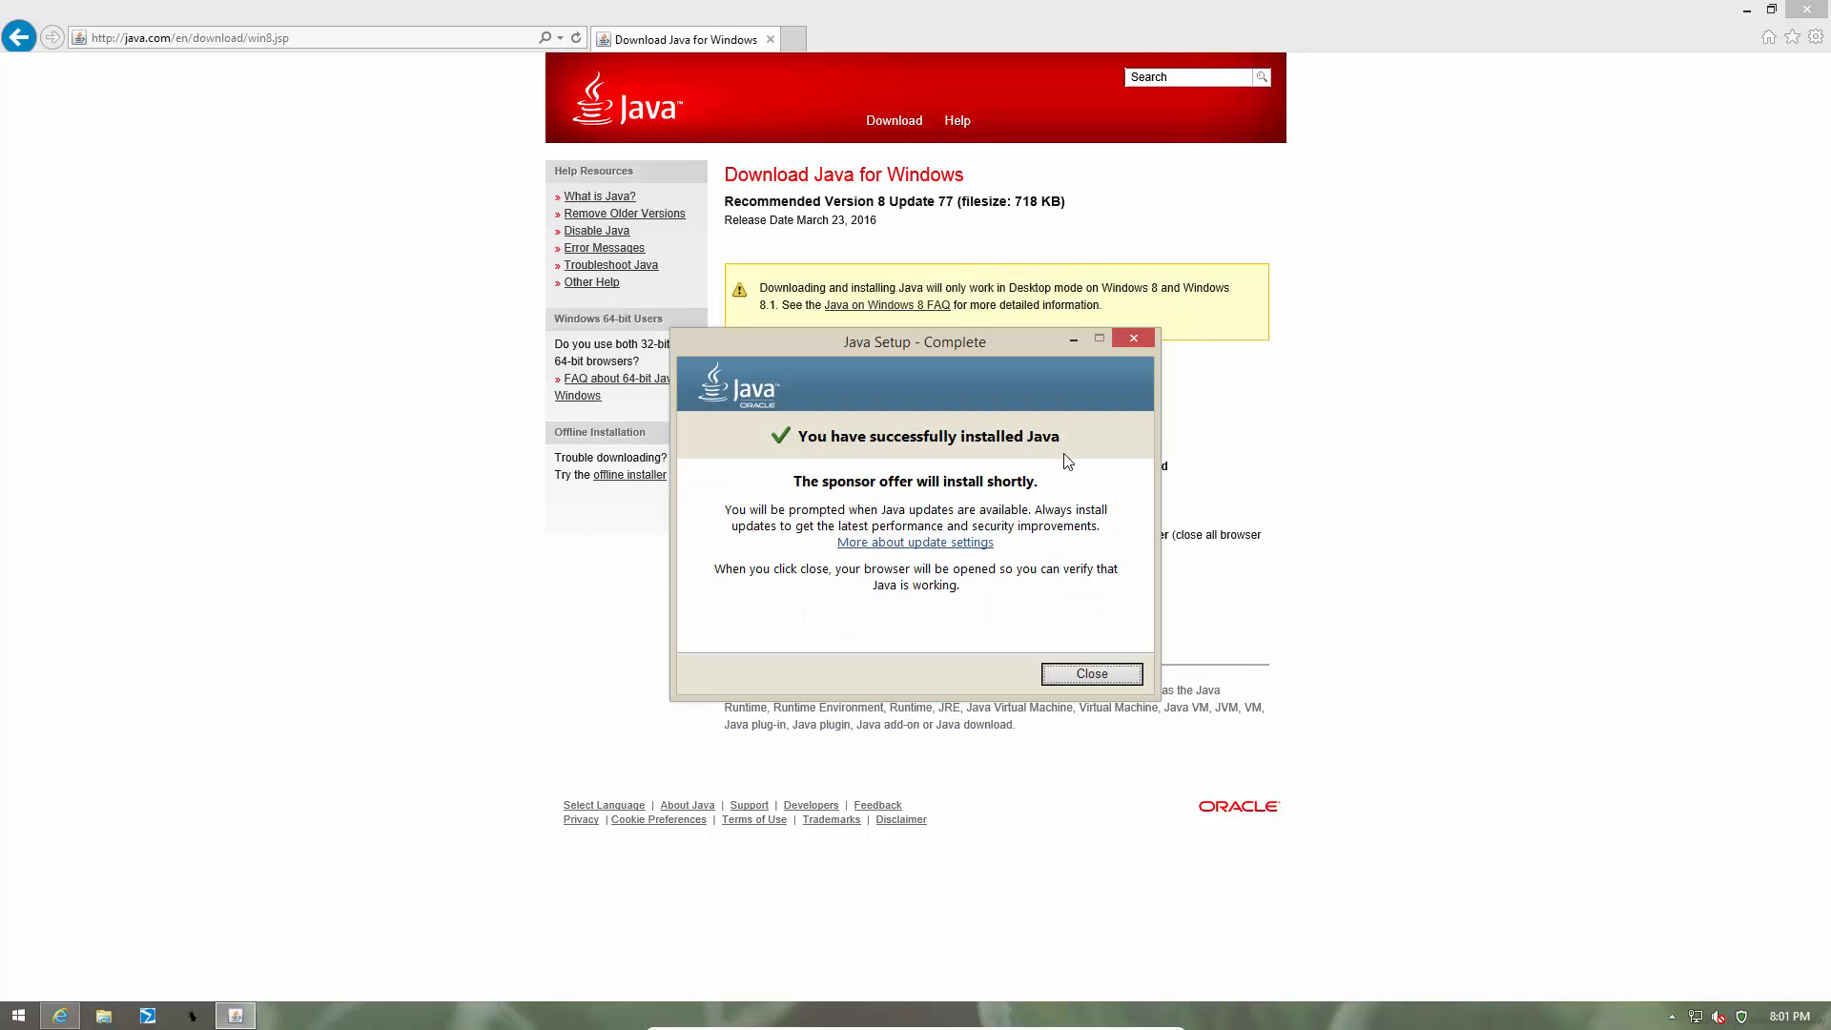
{"action": "mouse_move", "coordinate": [916, 454]}
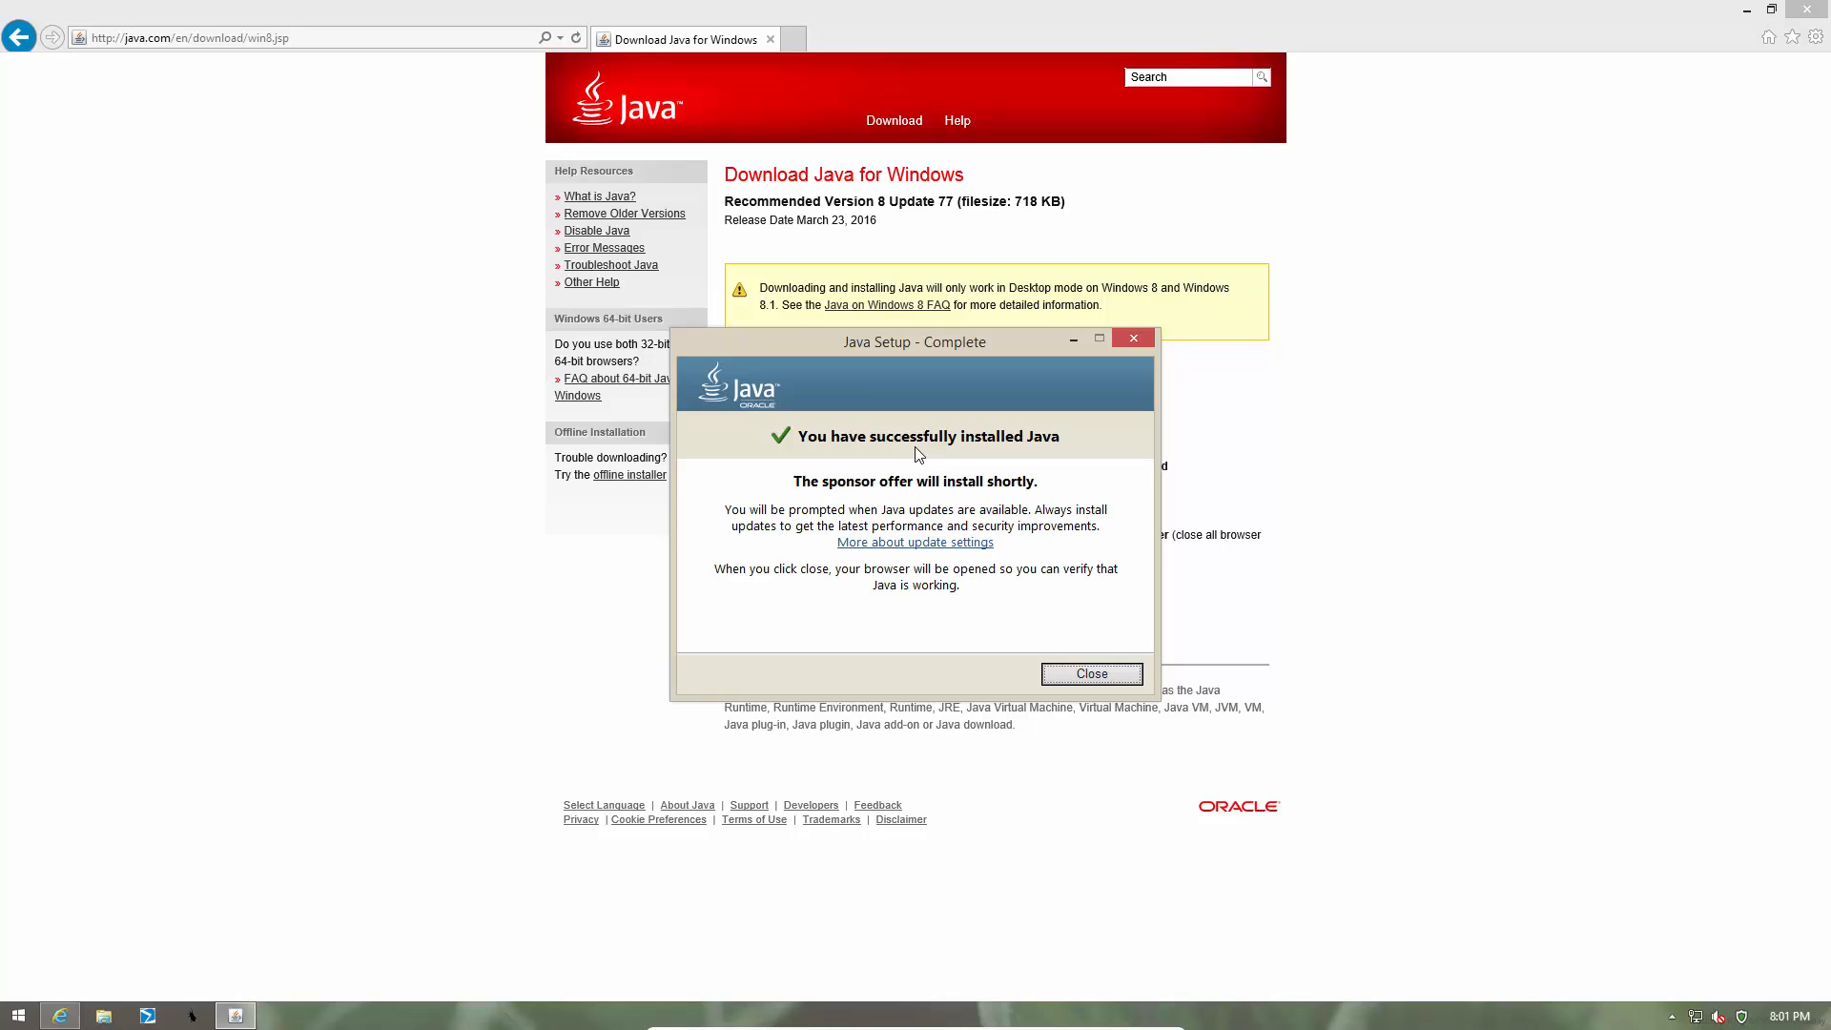
{"action": "mouse_move", "coordinate": [1024, 651]}
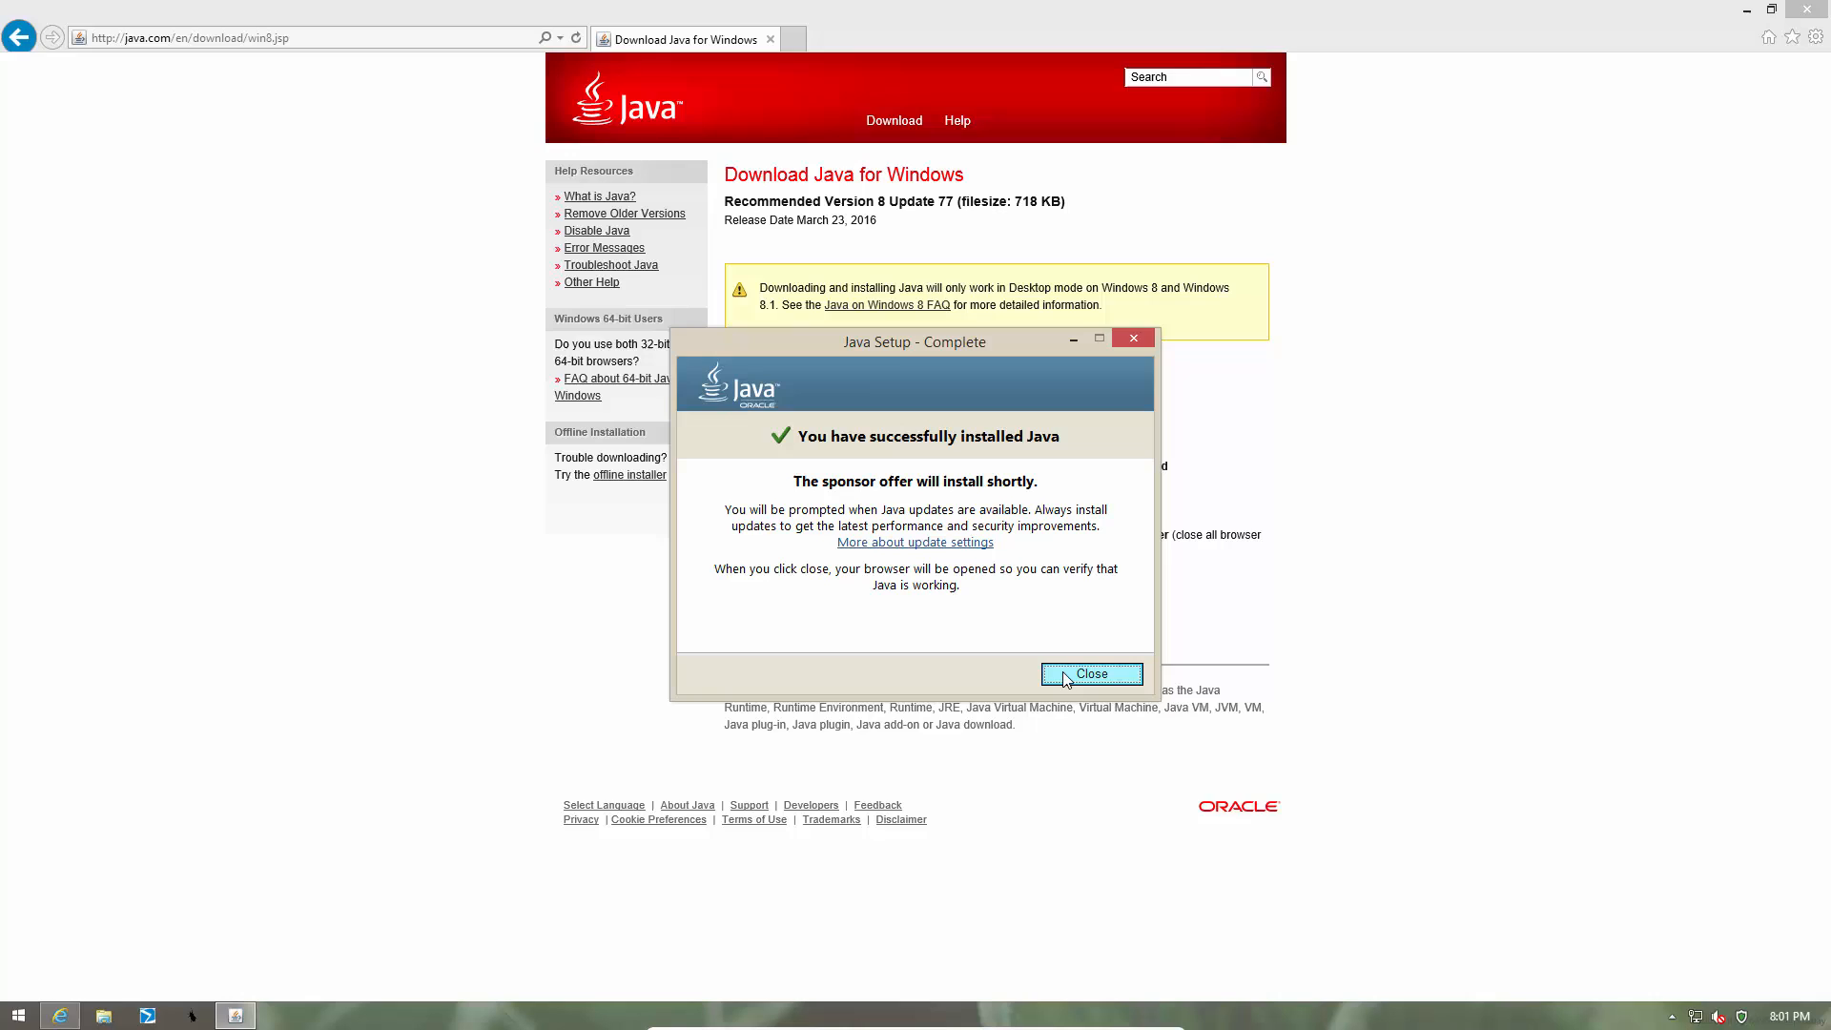
- Close the Java Setup - Complete window
{"action": "left_click", "coordinate": [1089, 674]}
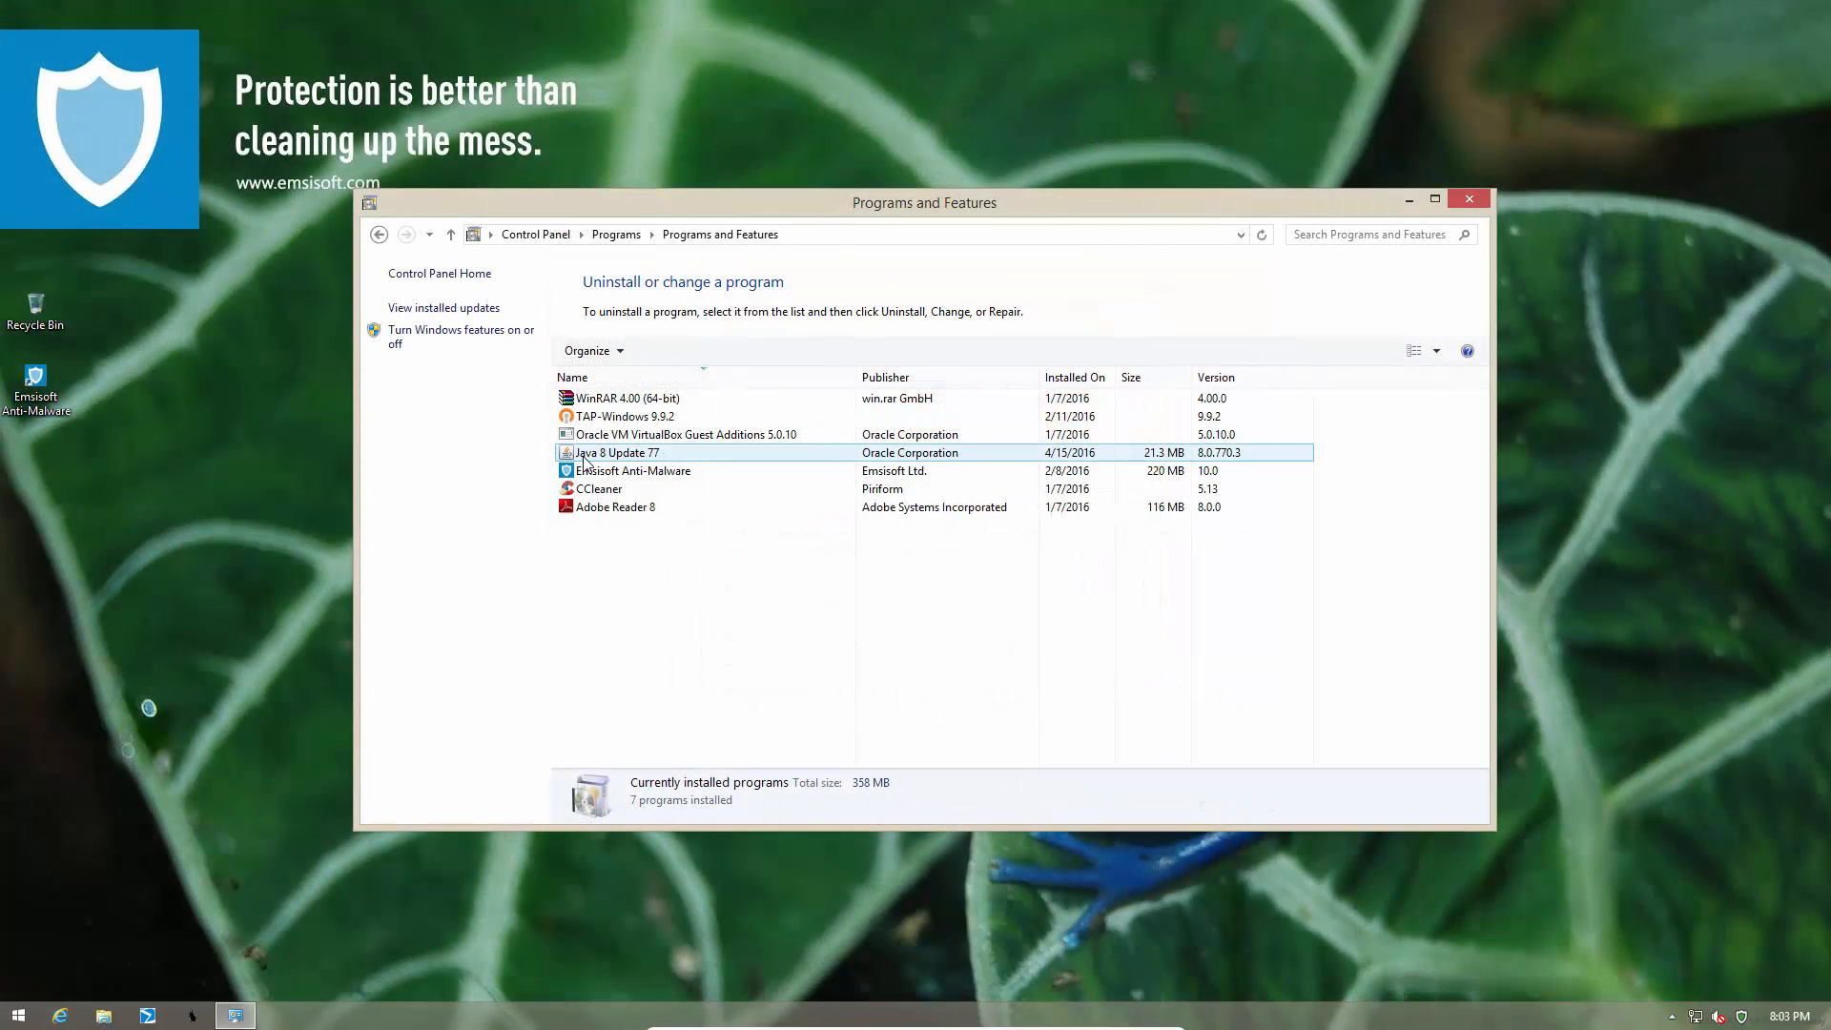
{"action": "mouse_move", "coordinate": [640, 467]}
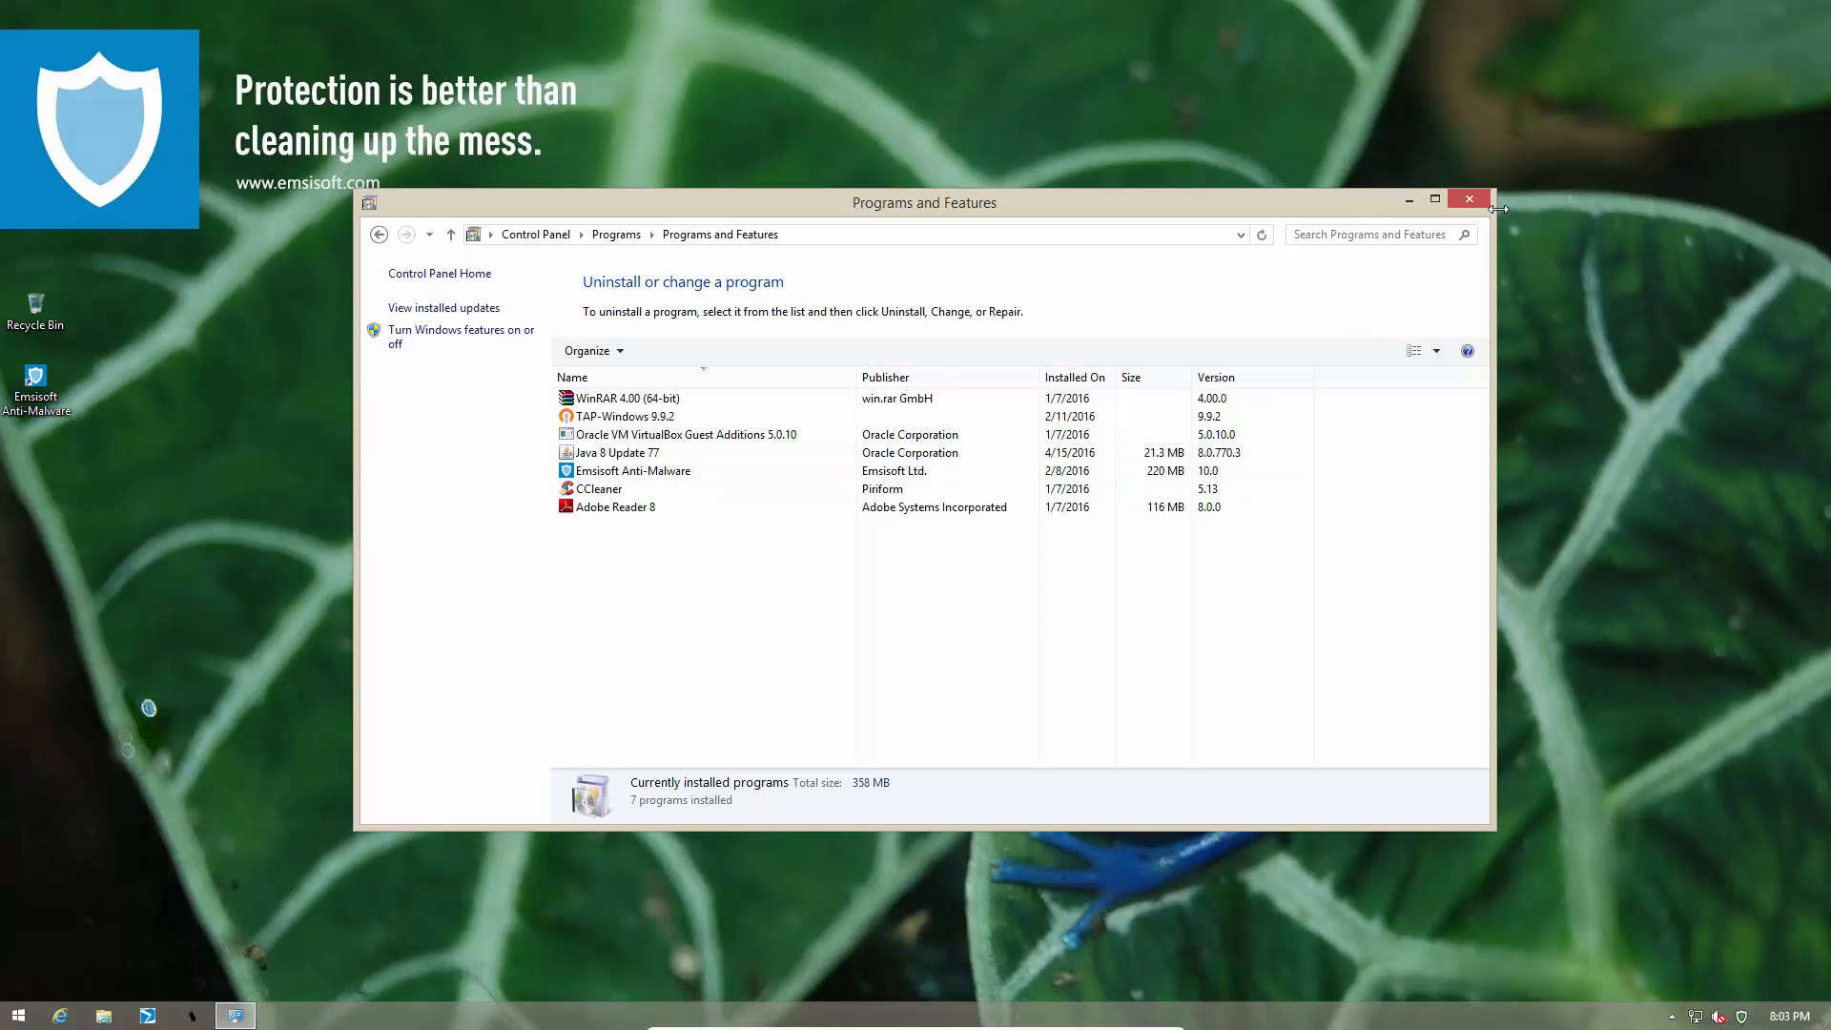
- Confirm Java 8 Update 77 is listed without Amazon Assistant, then close Programs and Features
{"action": "left_click", "coordinate": [1466, 198]}
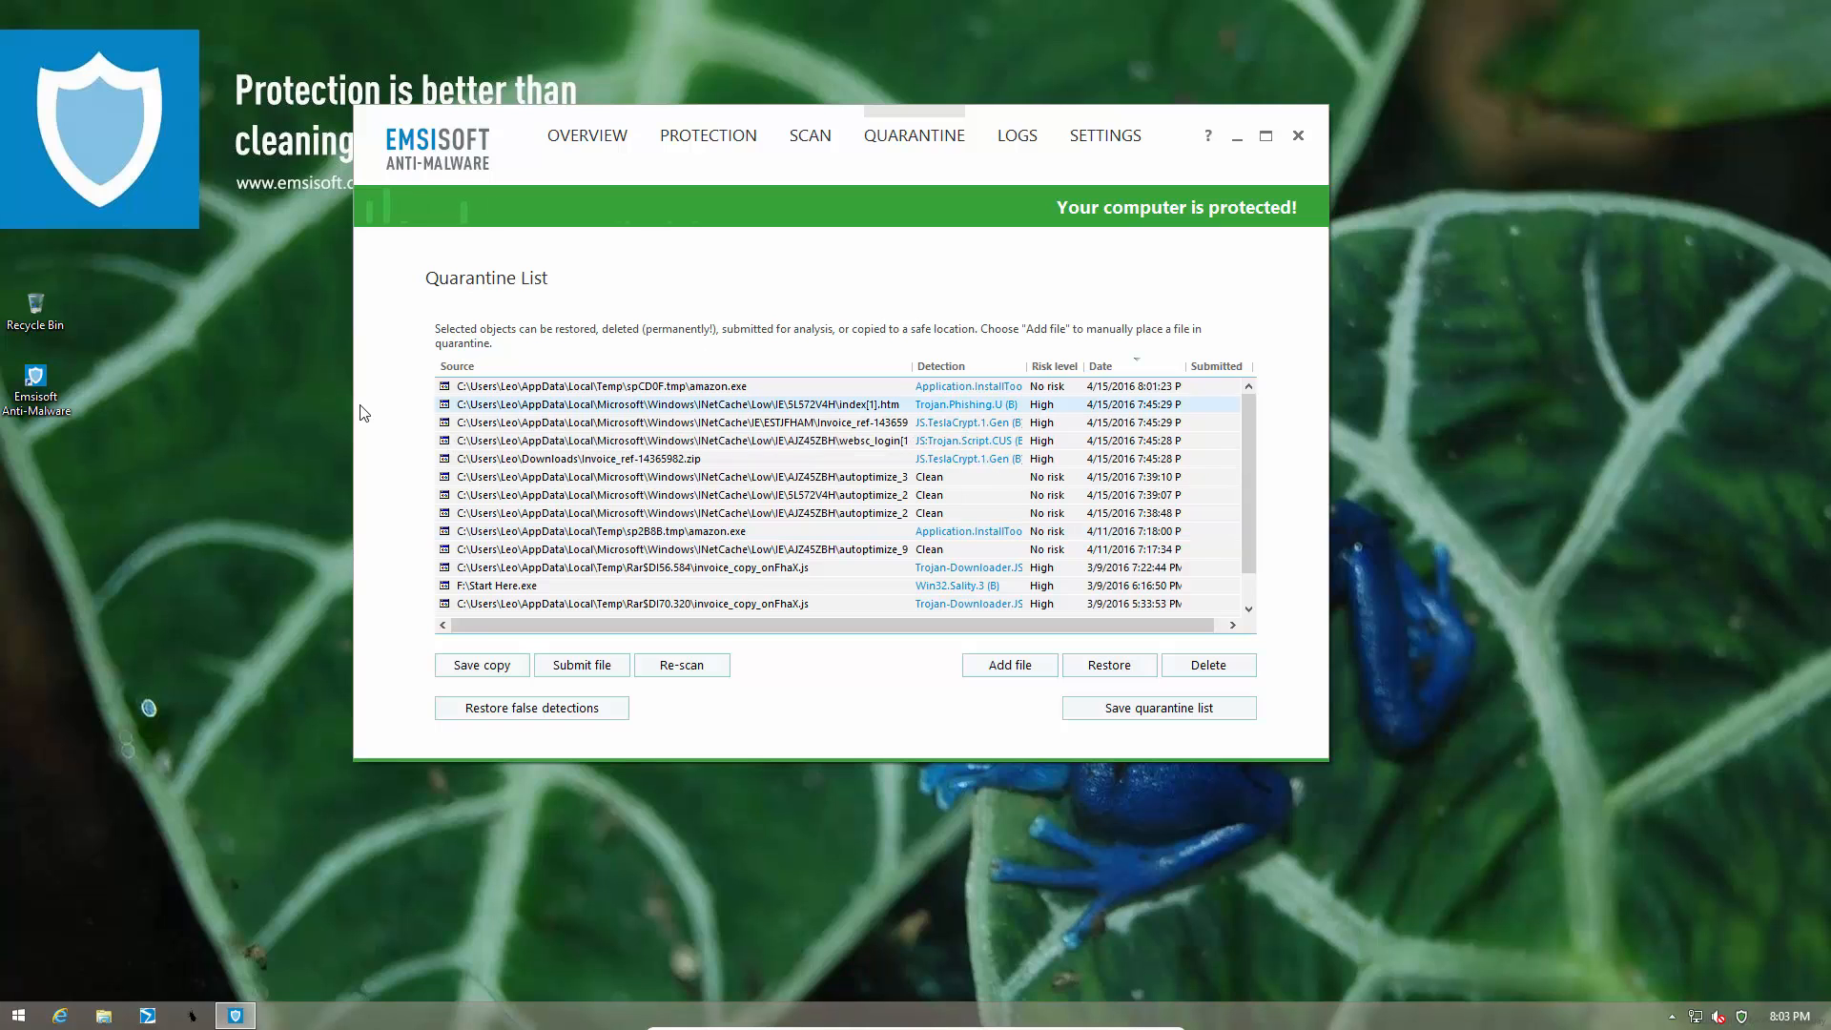
{"action": "mouse_move", "coordinate": [468, 366]}
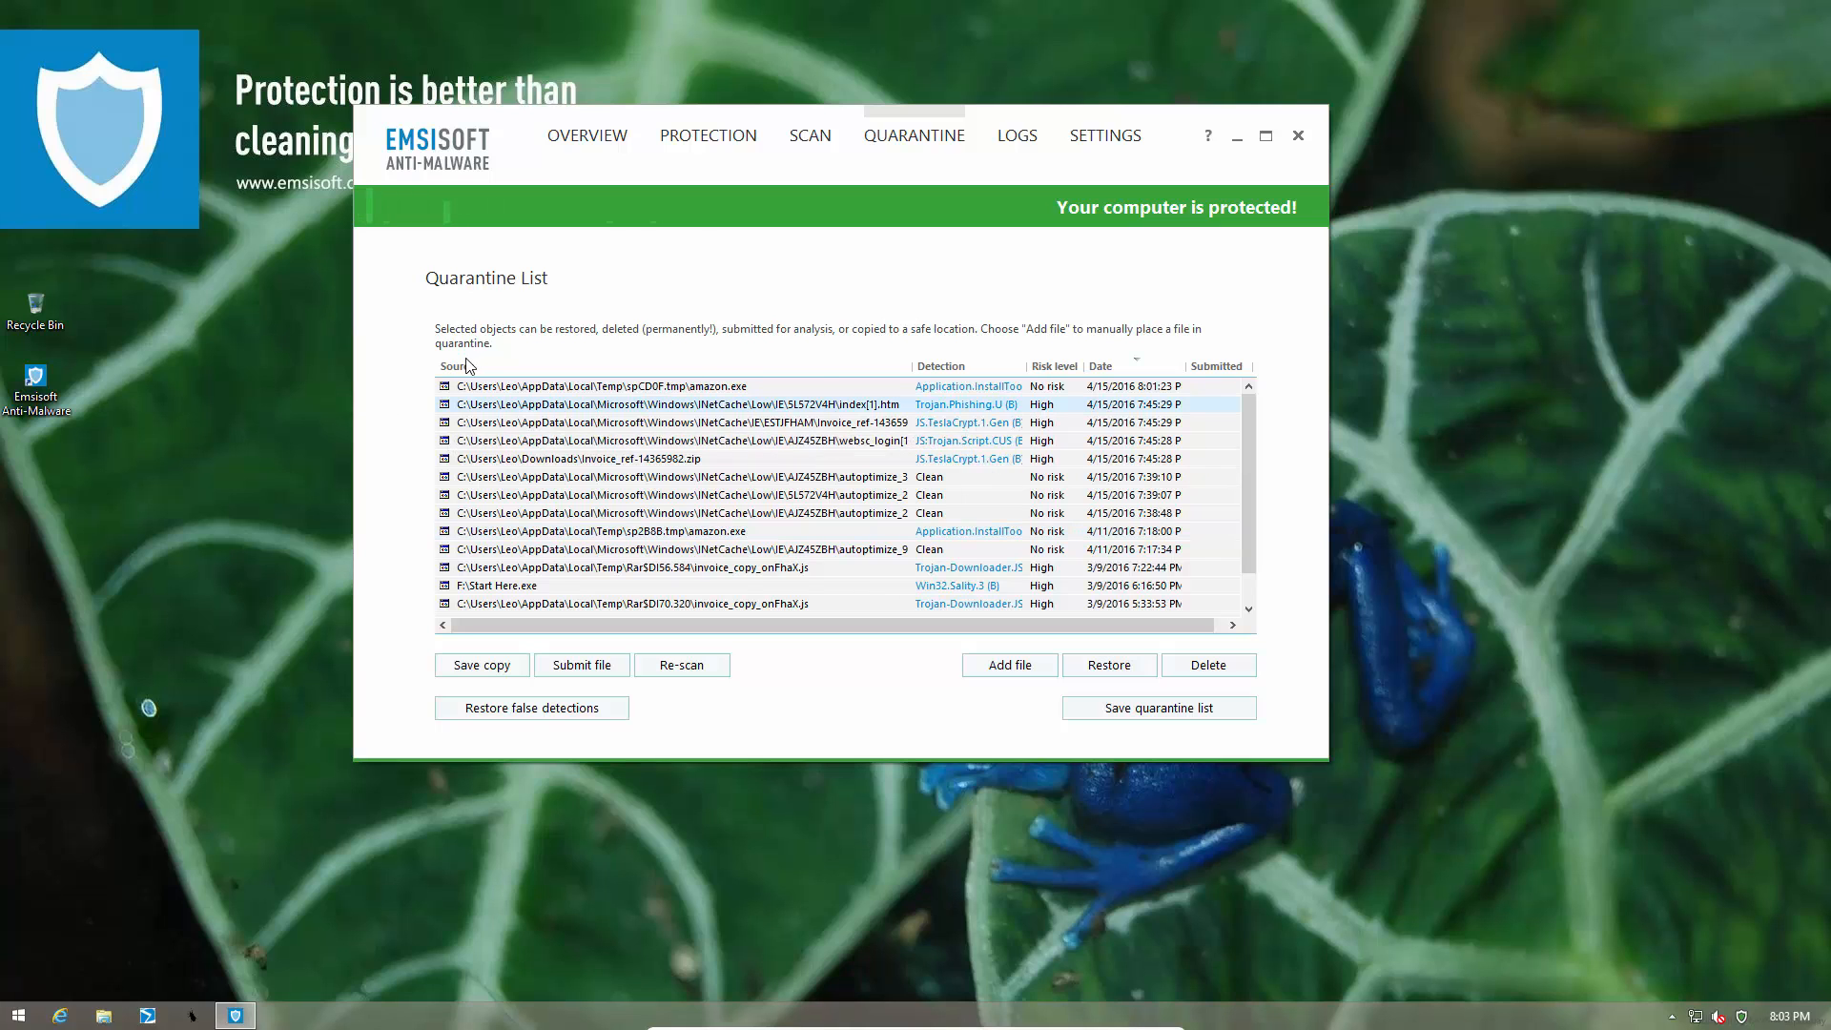
- Open Emsisoft's Quarantine tab to see amazon.exe held as Application.InstallTool
{"action": "left_click", "coordinate": [586, 134]}
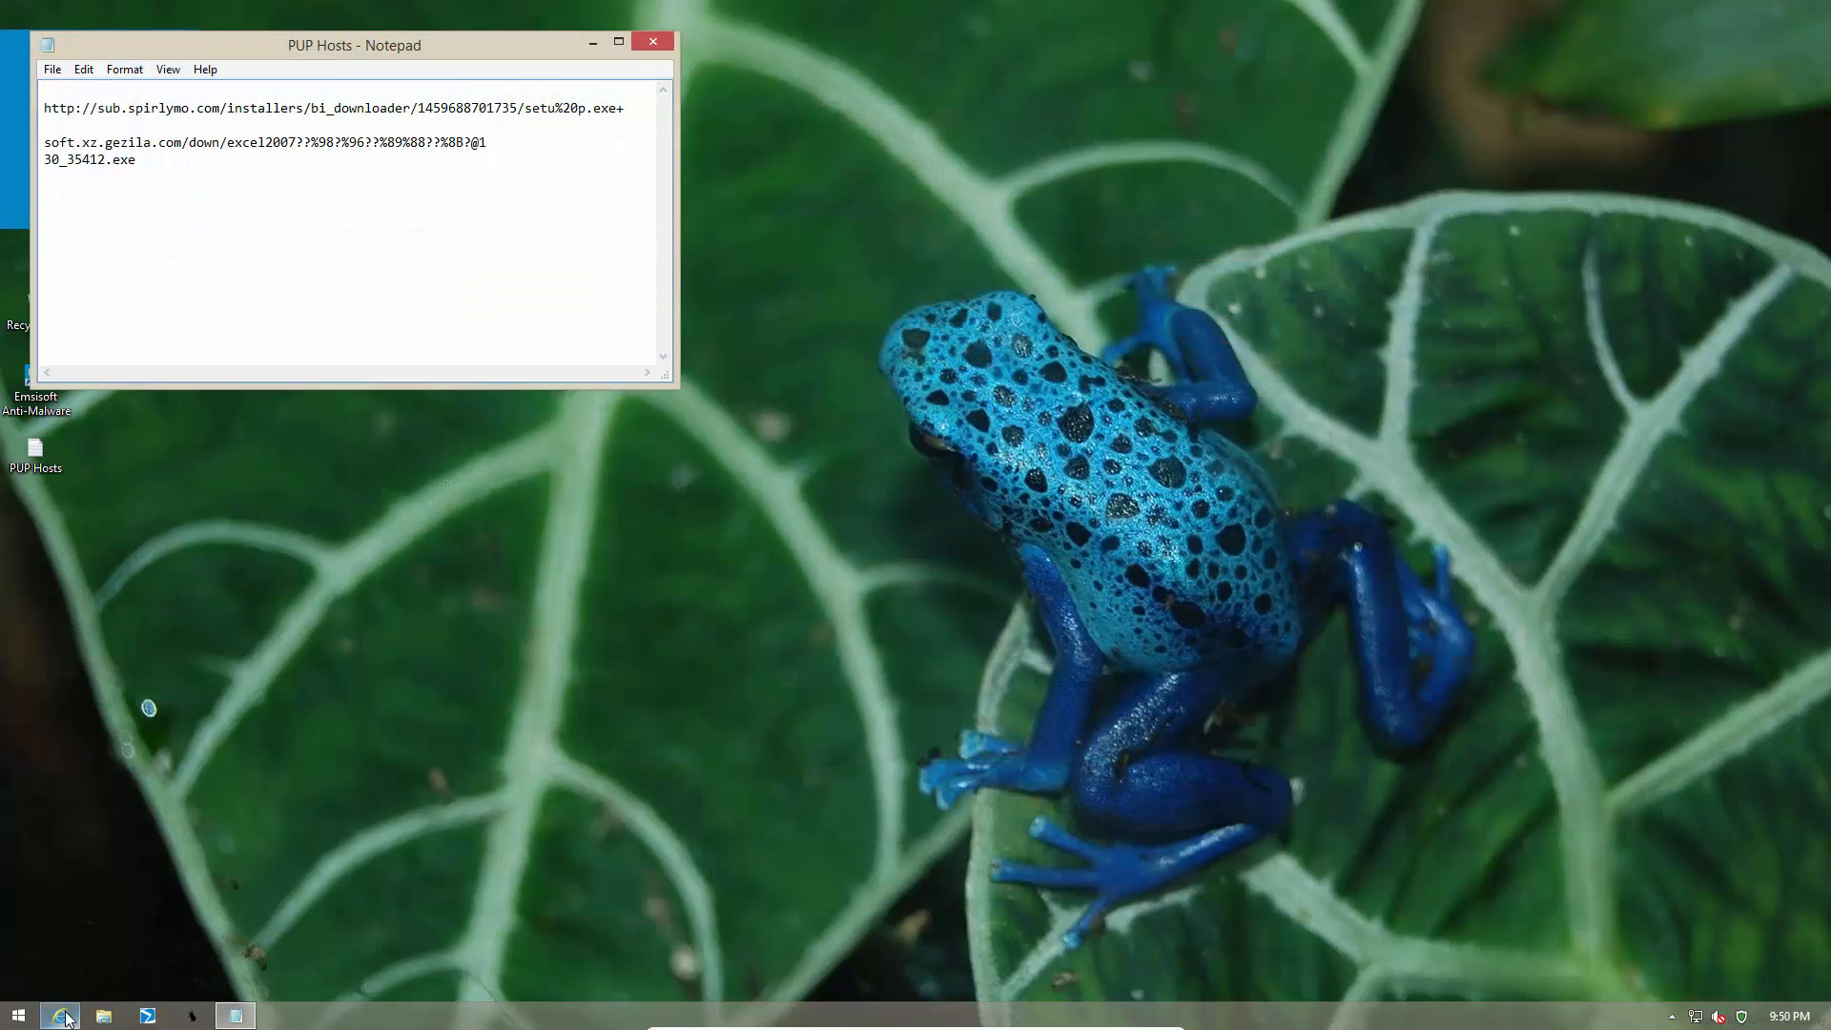
- Load the sub.spirlymo.com link so Emsisoft blocks it, then open the second link in a new tab
{"action": "left_click", "coordinate": [58, 1014]}
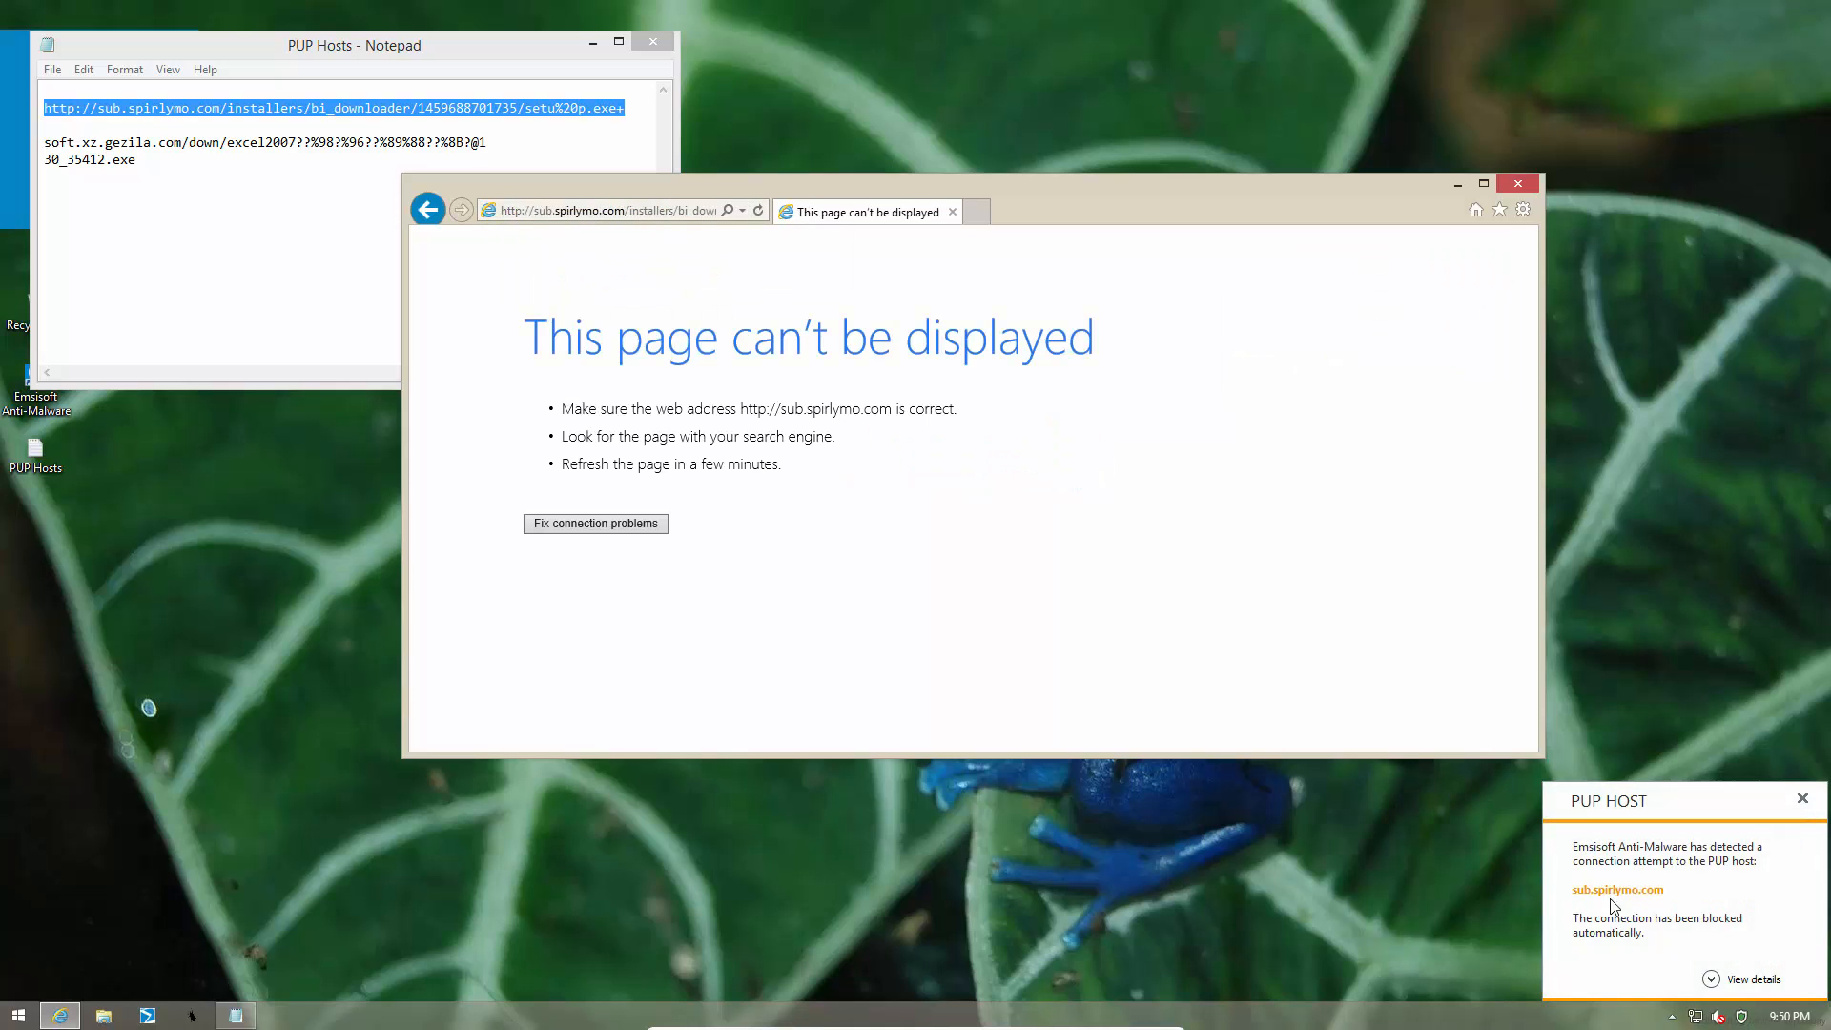
{"action": "mouse_move", "coordinate": [1489, 931]}
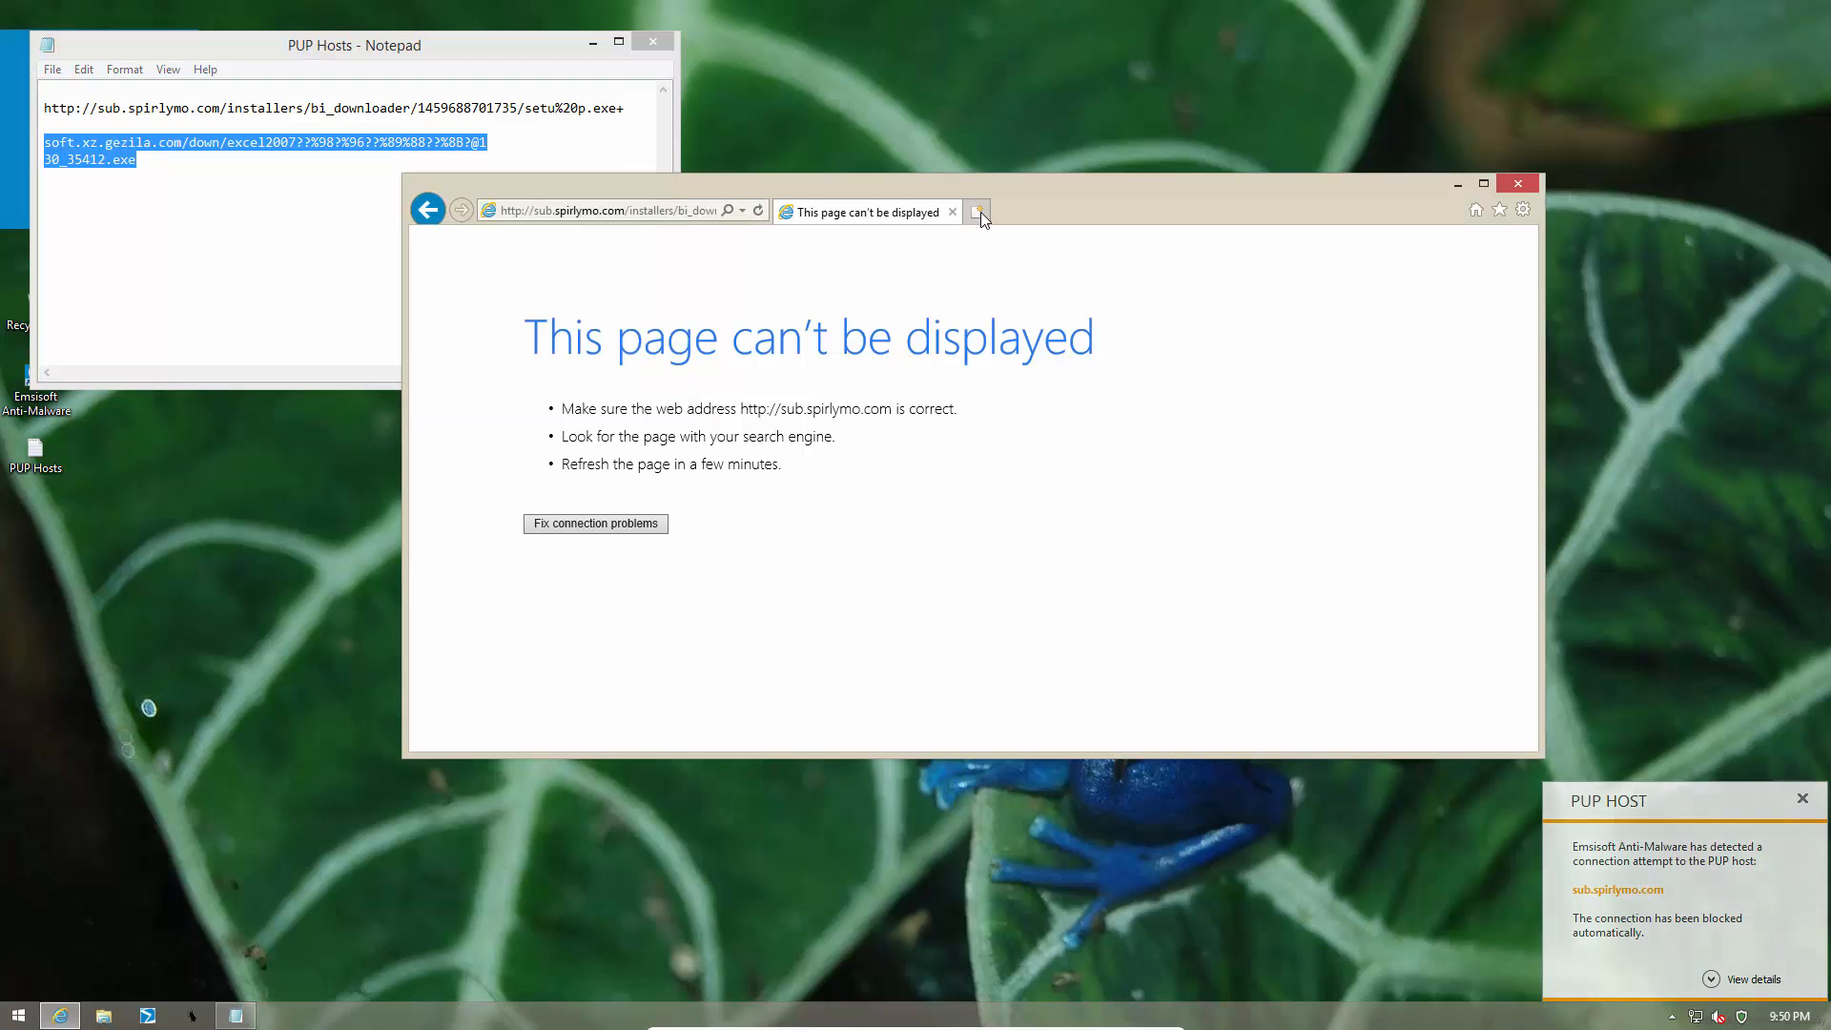
{"action": "left_click", "coordinate": [977, 212]}
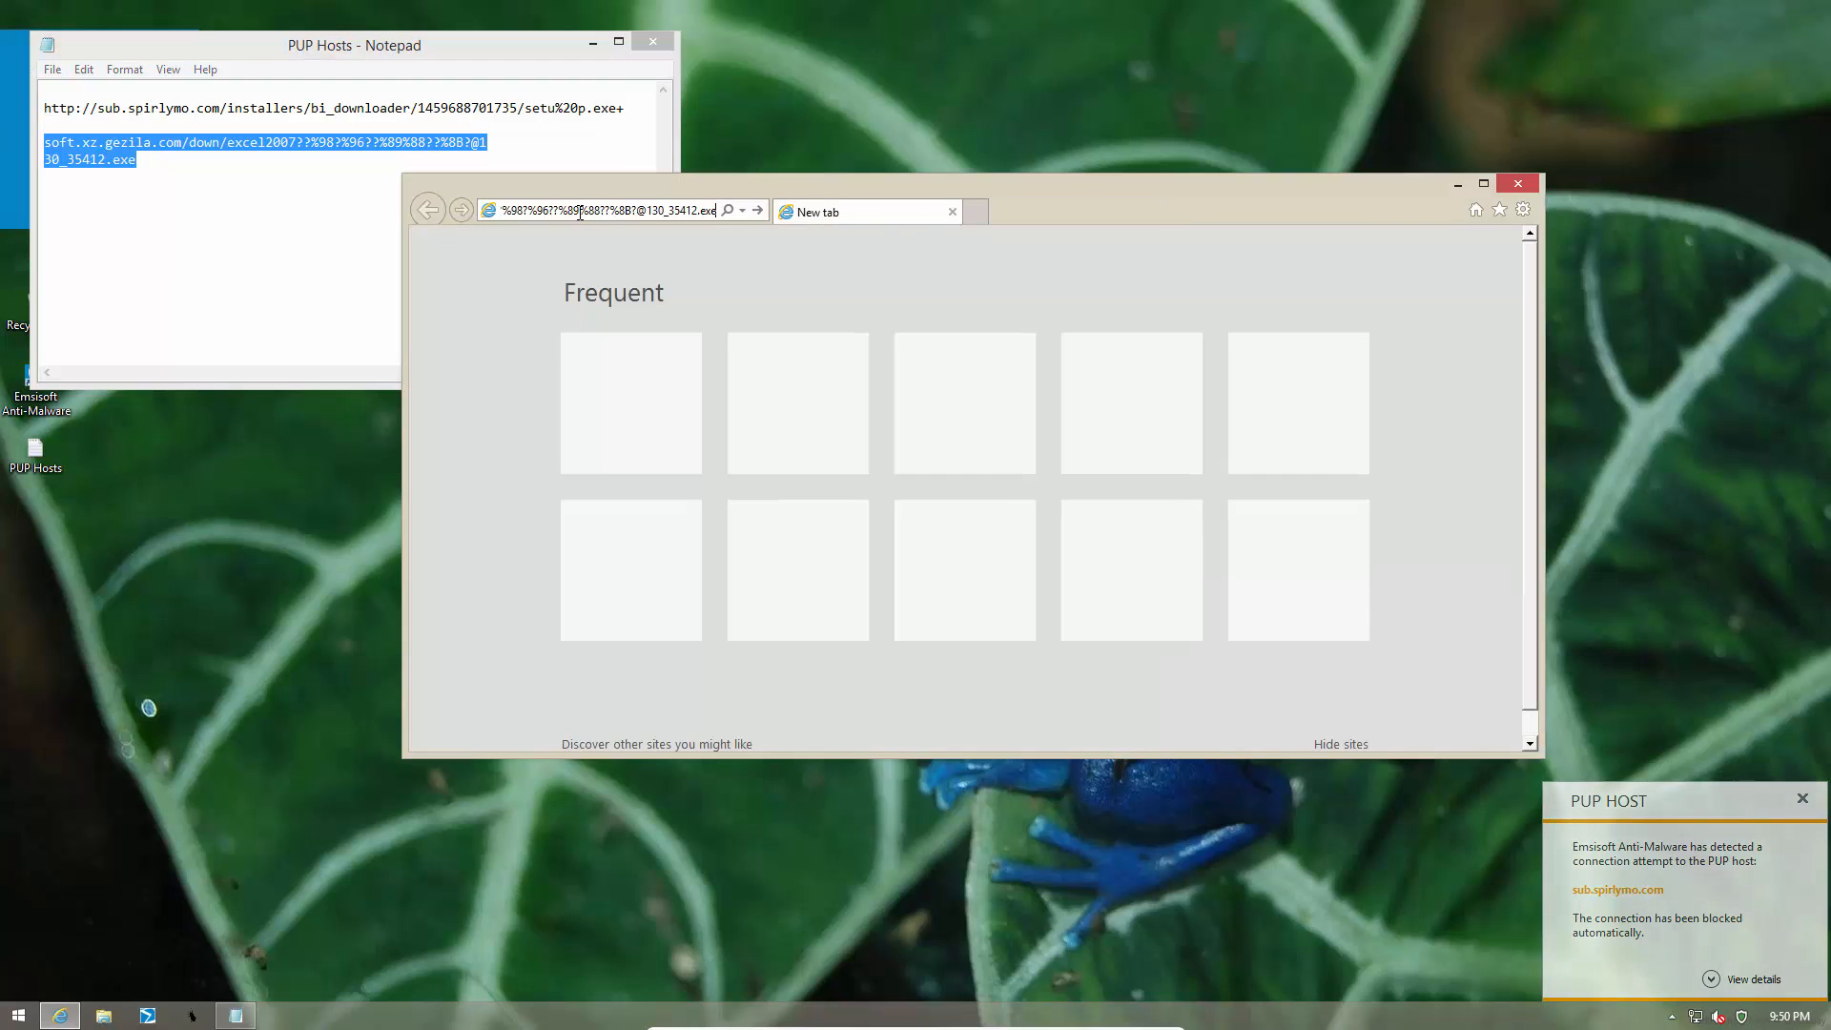